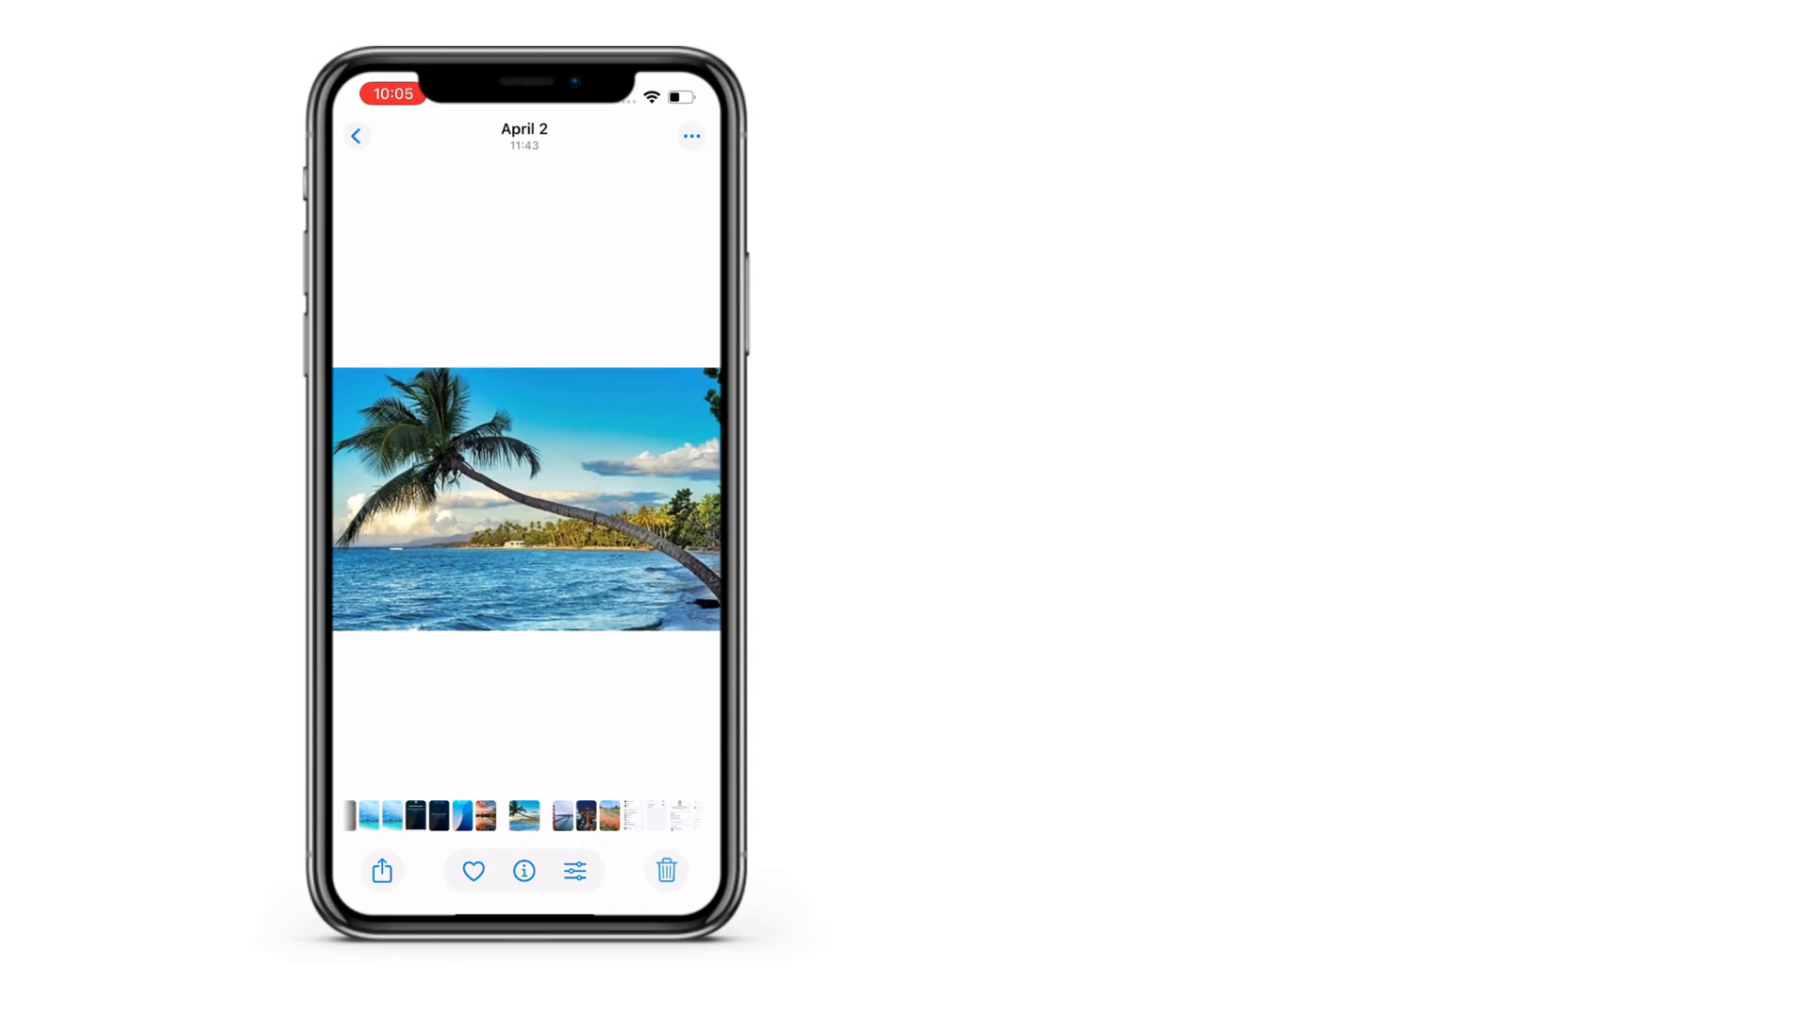
# - Close the palm beach photo and go back to the iPhone home screen
pyautogui.click(665, 870)
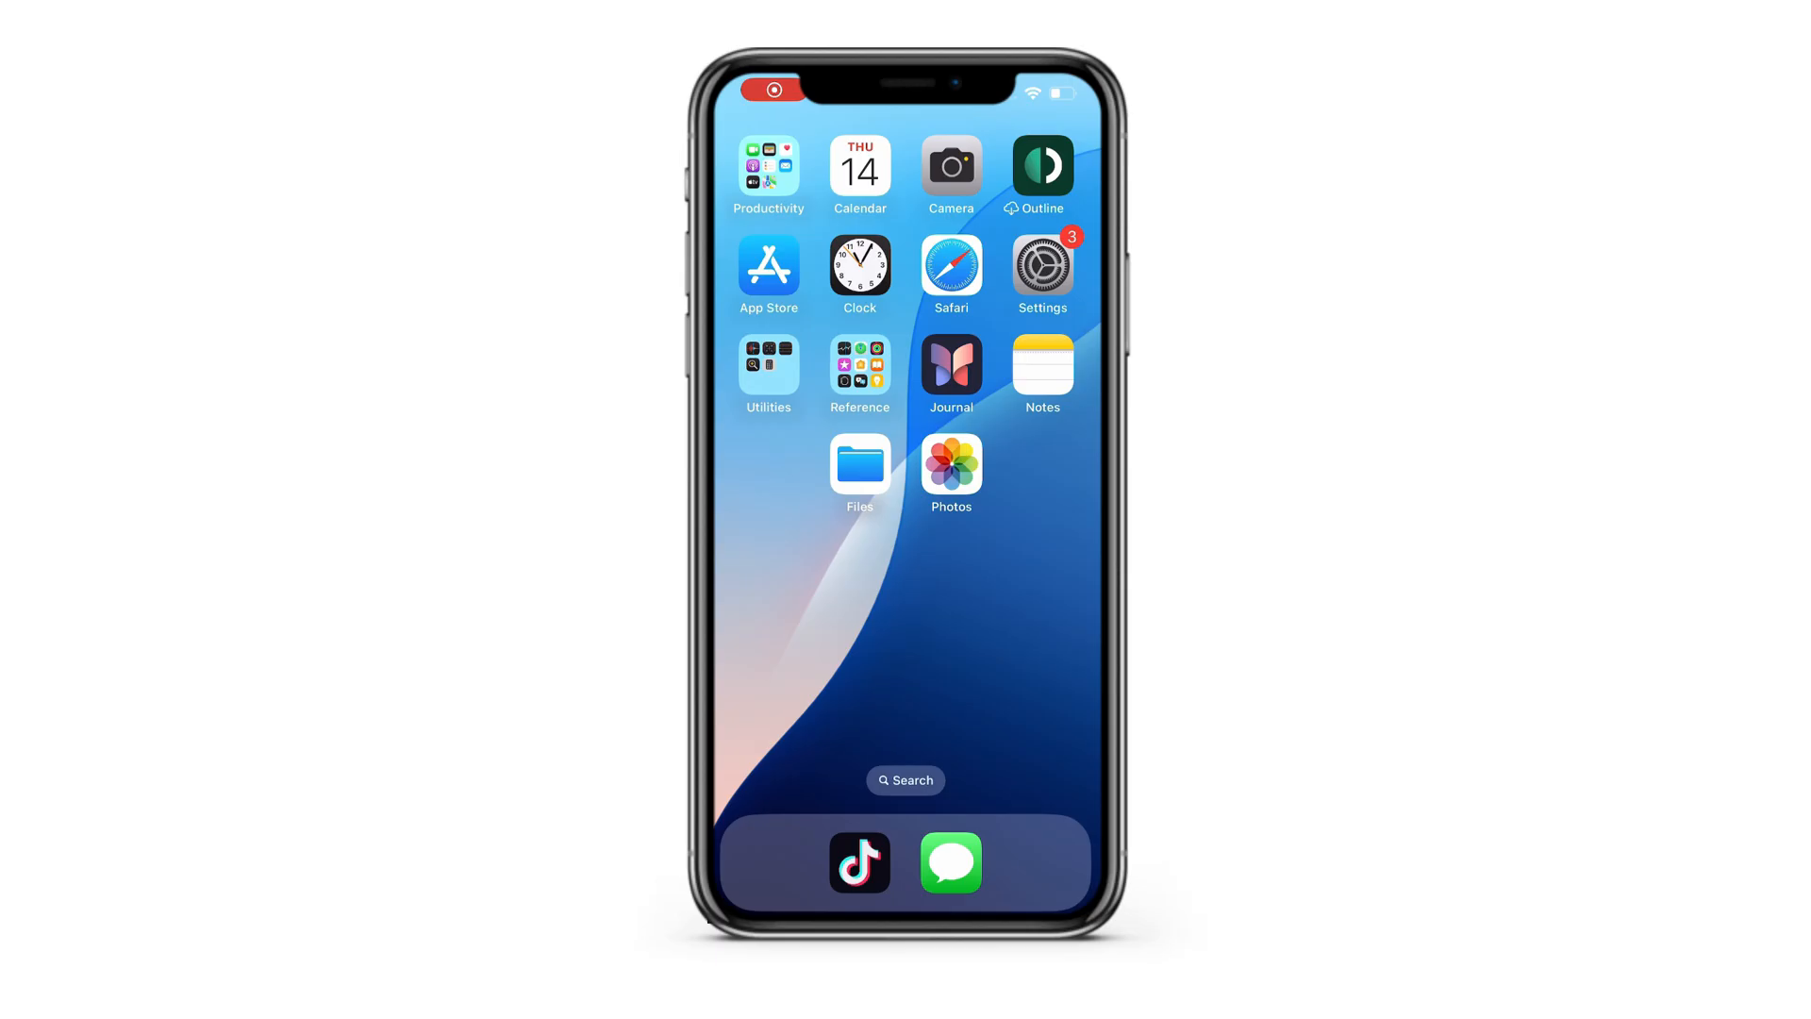
# - Launch Photos, view the Golden Gate Bridge and mountain lake photos, then show the 143-photo library
pyautogui.click(950, 467)
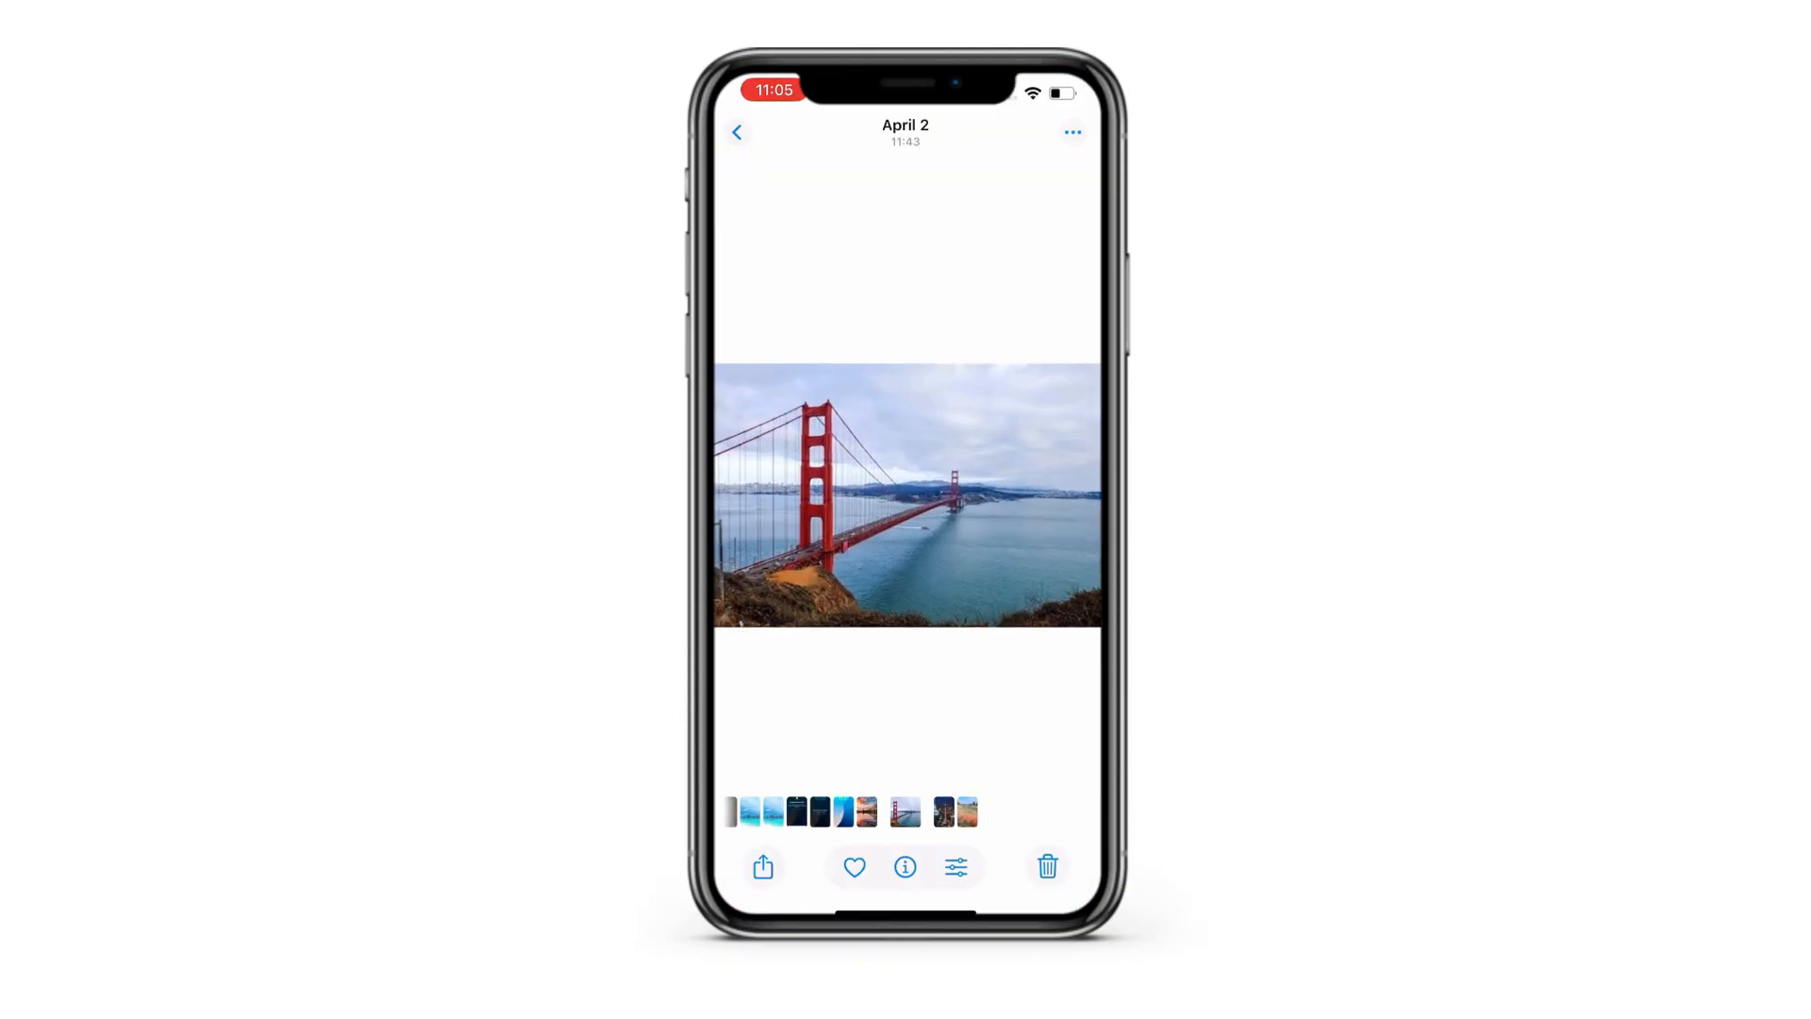
pyautogui.click(1046, 866)
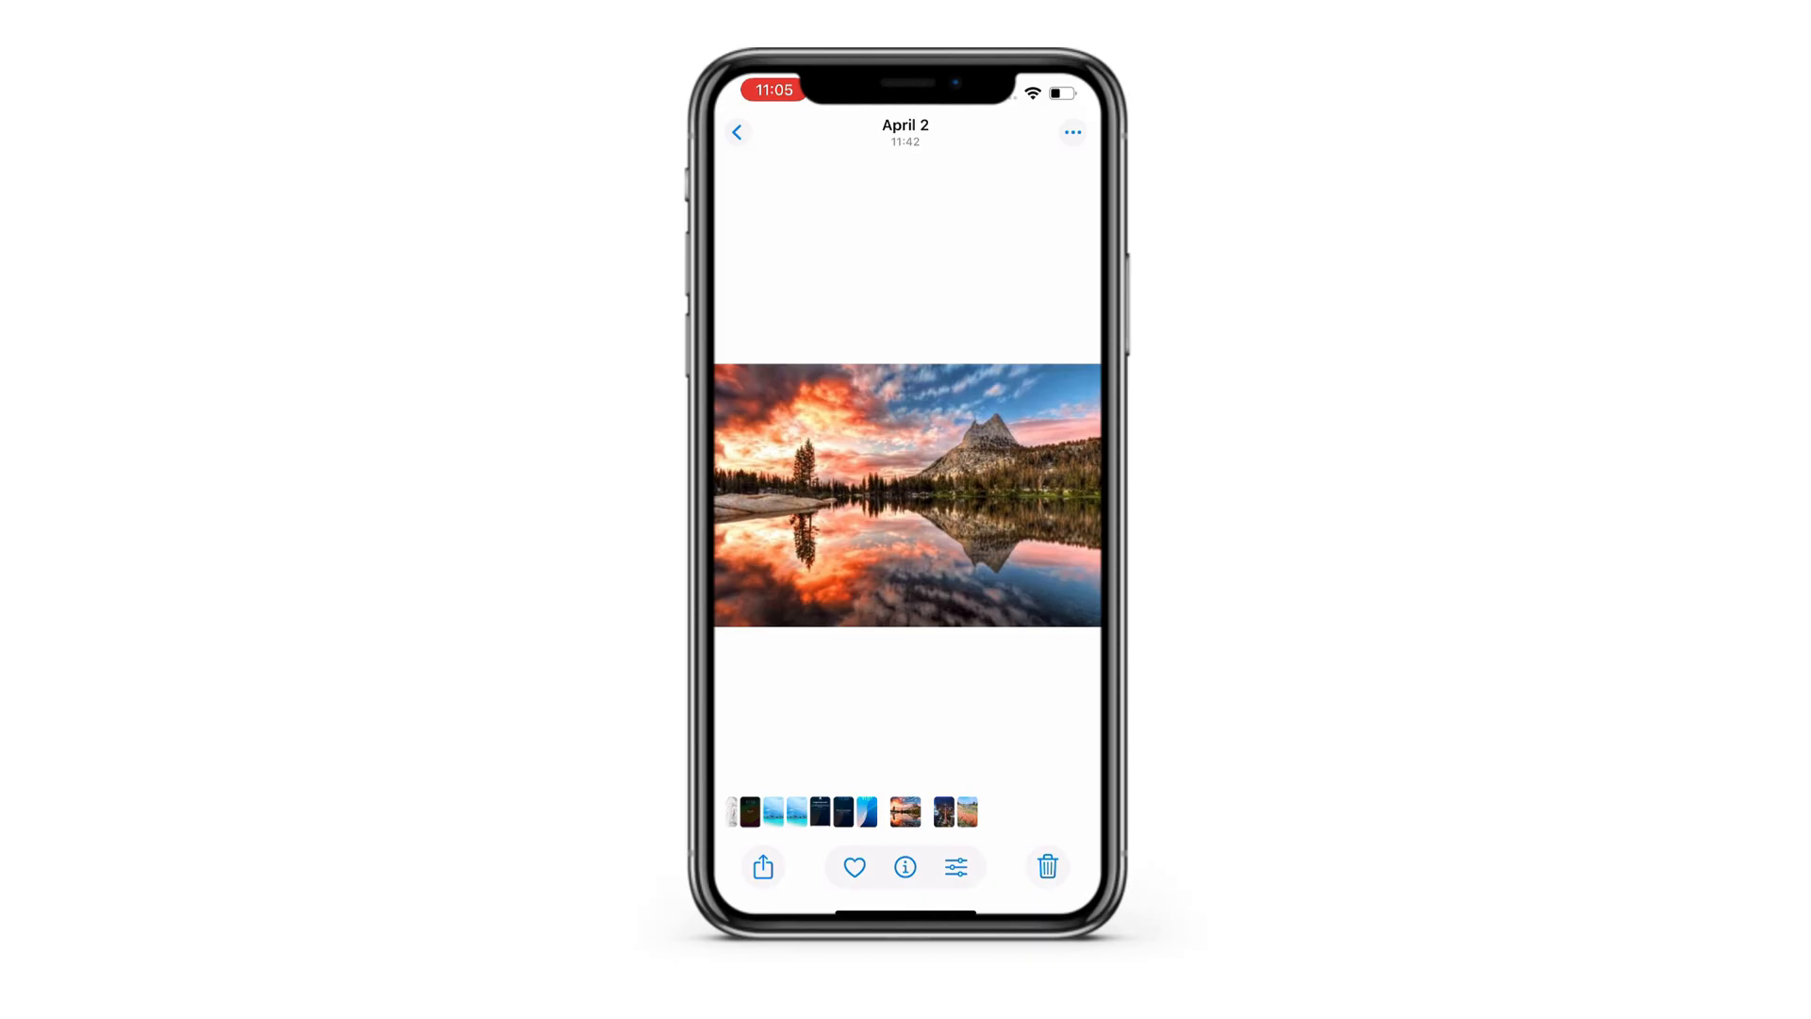
pyautogui.click(736, 132)
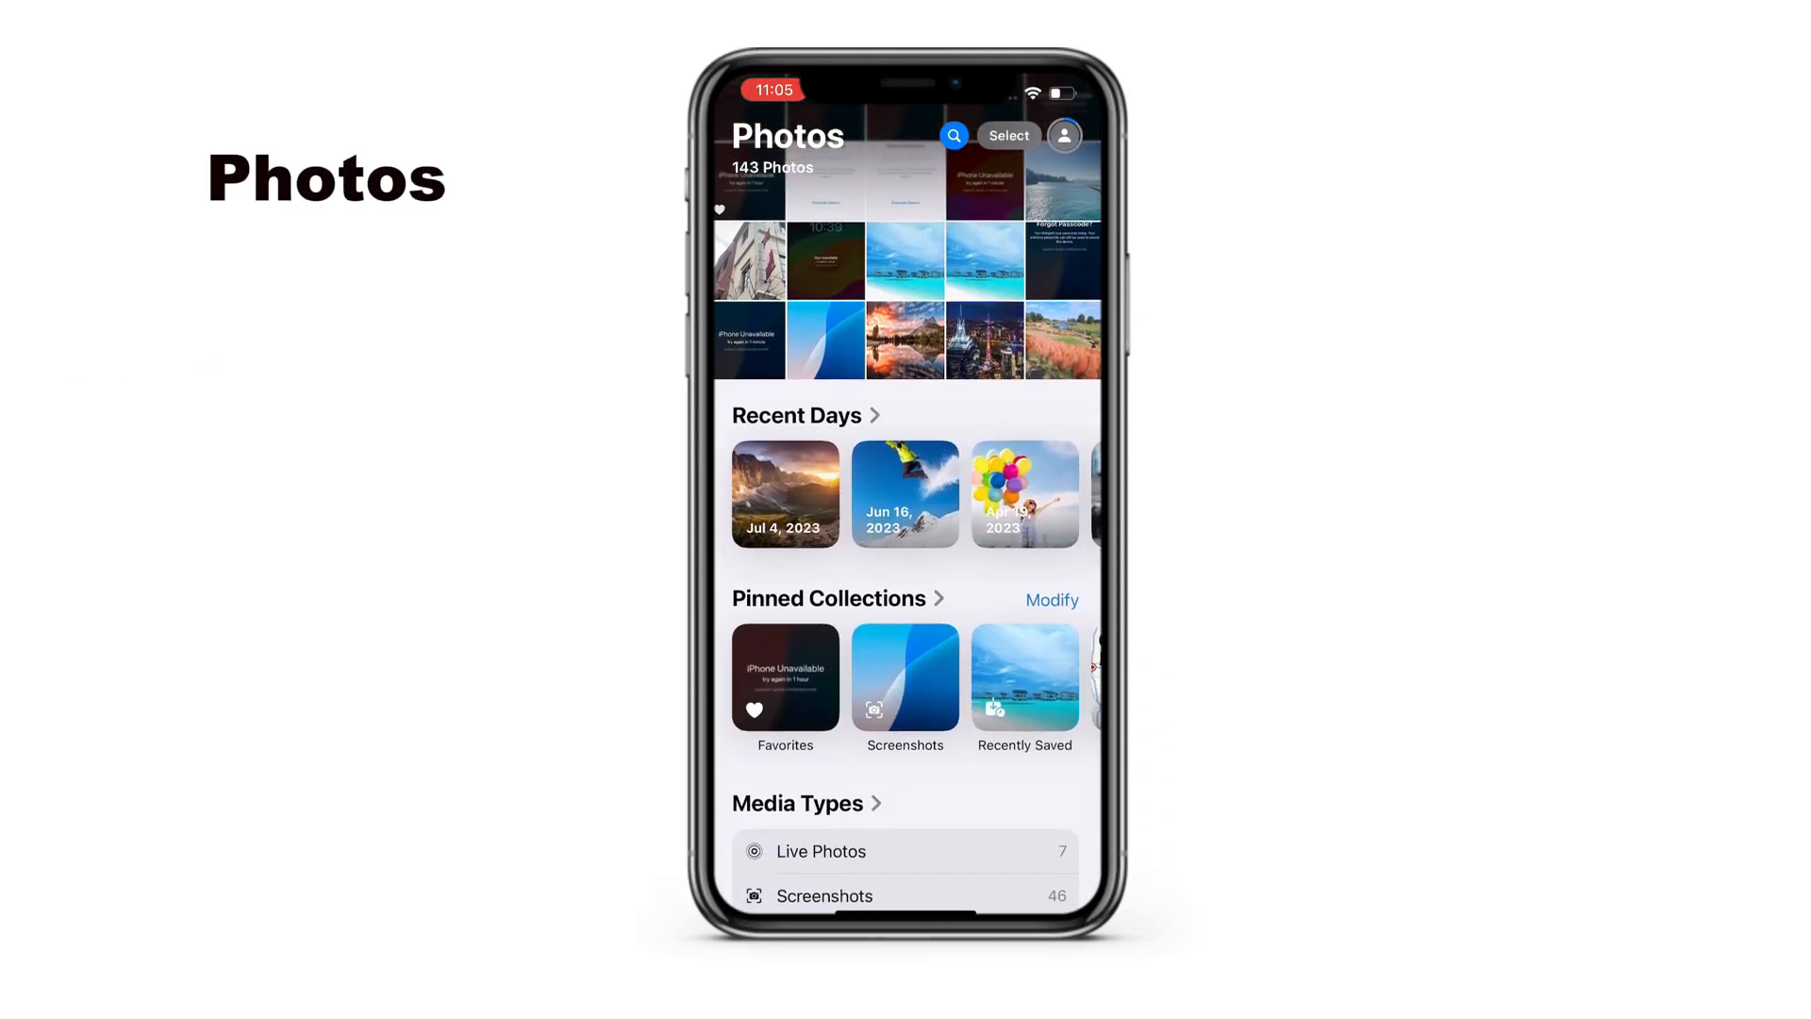
# - Scroll to Utilities, open Recently Deleted and unlock it with the passcode
pyautogui.scroll(-3)
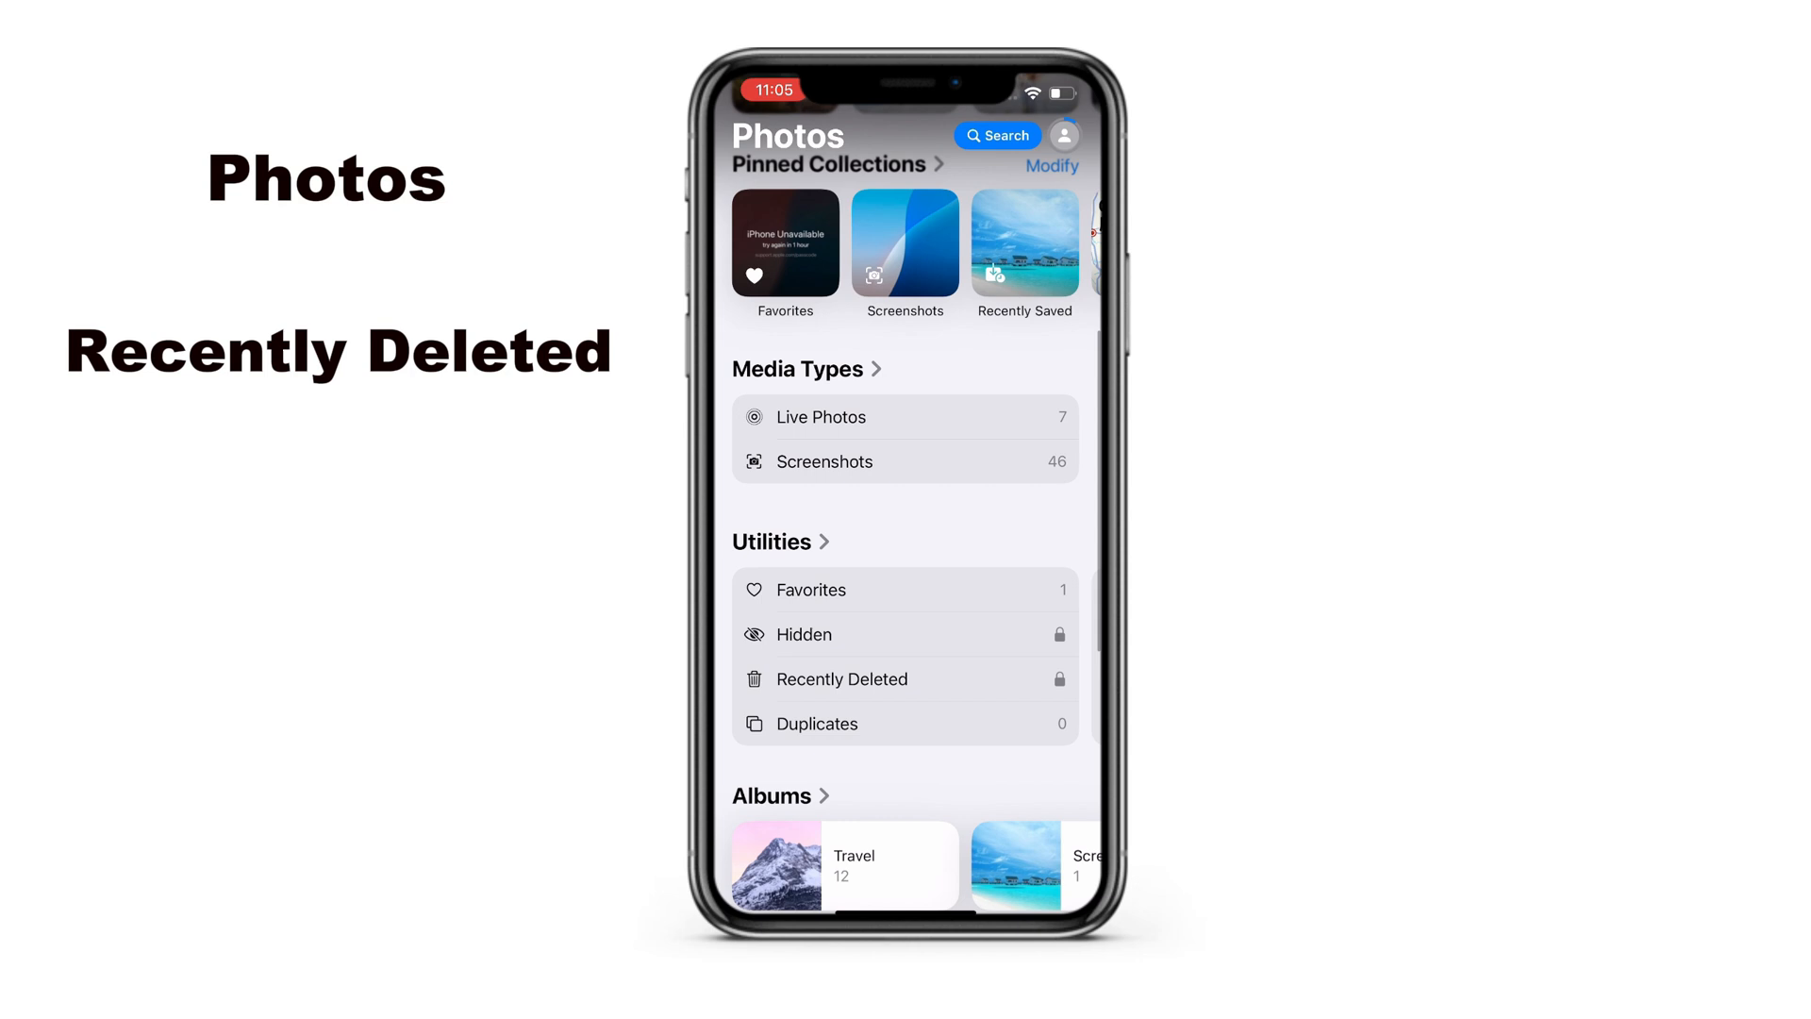
pyautogui.click(842, 679)
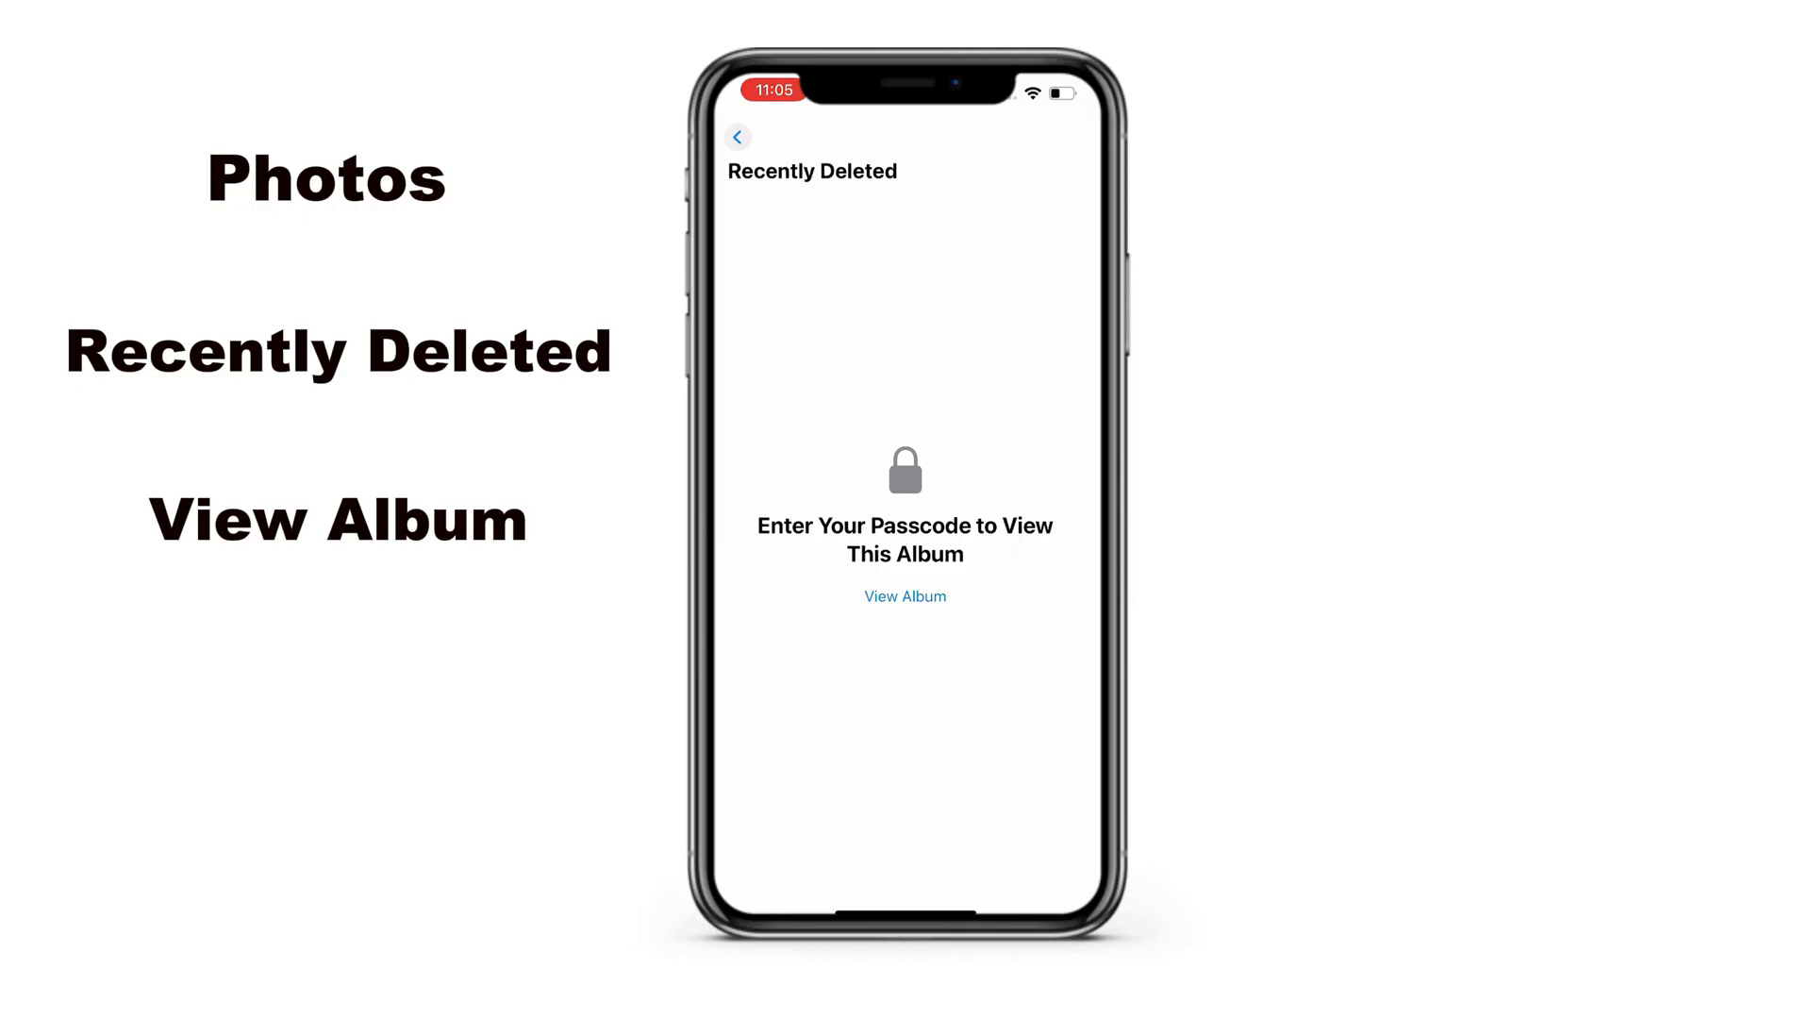
pyautogui.click(904, 596)
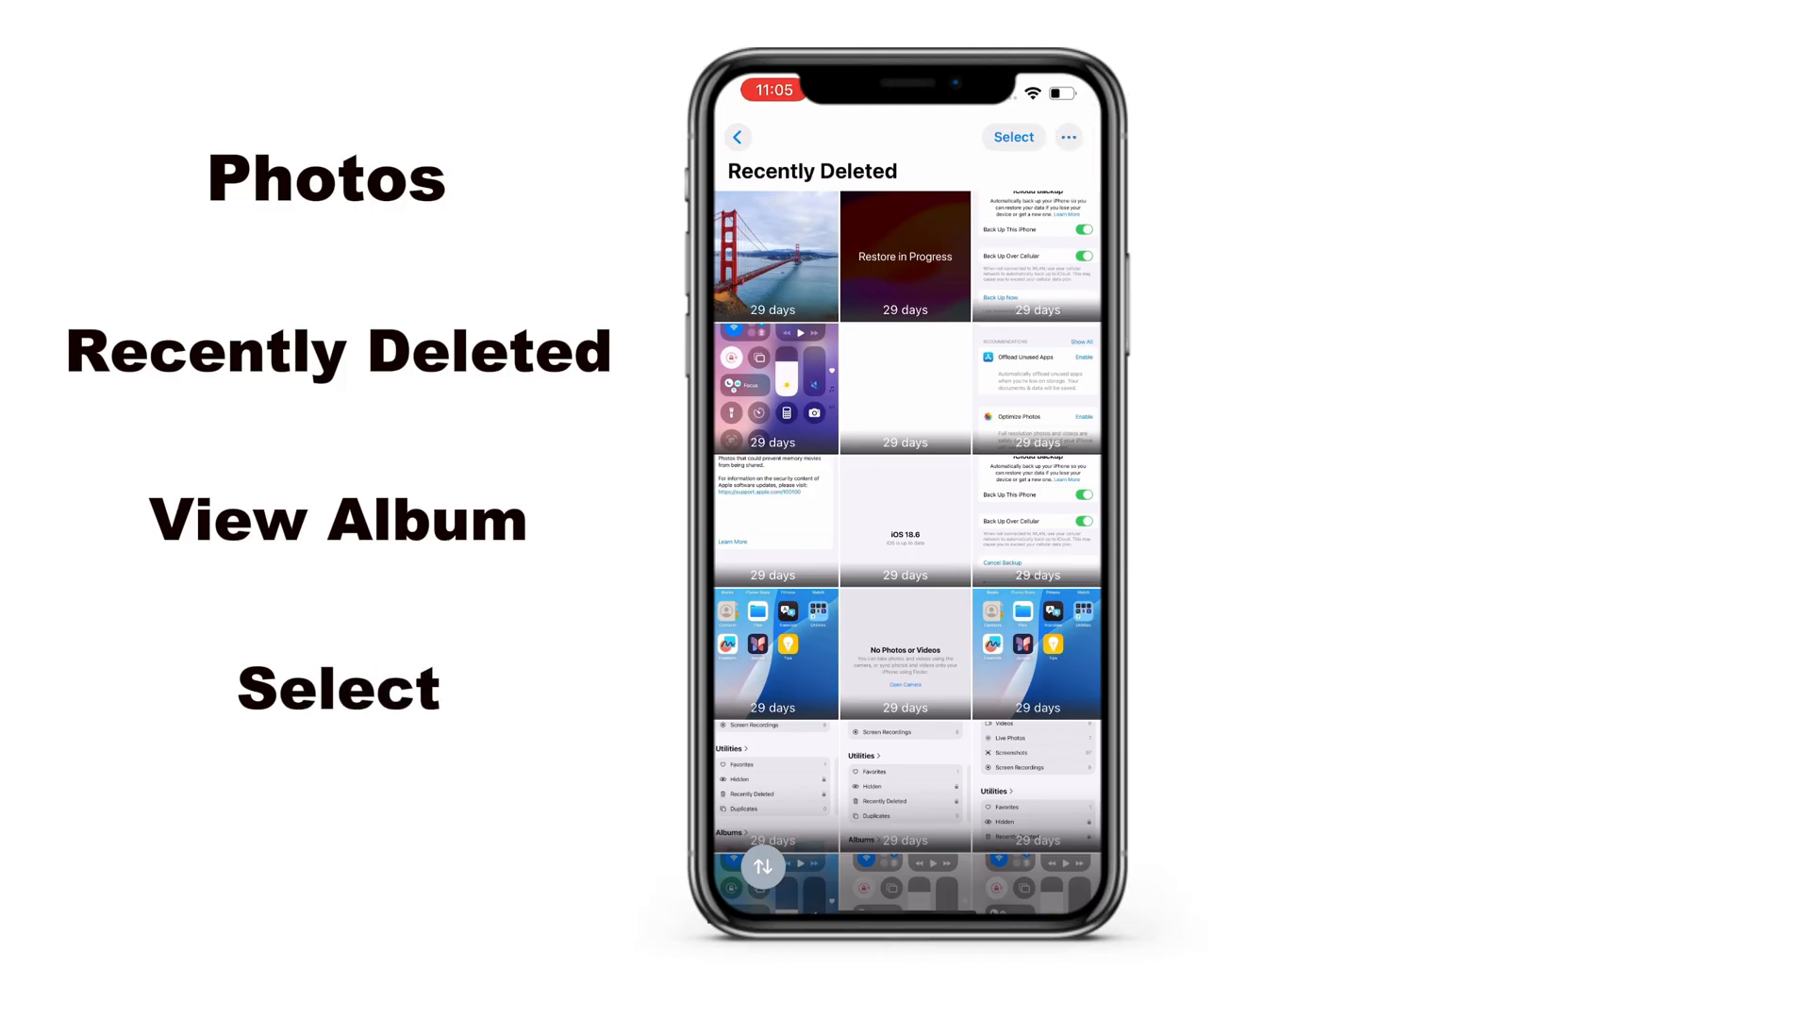
# - Select the Golden Gate Bridge and 'Restore in Progress' photos and recover them
pyautogui.click(1012, 136)
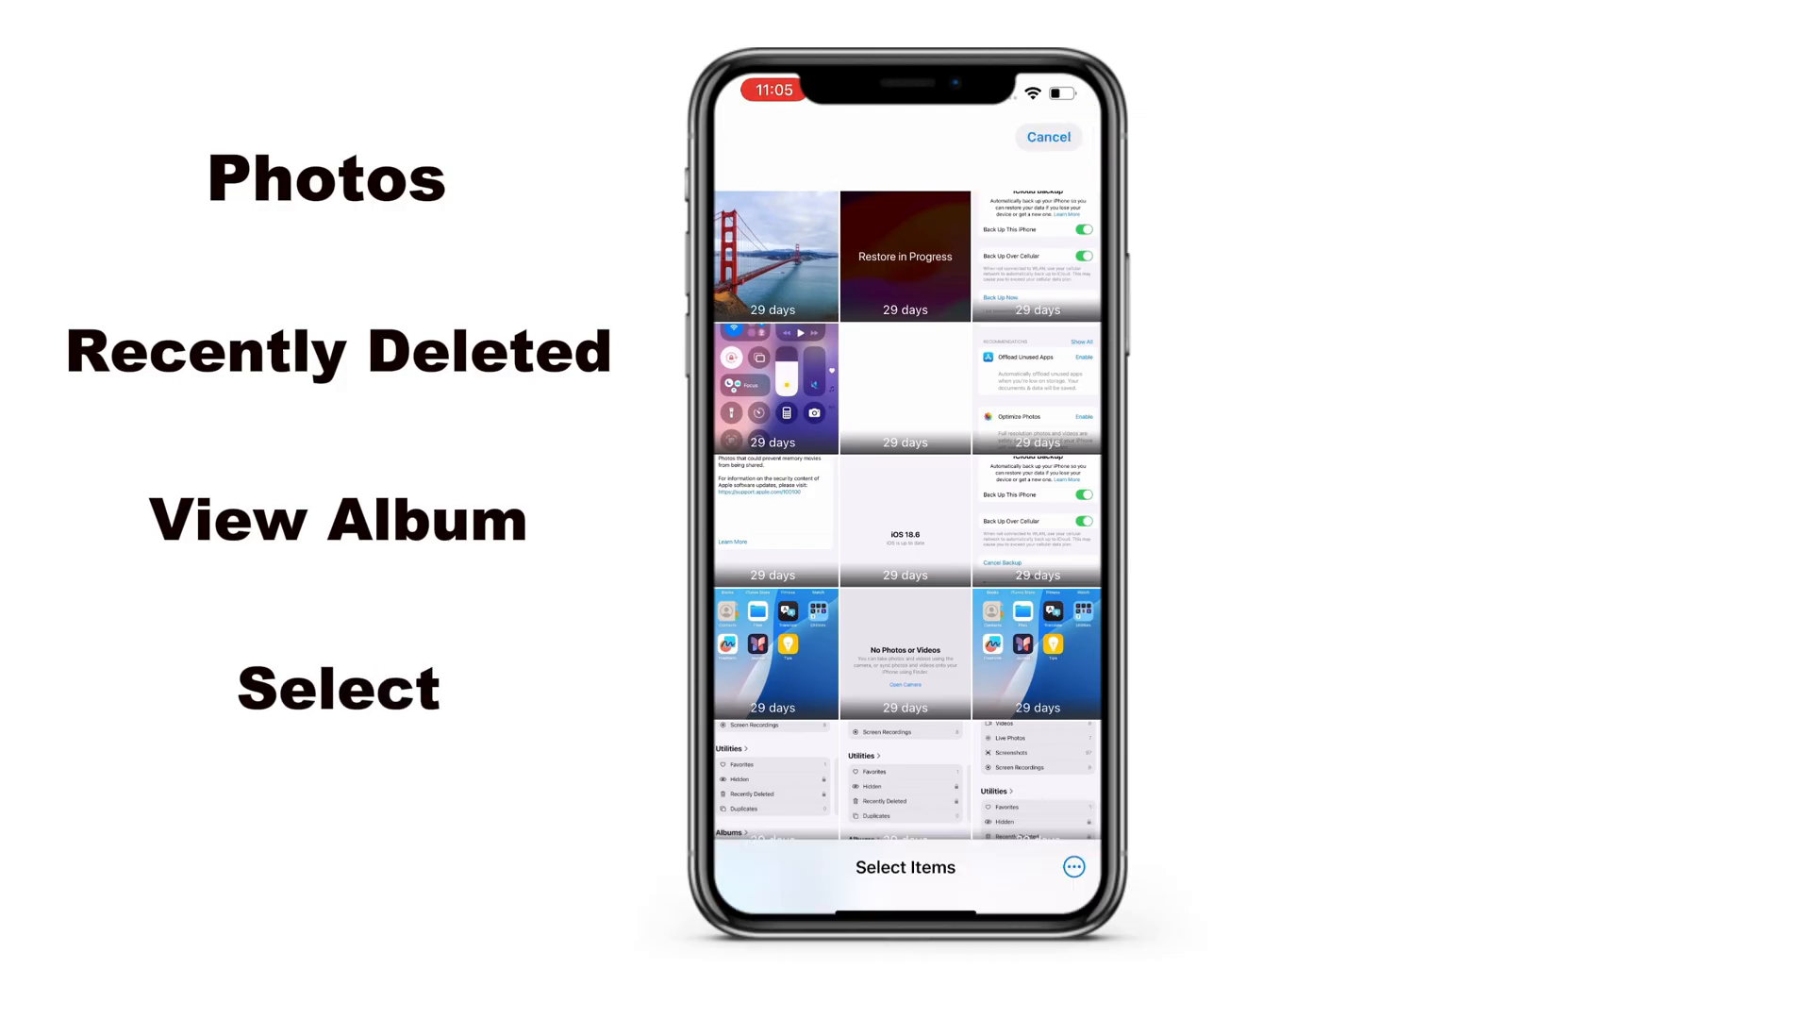
pyautogui.click(774, 254)
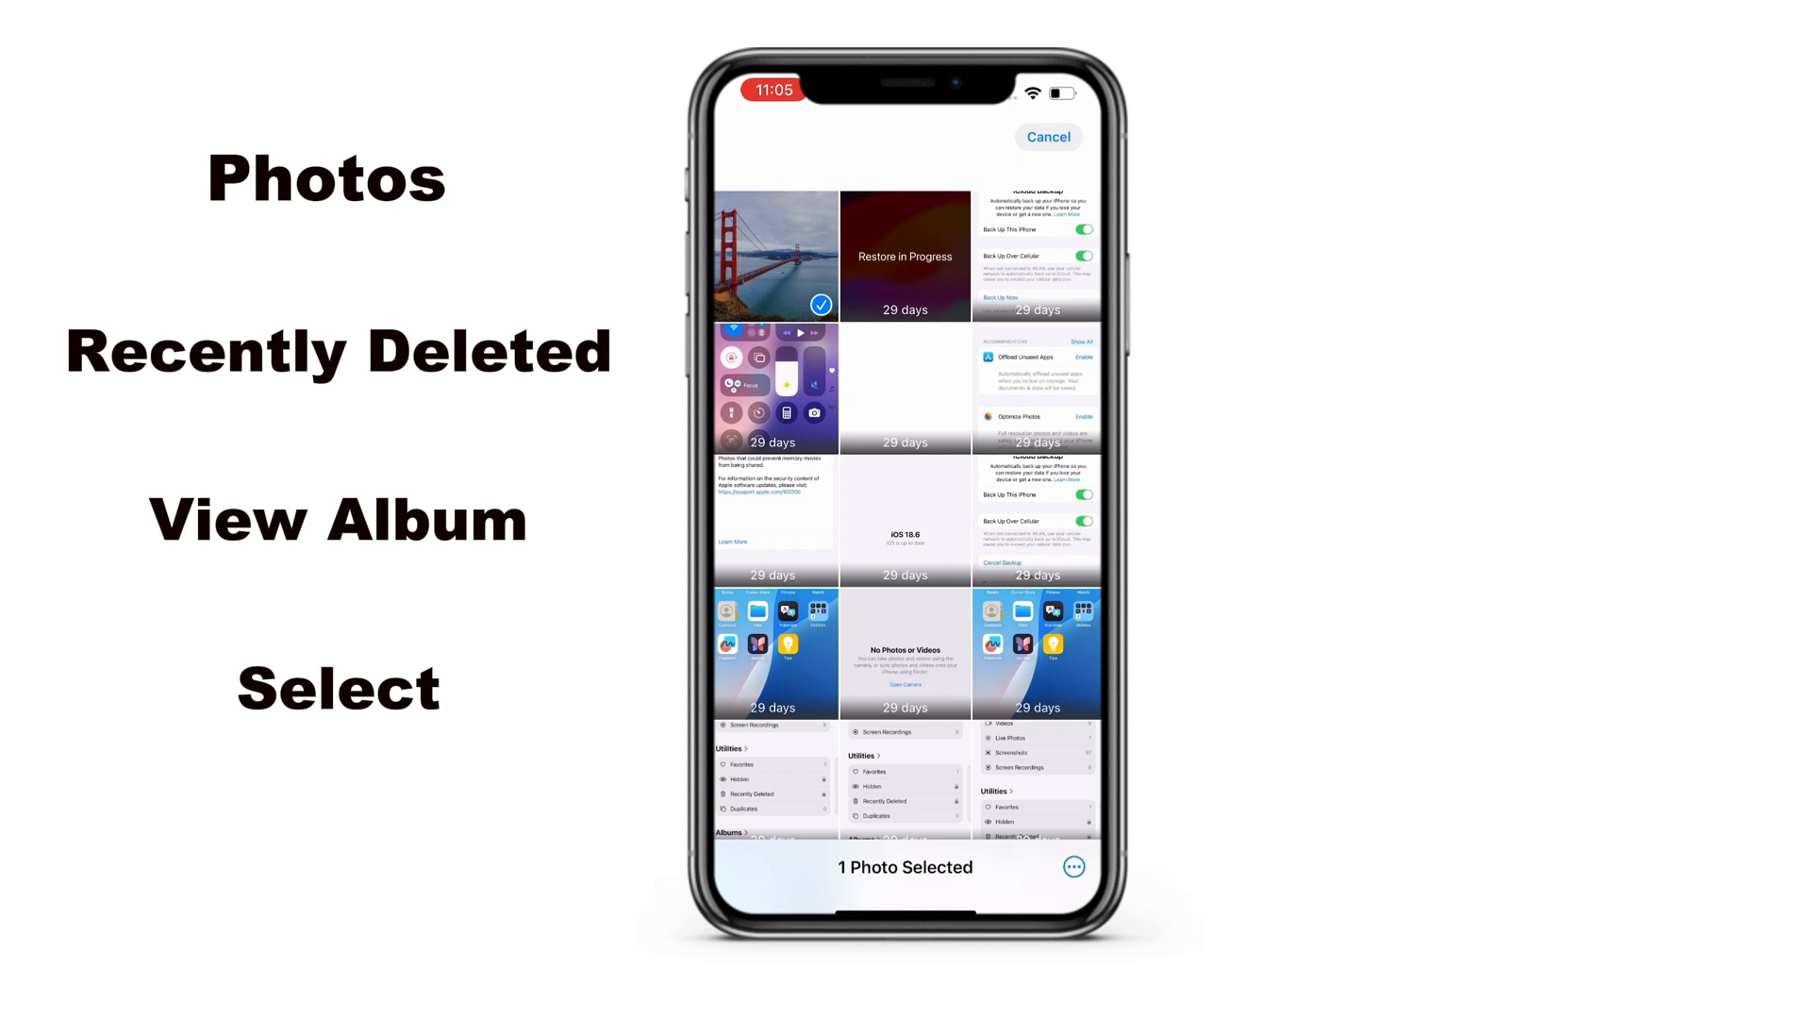
pyautogui.click(904, 257)
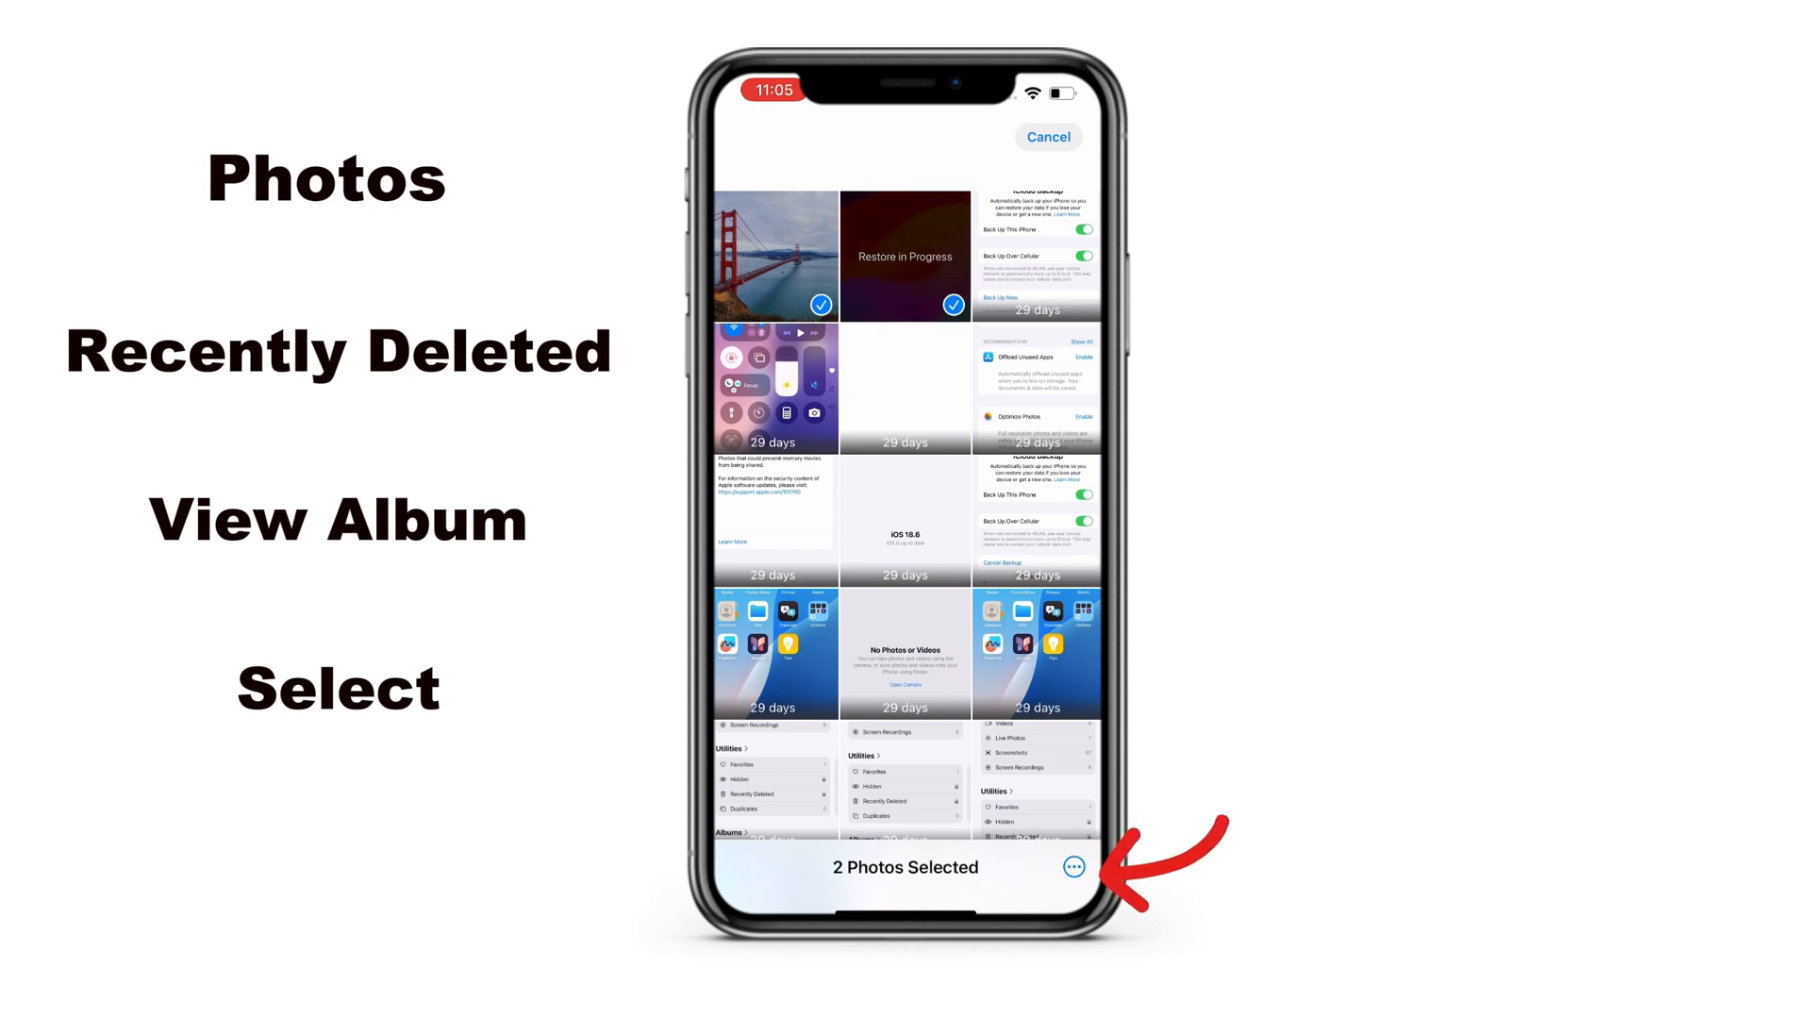
pyautogui.click(1052, 865)
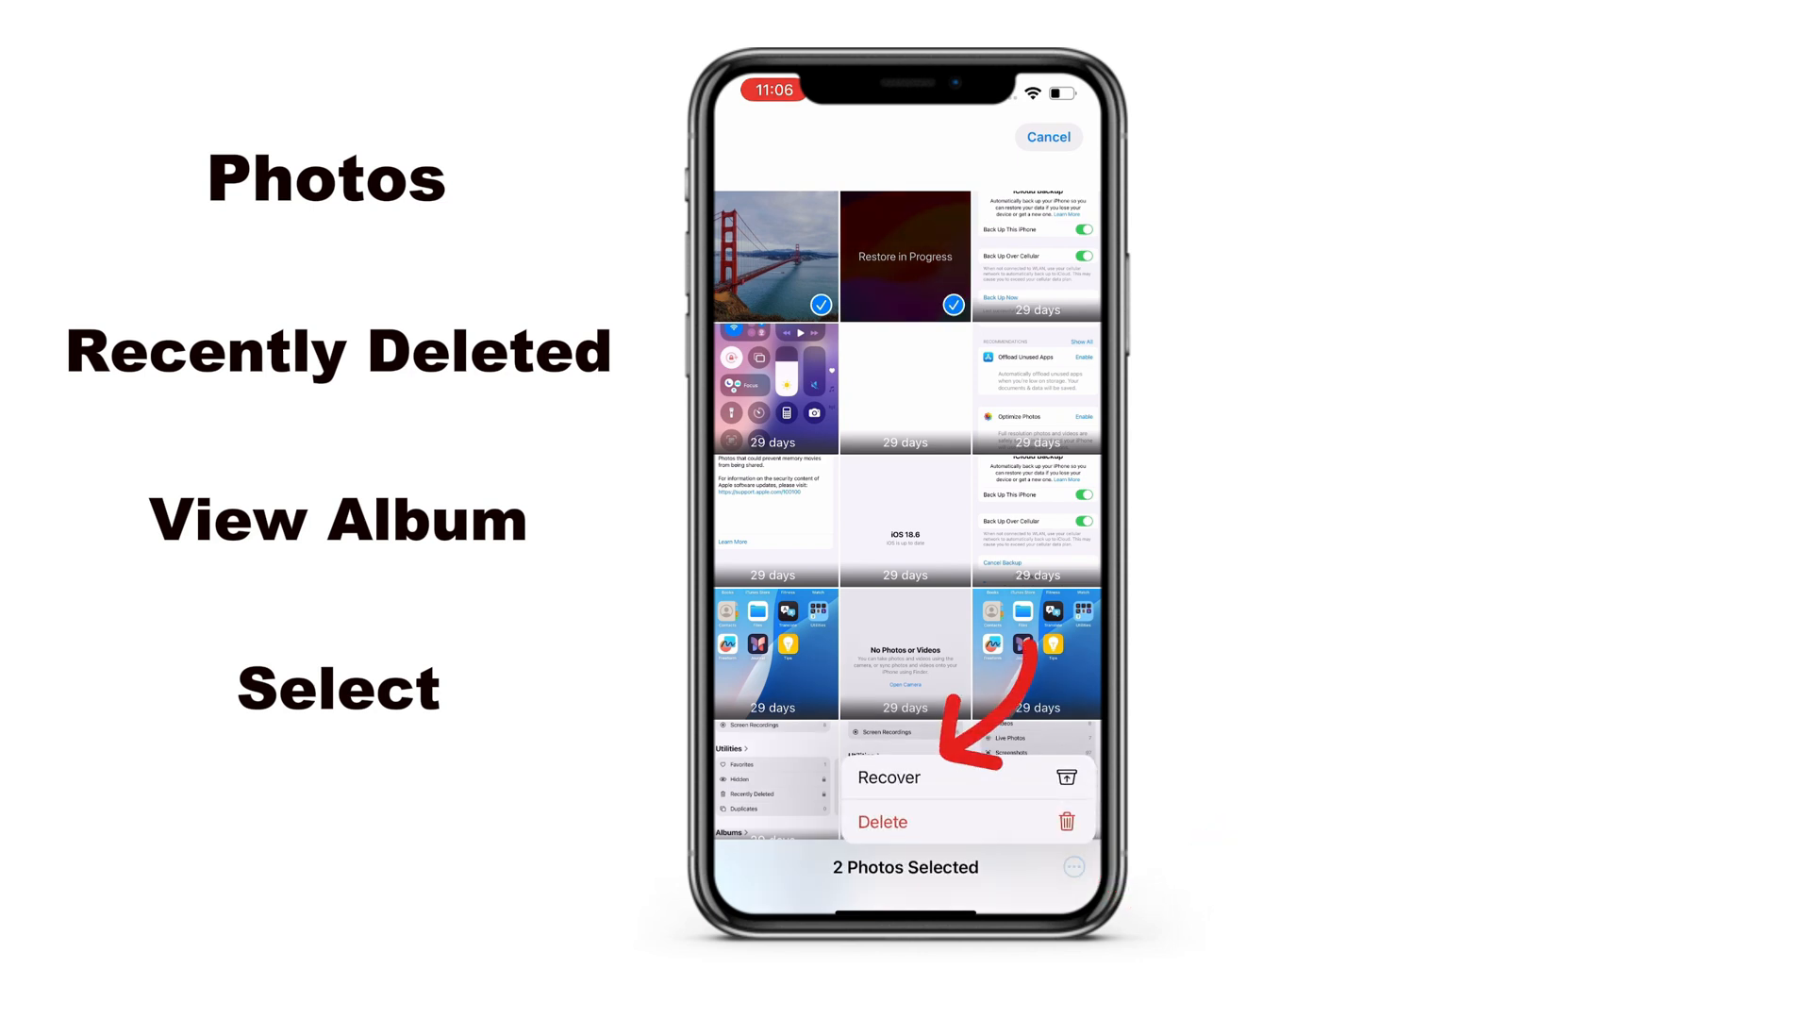
pyautogui.click(890, 777)
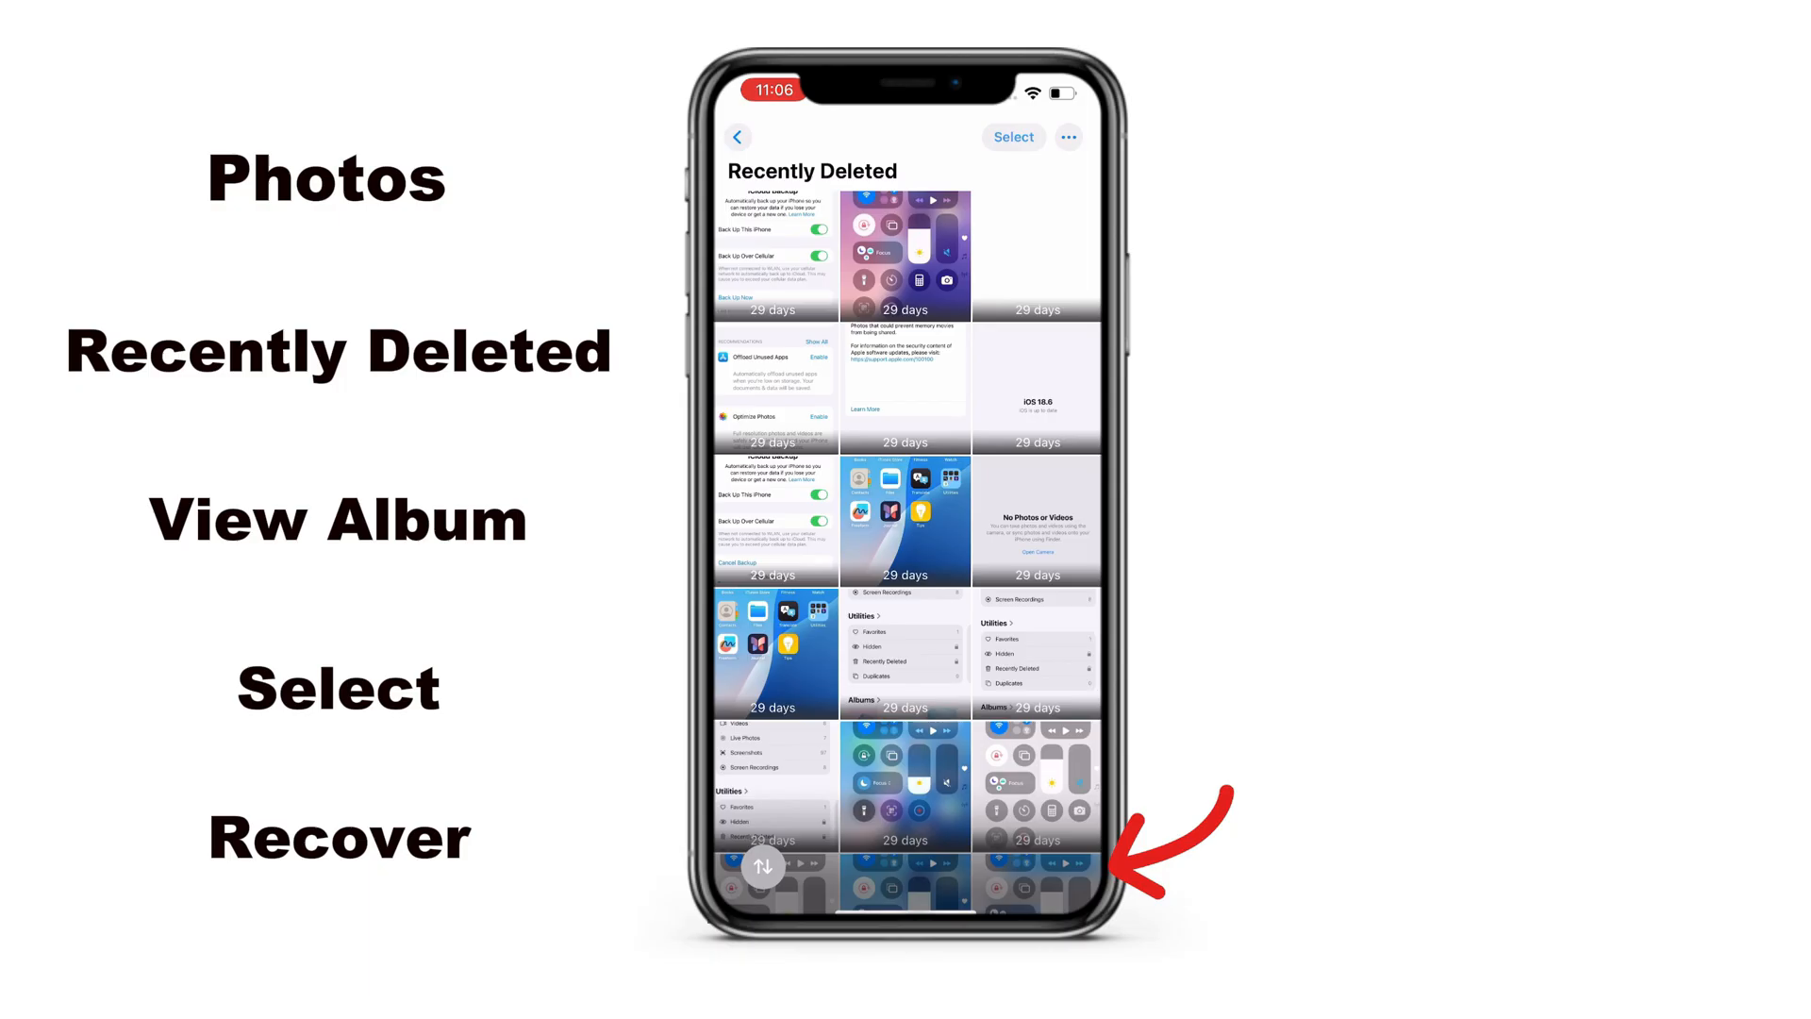
# - Use Recover All and confirm recovering the 85 remaining items
pyautogui.click(1066, 136)
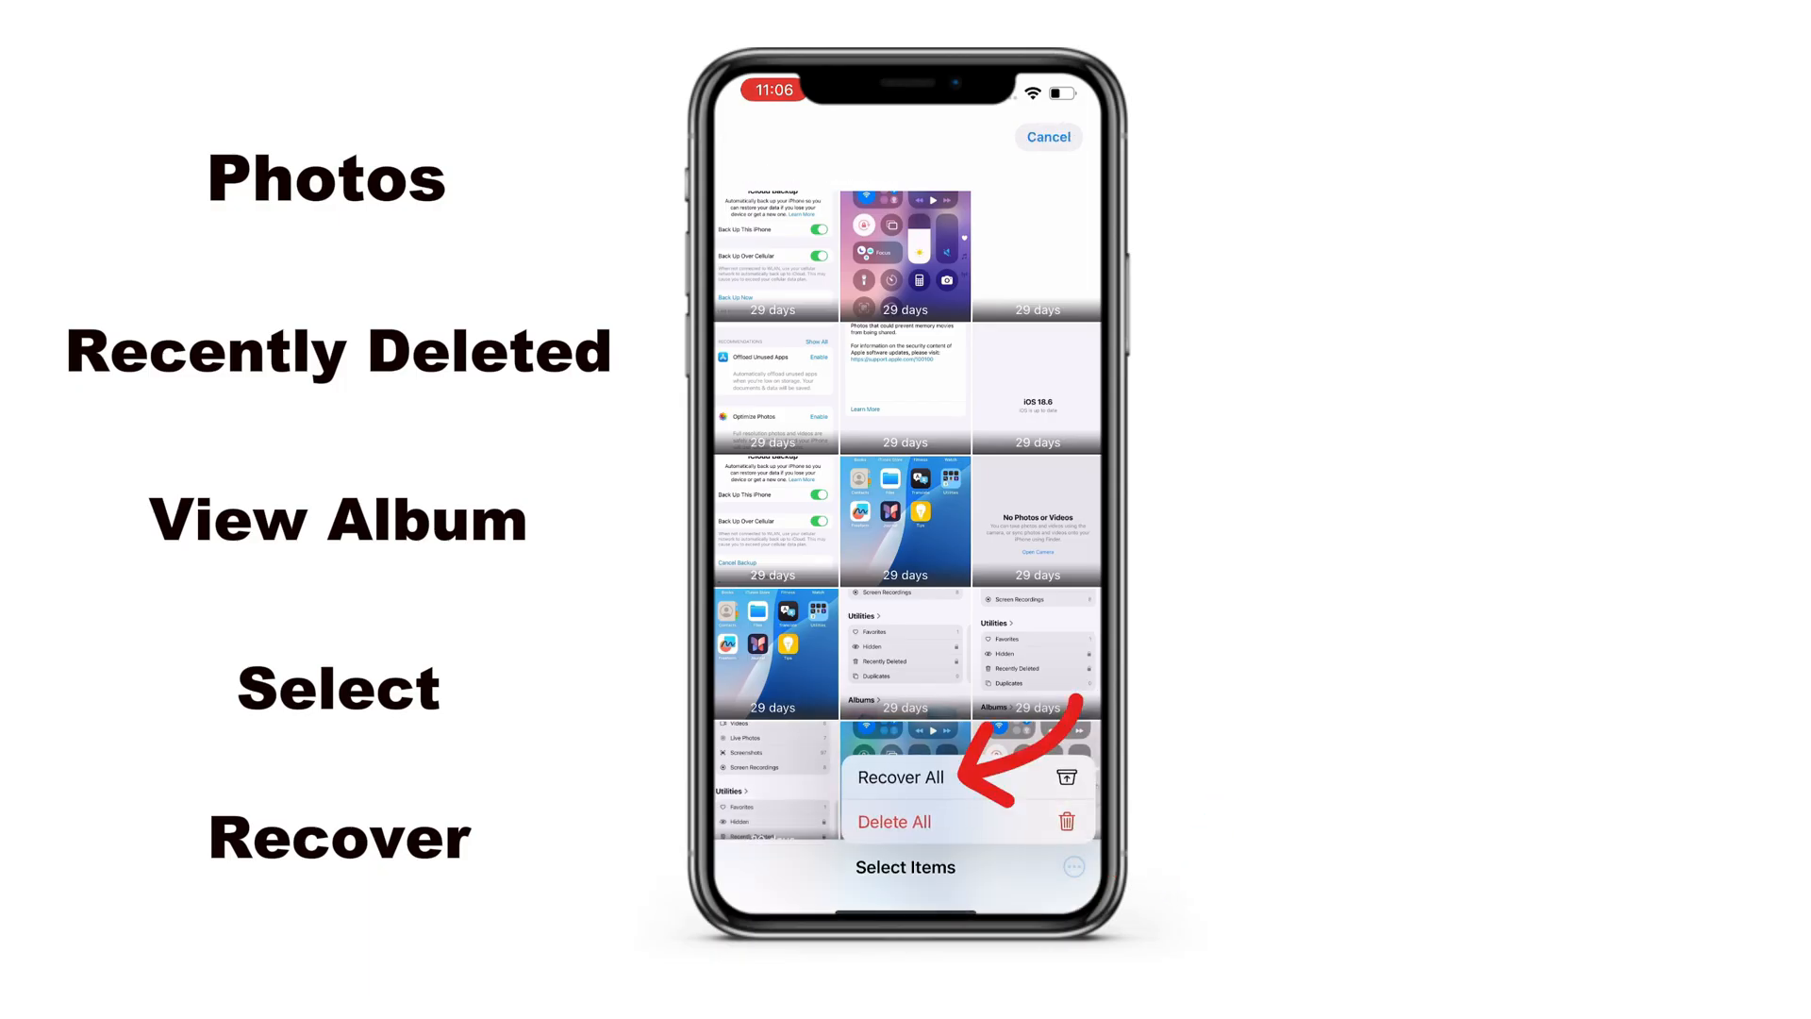
pyautogui.click(901, 776)
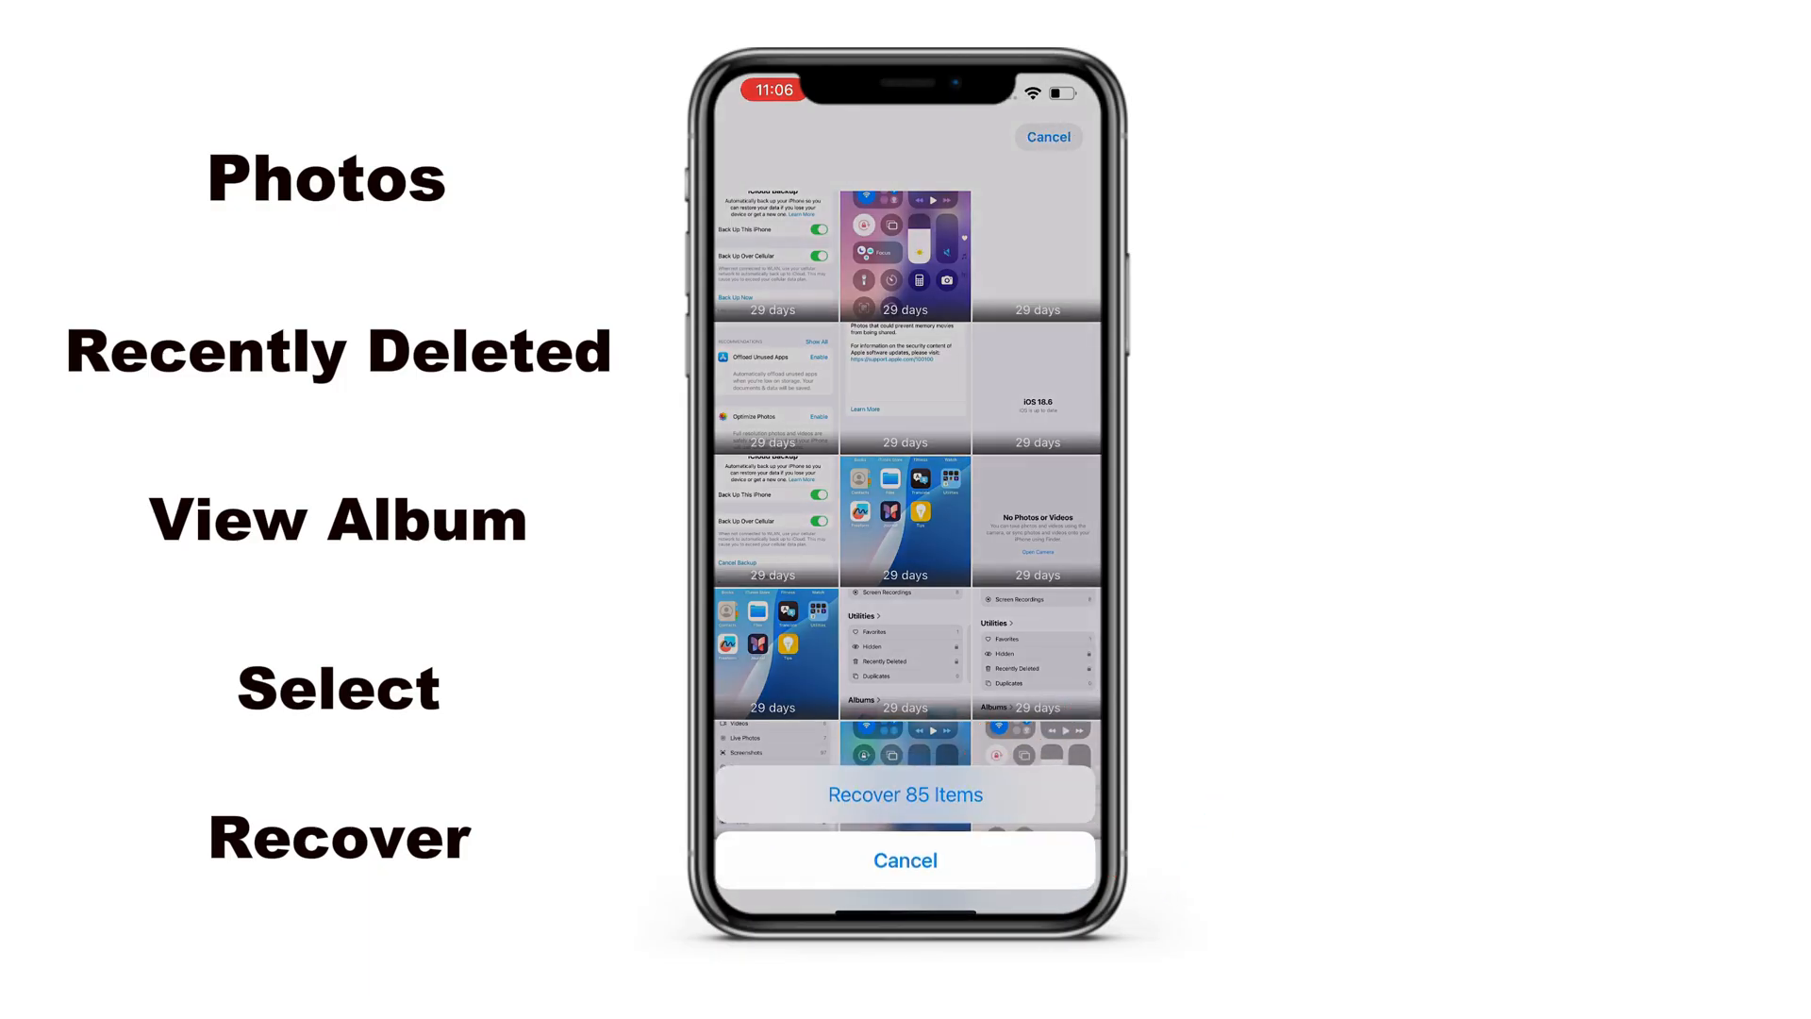
pyautogui.click(904, 794)
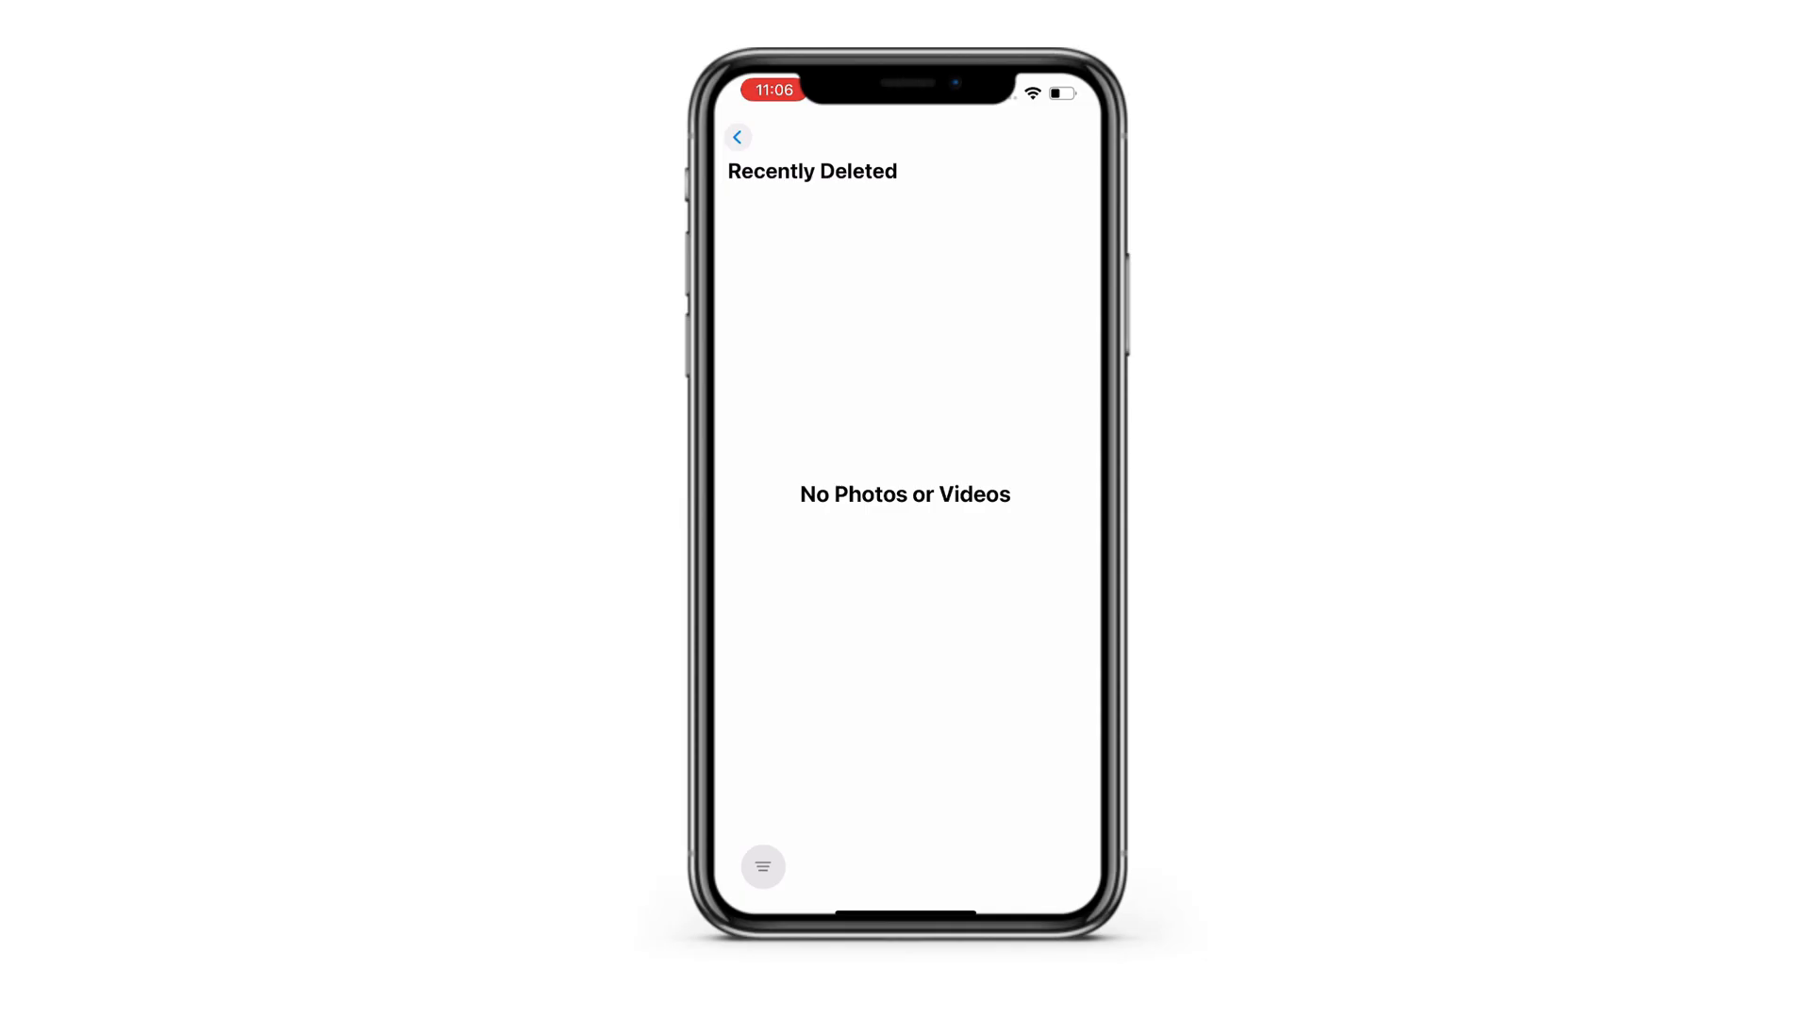
pyautogui.click(737, 136)
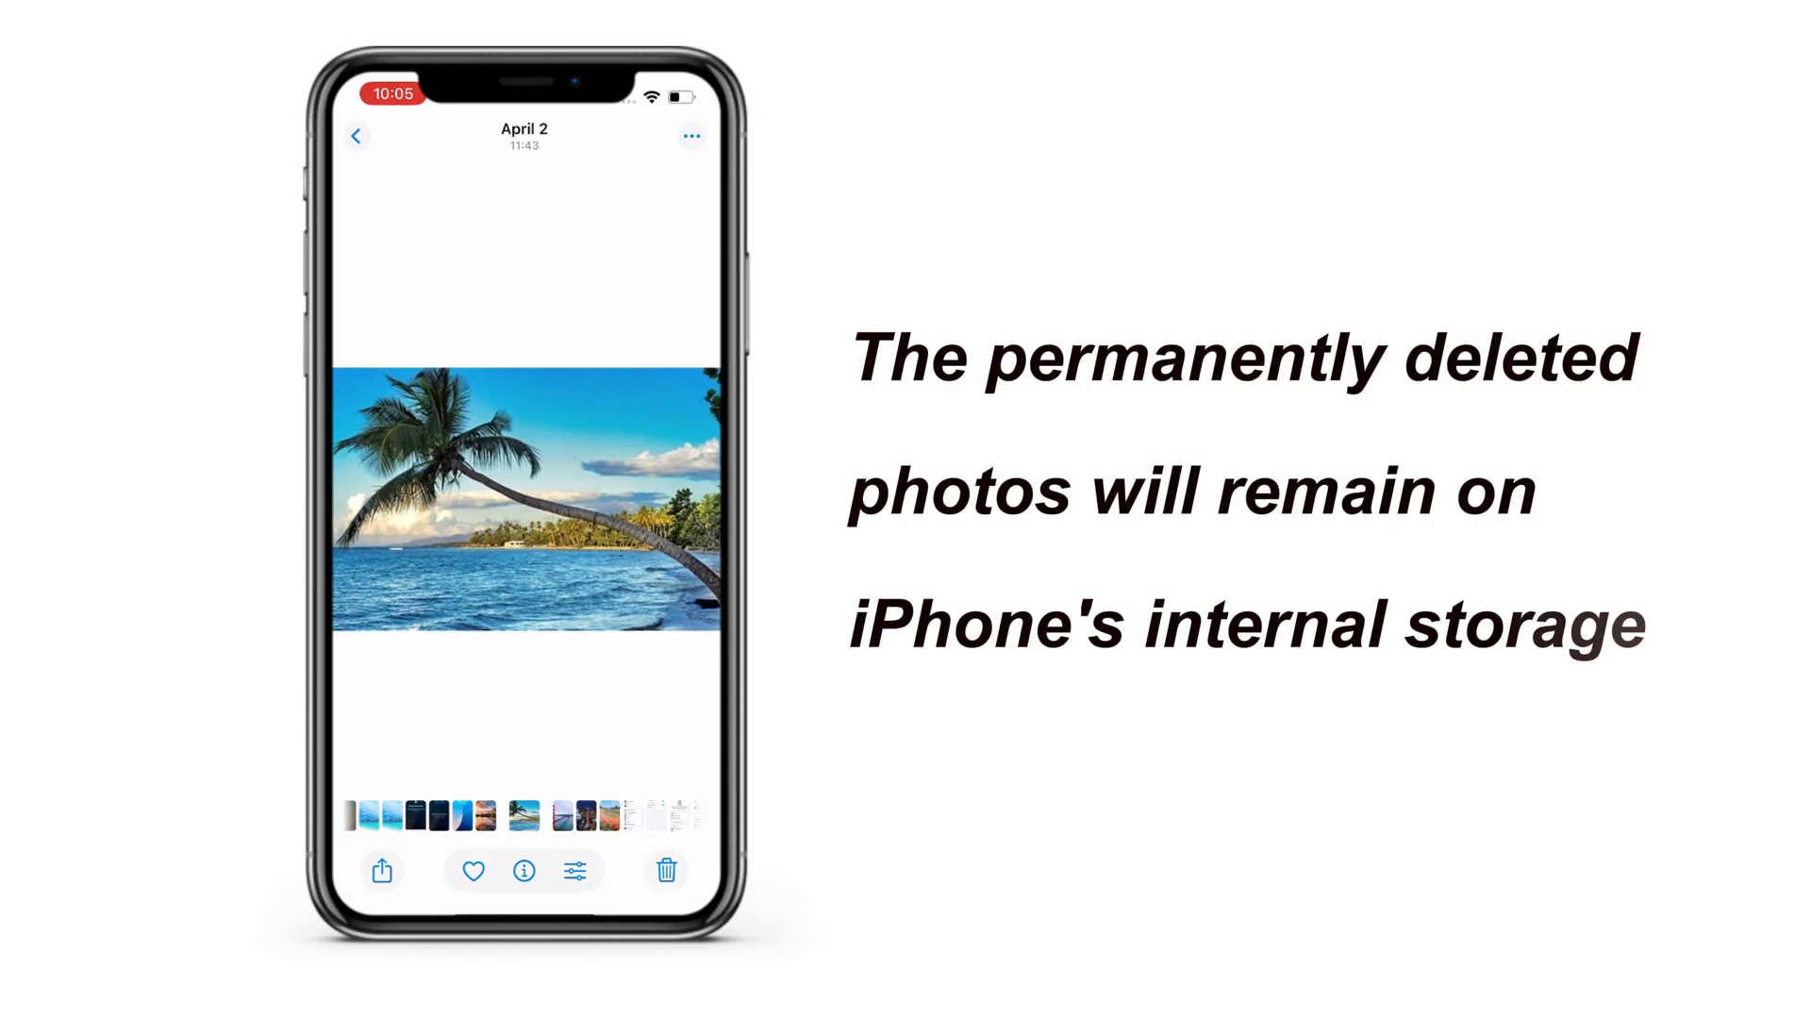
pyautogui.click(665, 870)
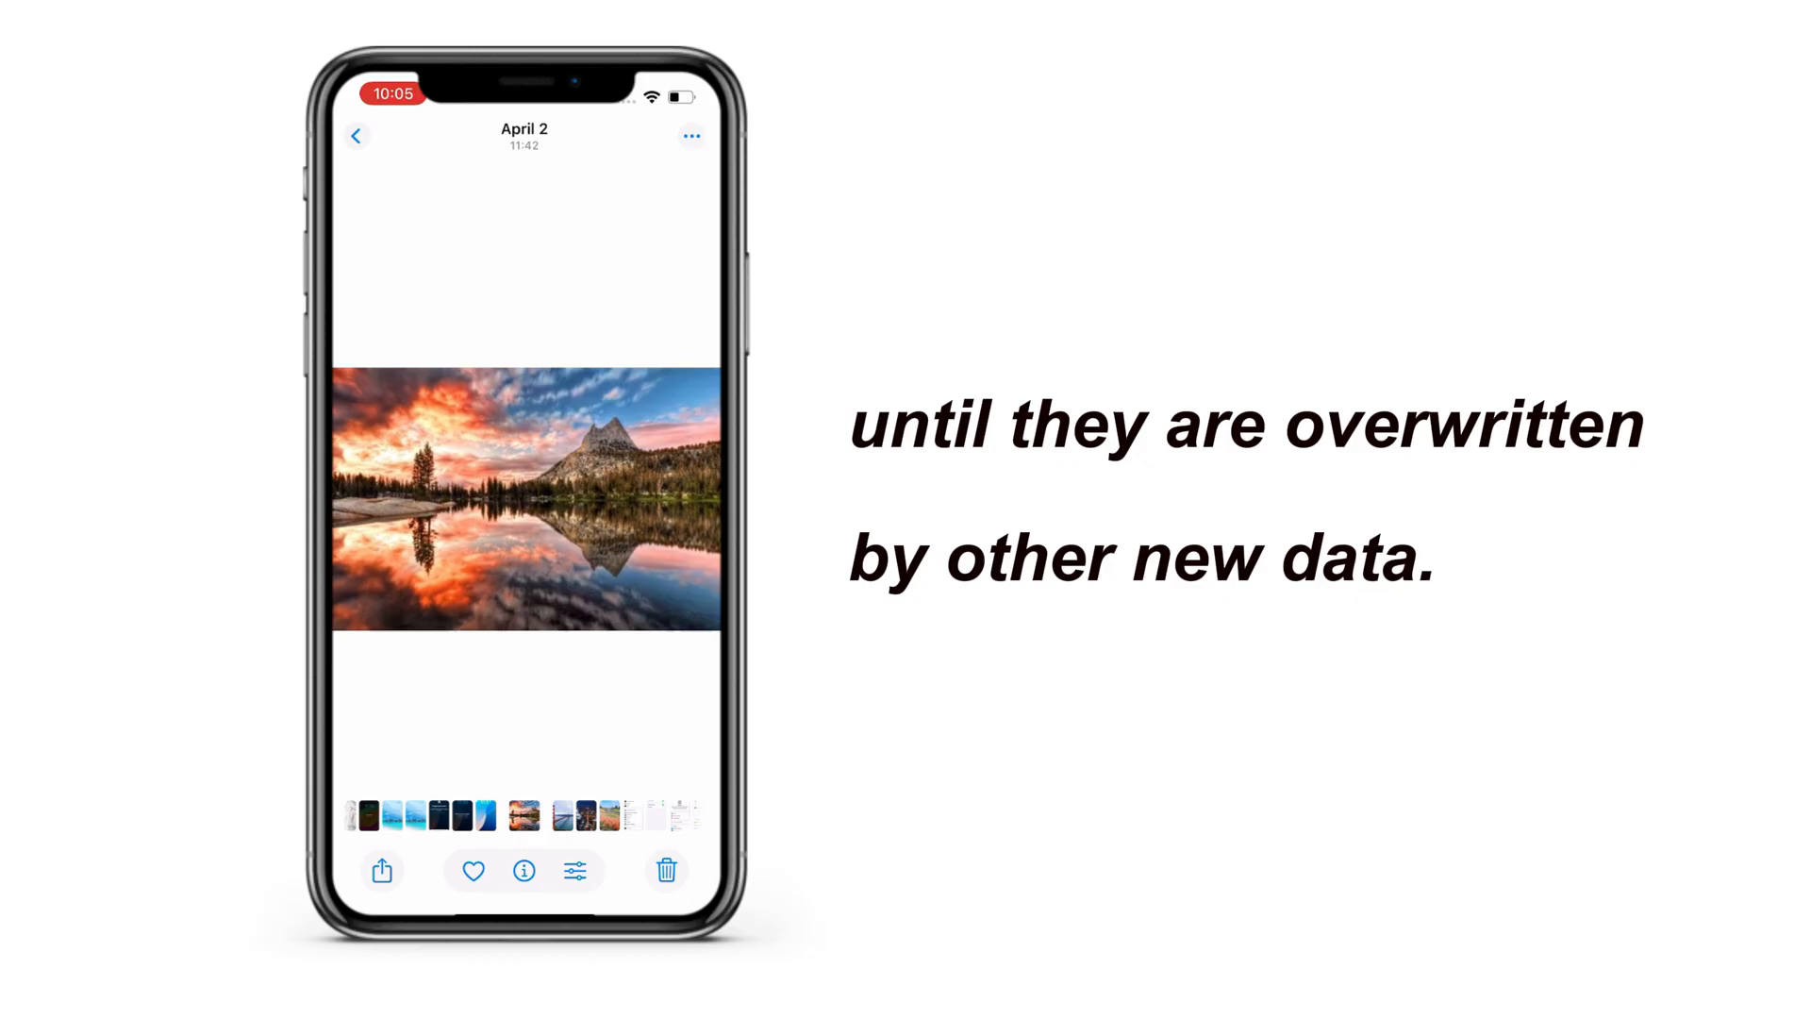
pyautogui.click(356, 136)
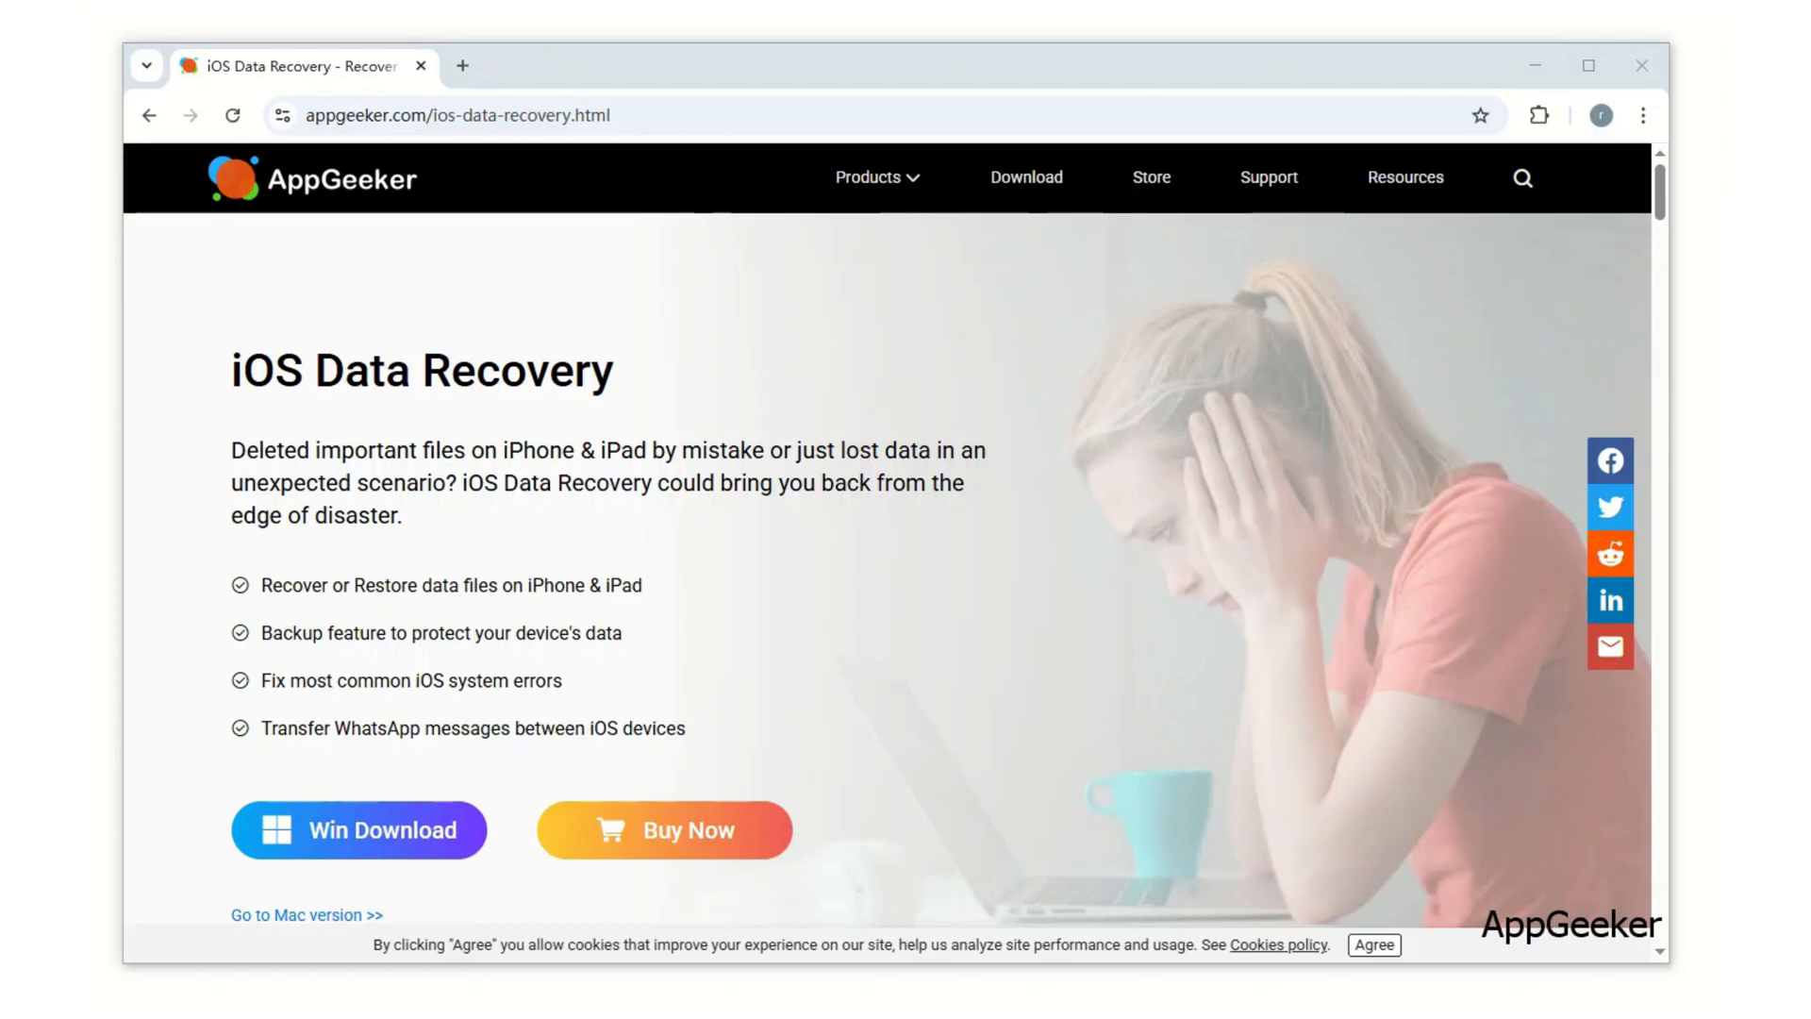
# - Scroll through AppGeeker's iOS Data Recovery page to read its features
pyautogui.scroll(-3)
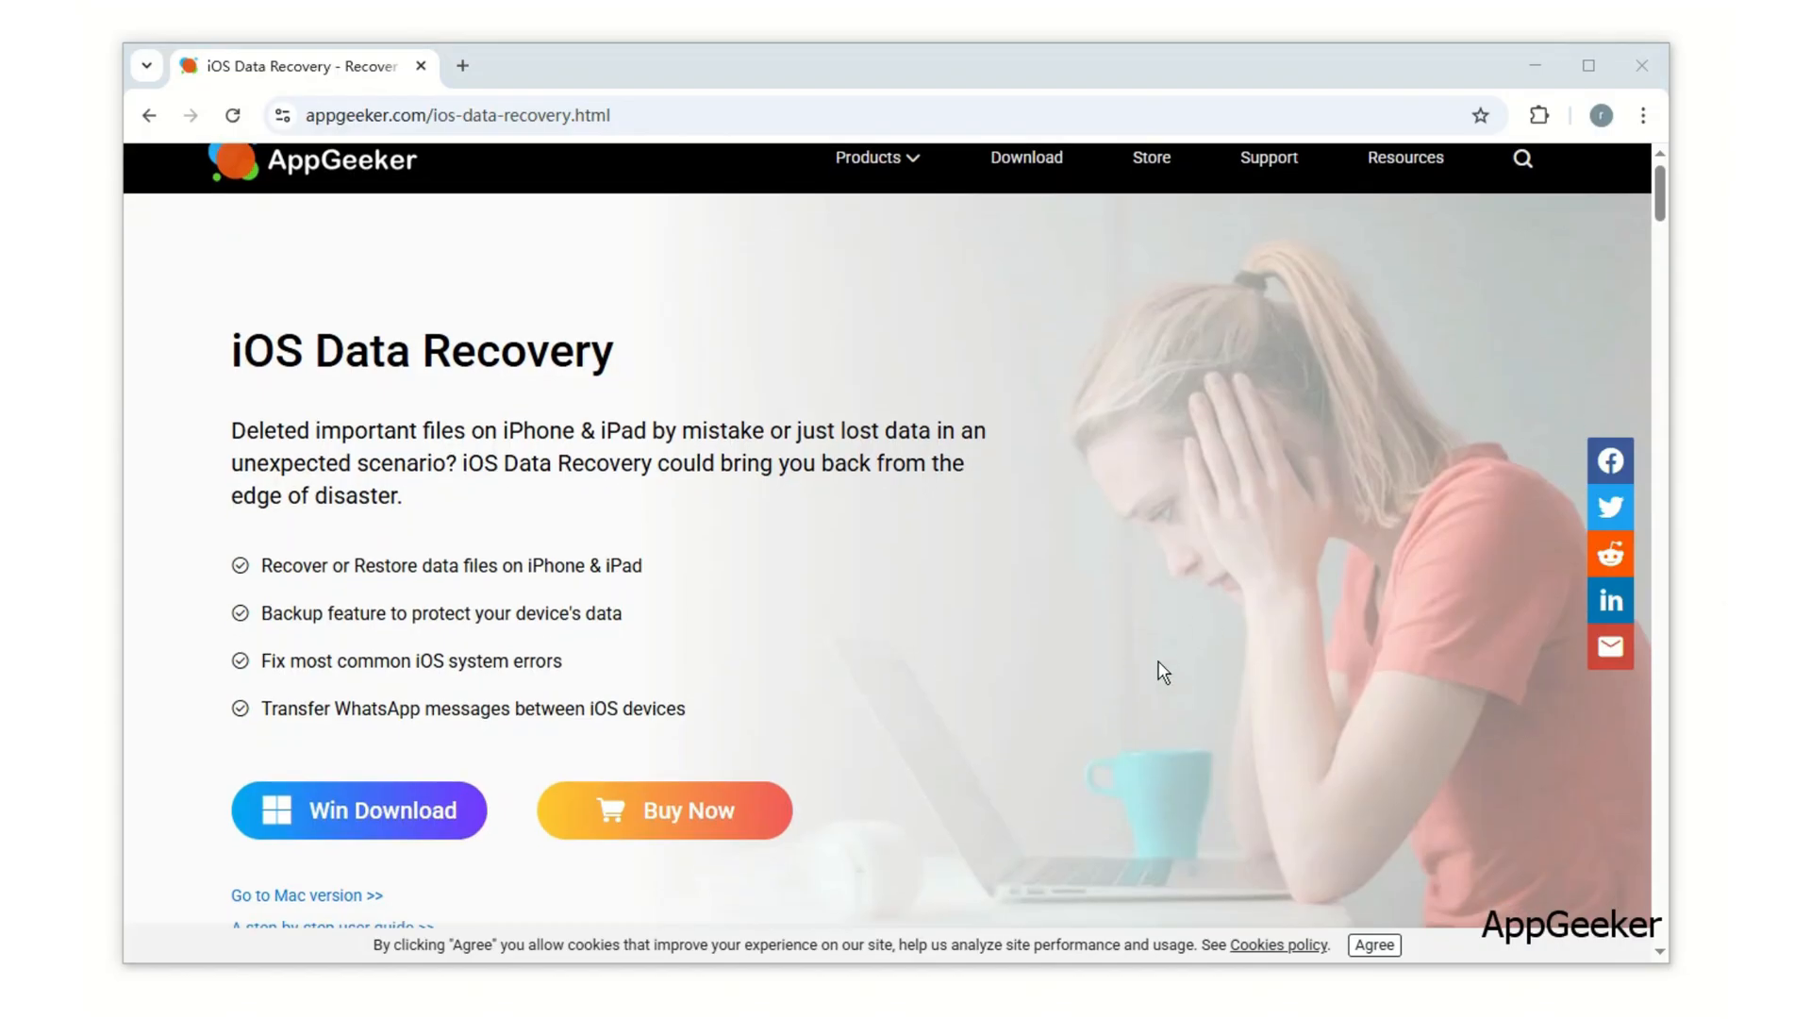
pyautogui.scroll(-3)
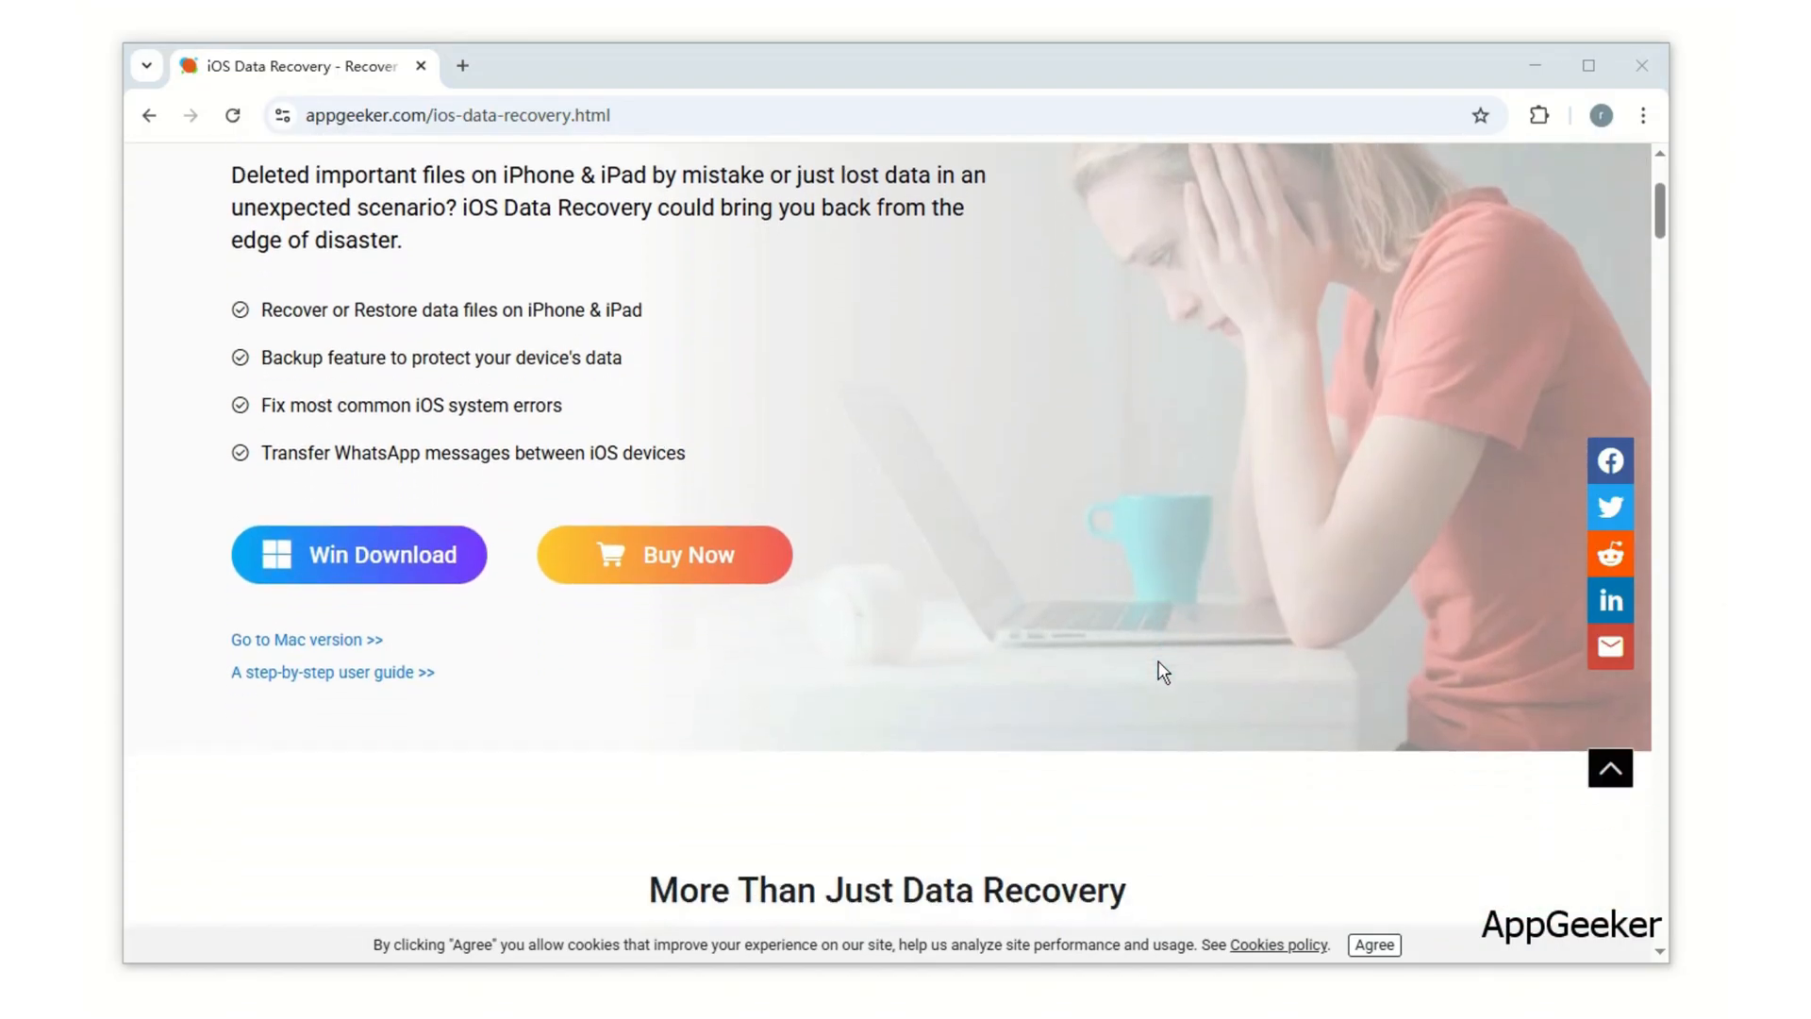
pyautogui.scroll(-3)
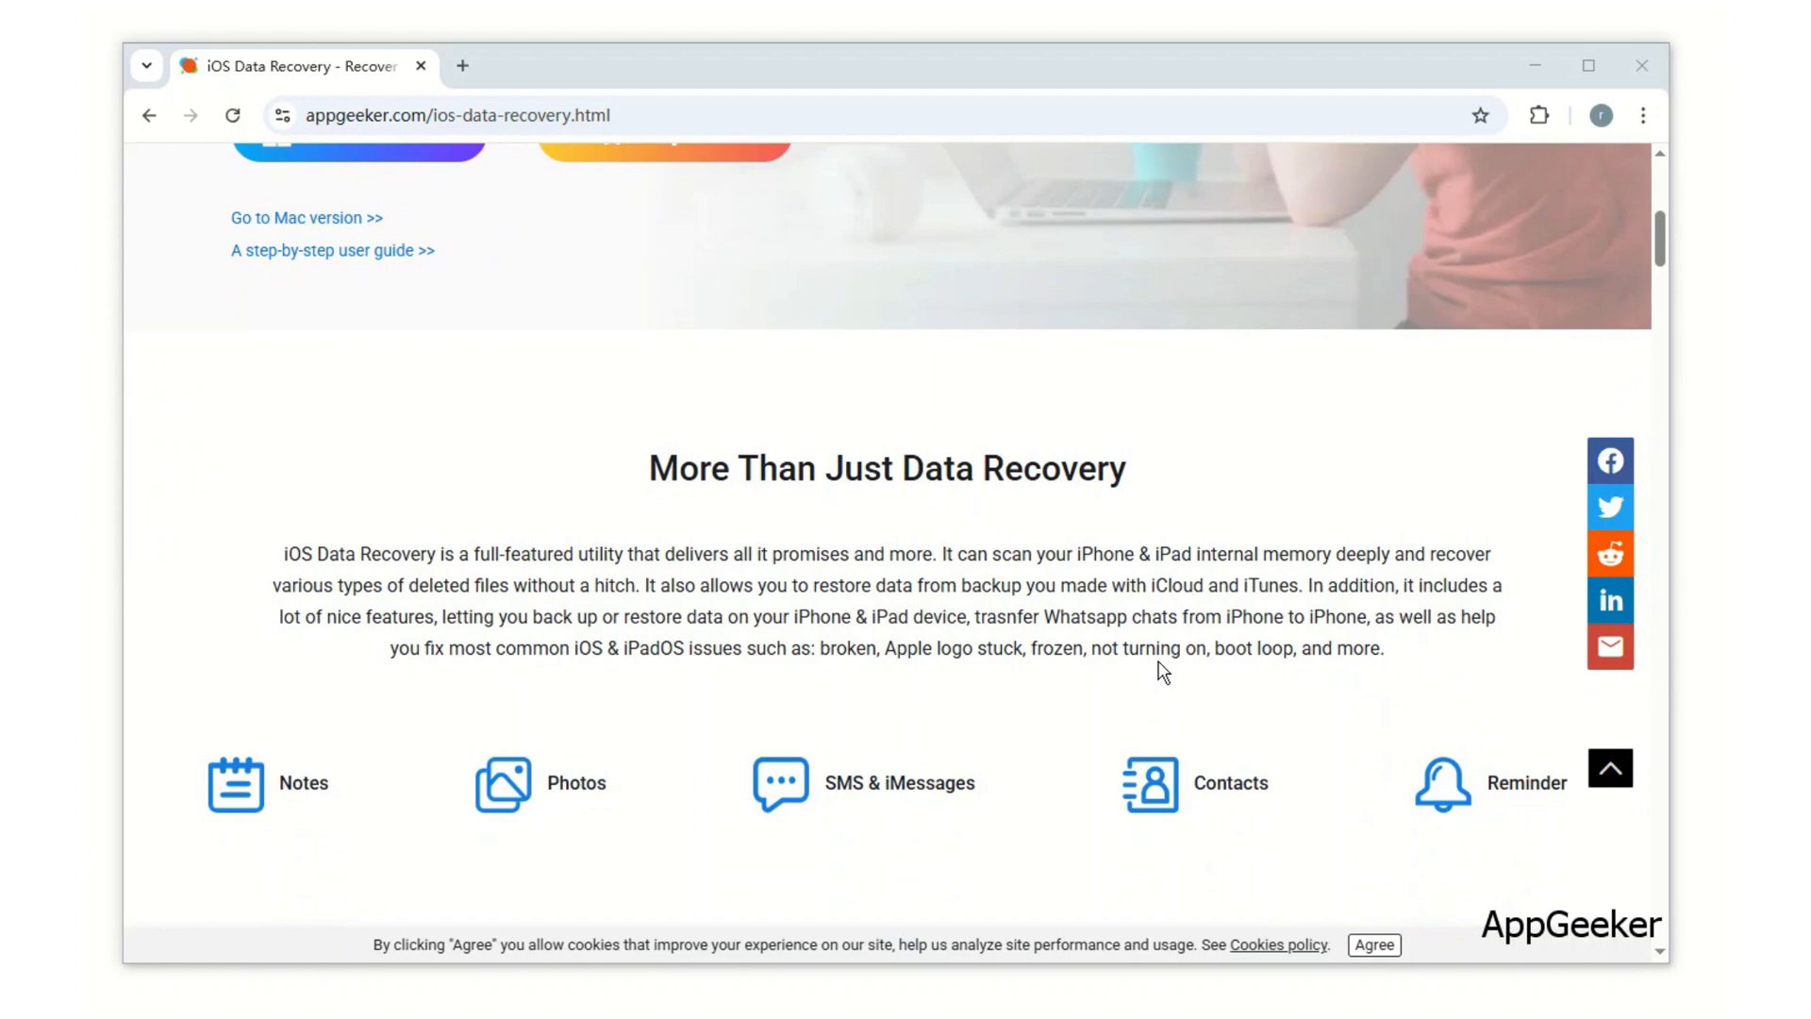
pyautogui.scroll(-3)
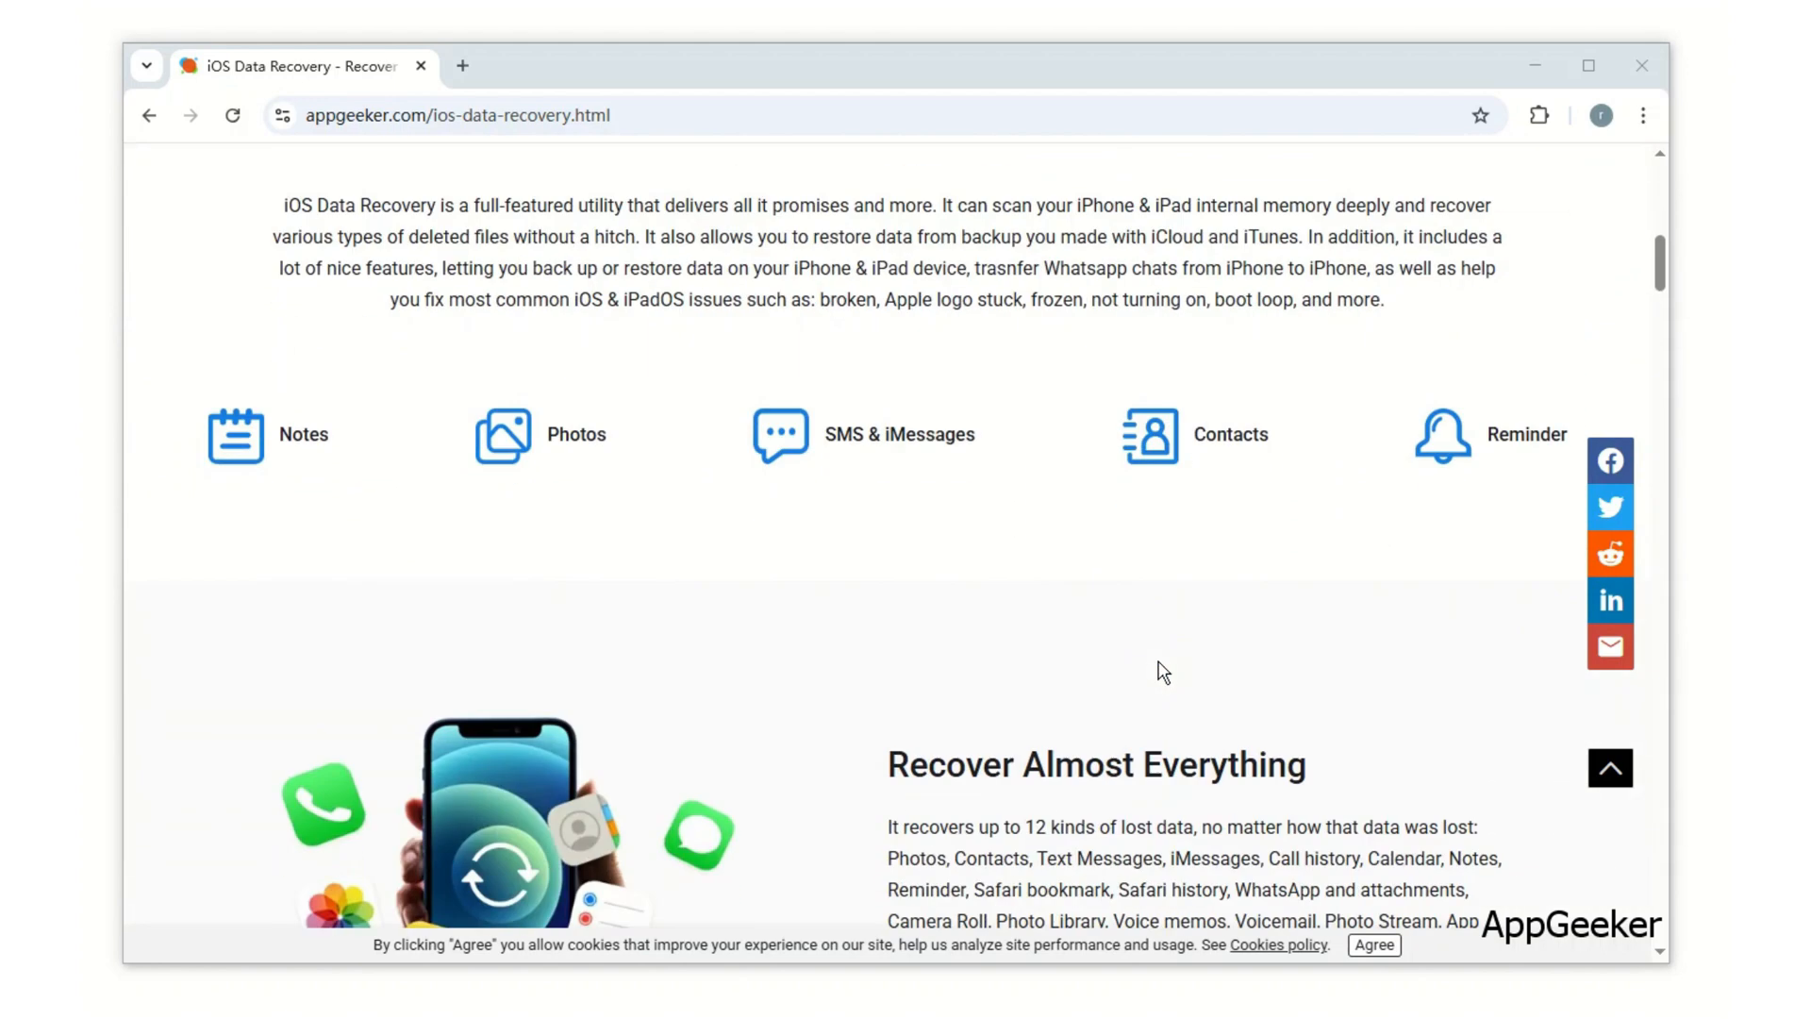
pyautogui.scroll(-3)
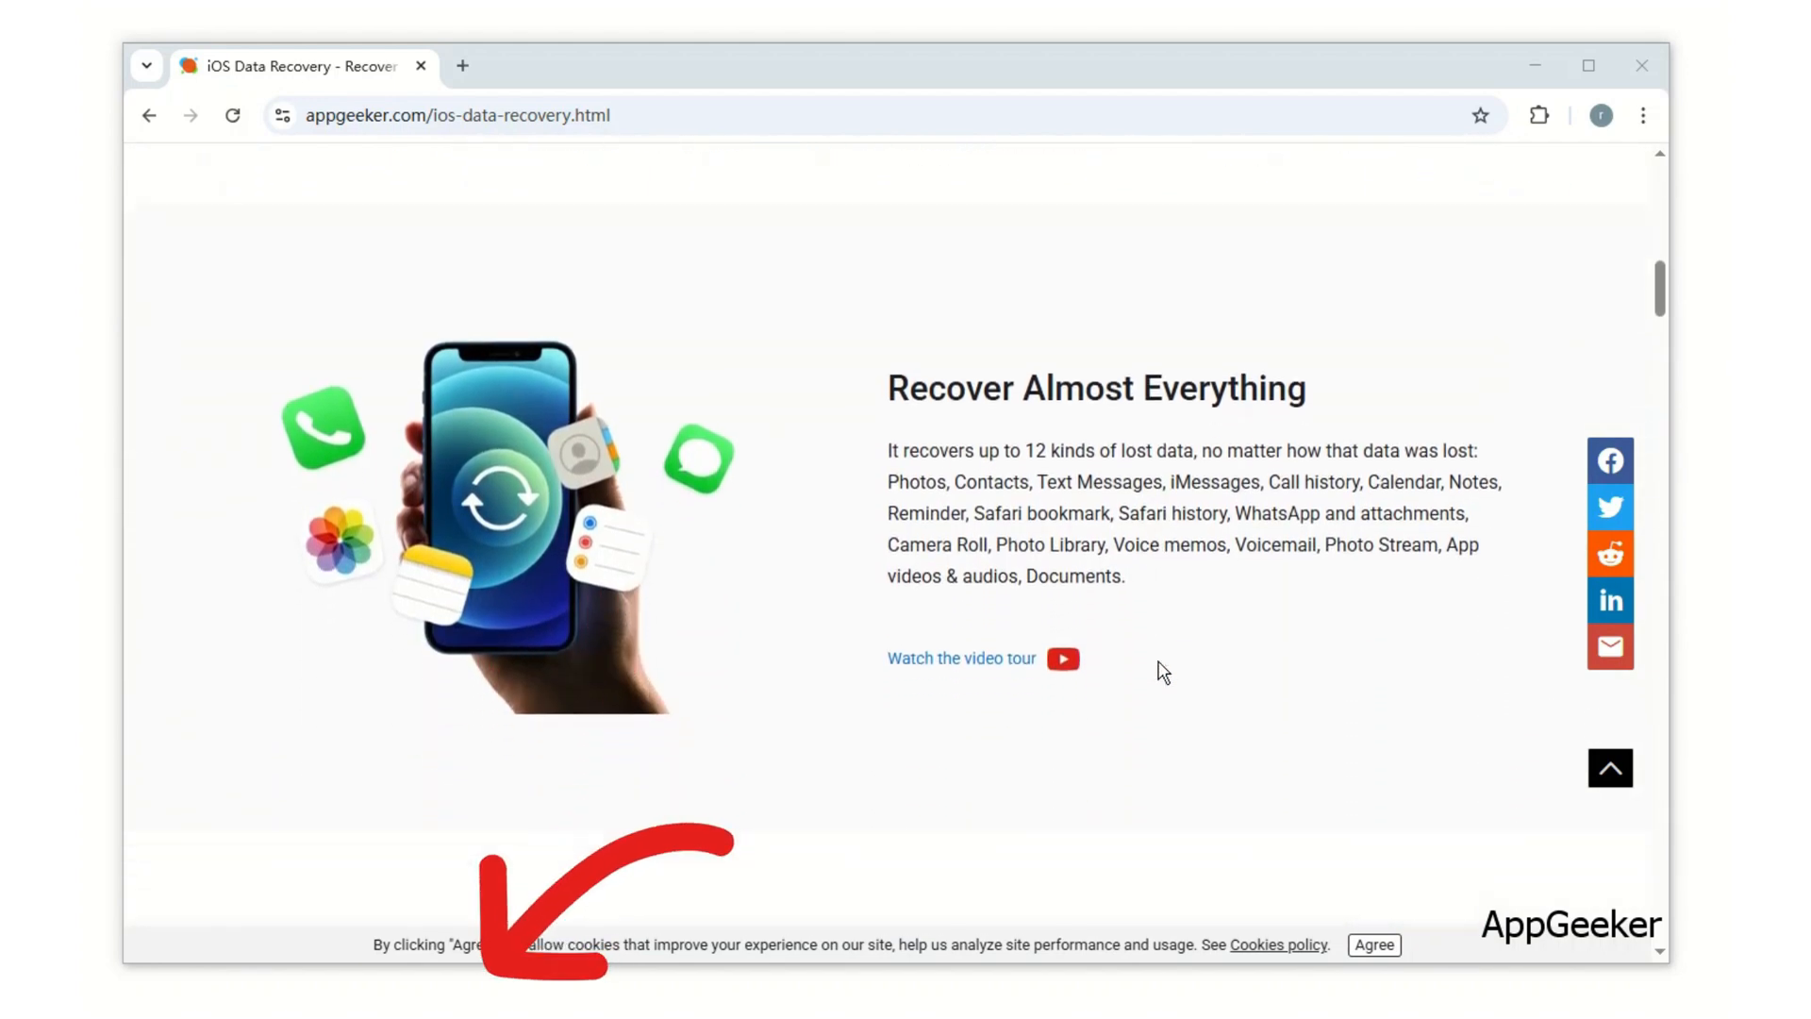
pyautogui.scroll(-3)
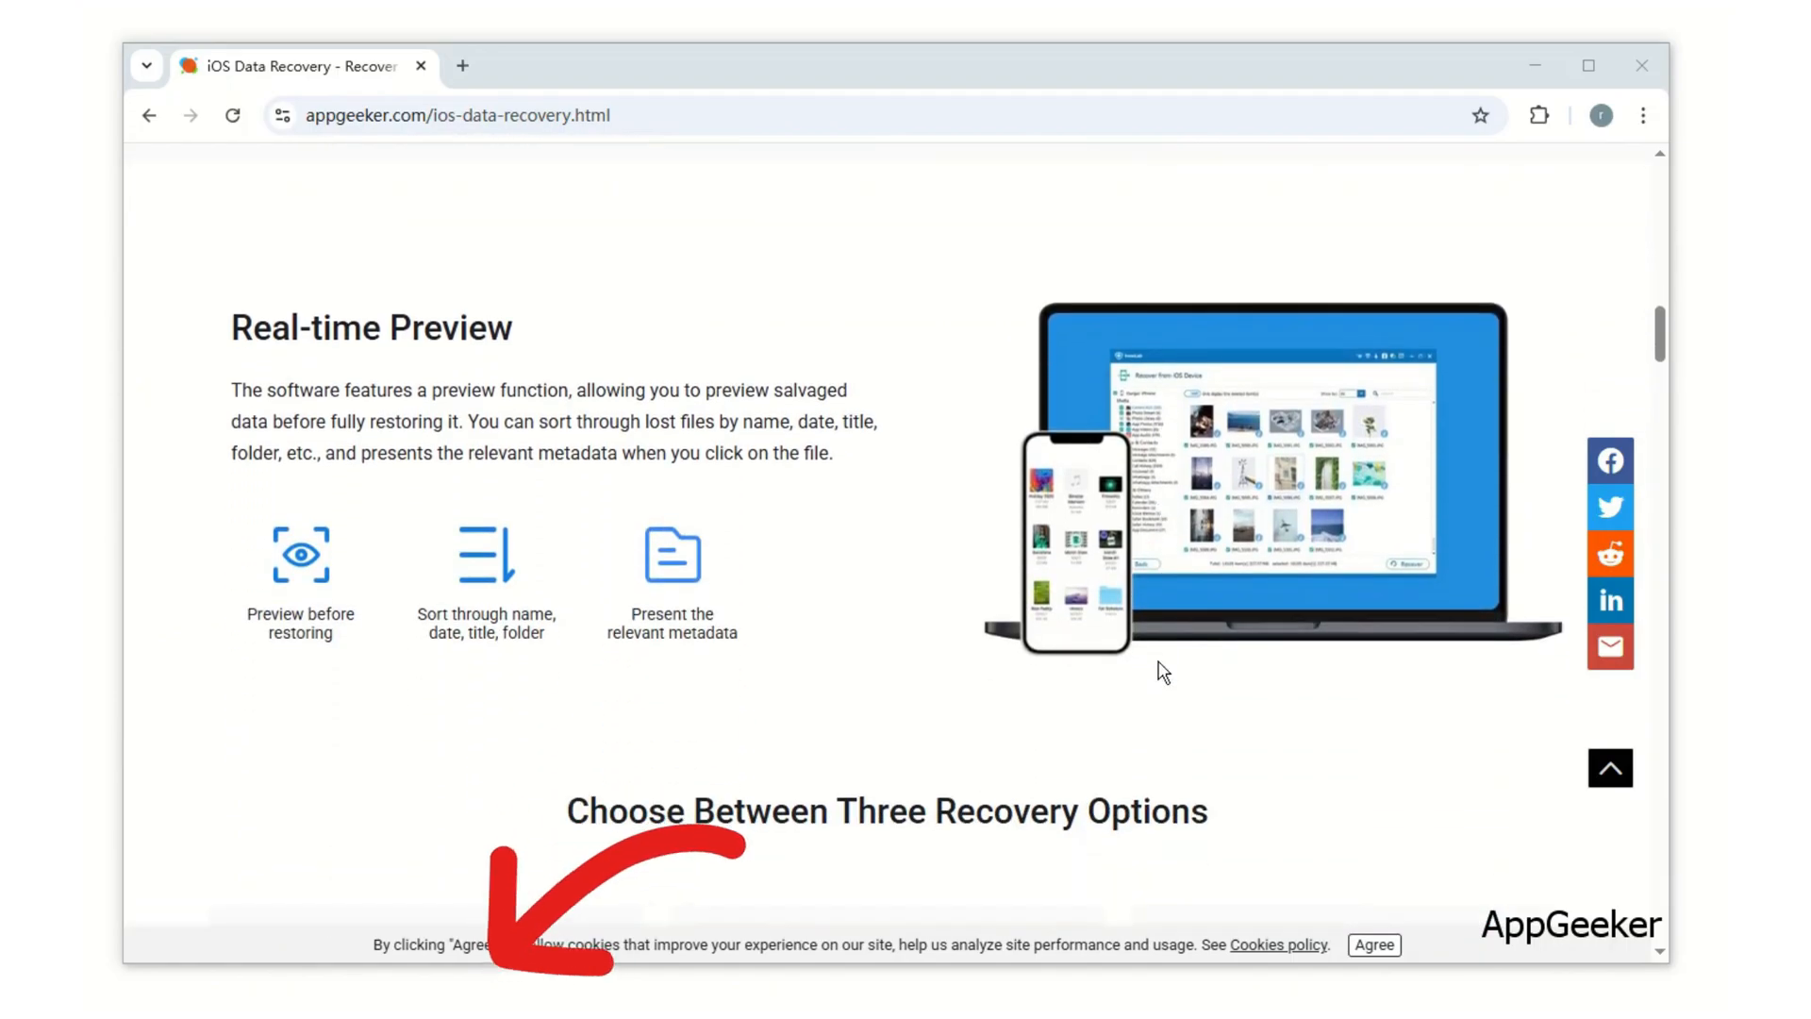
pyautogui.scroll(-3)
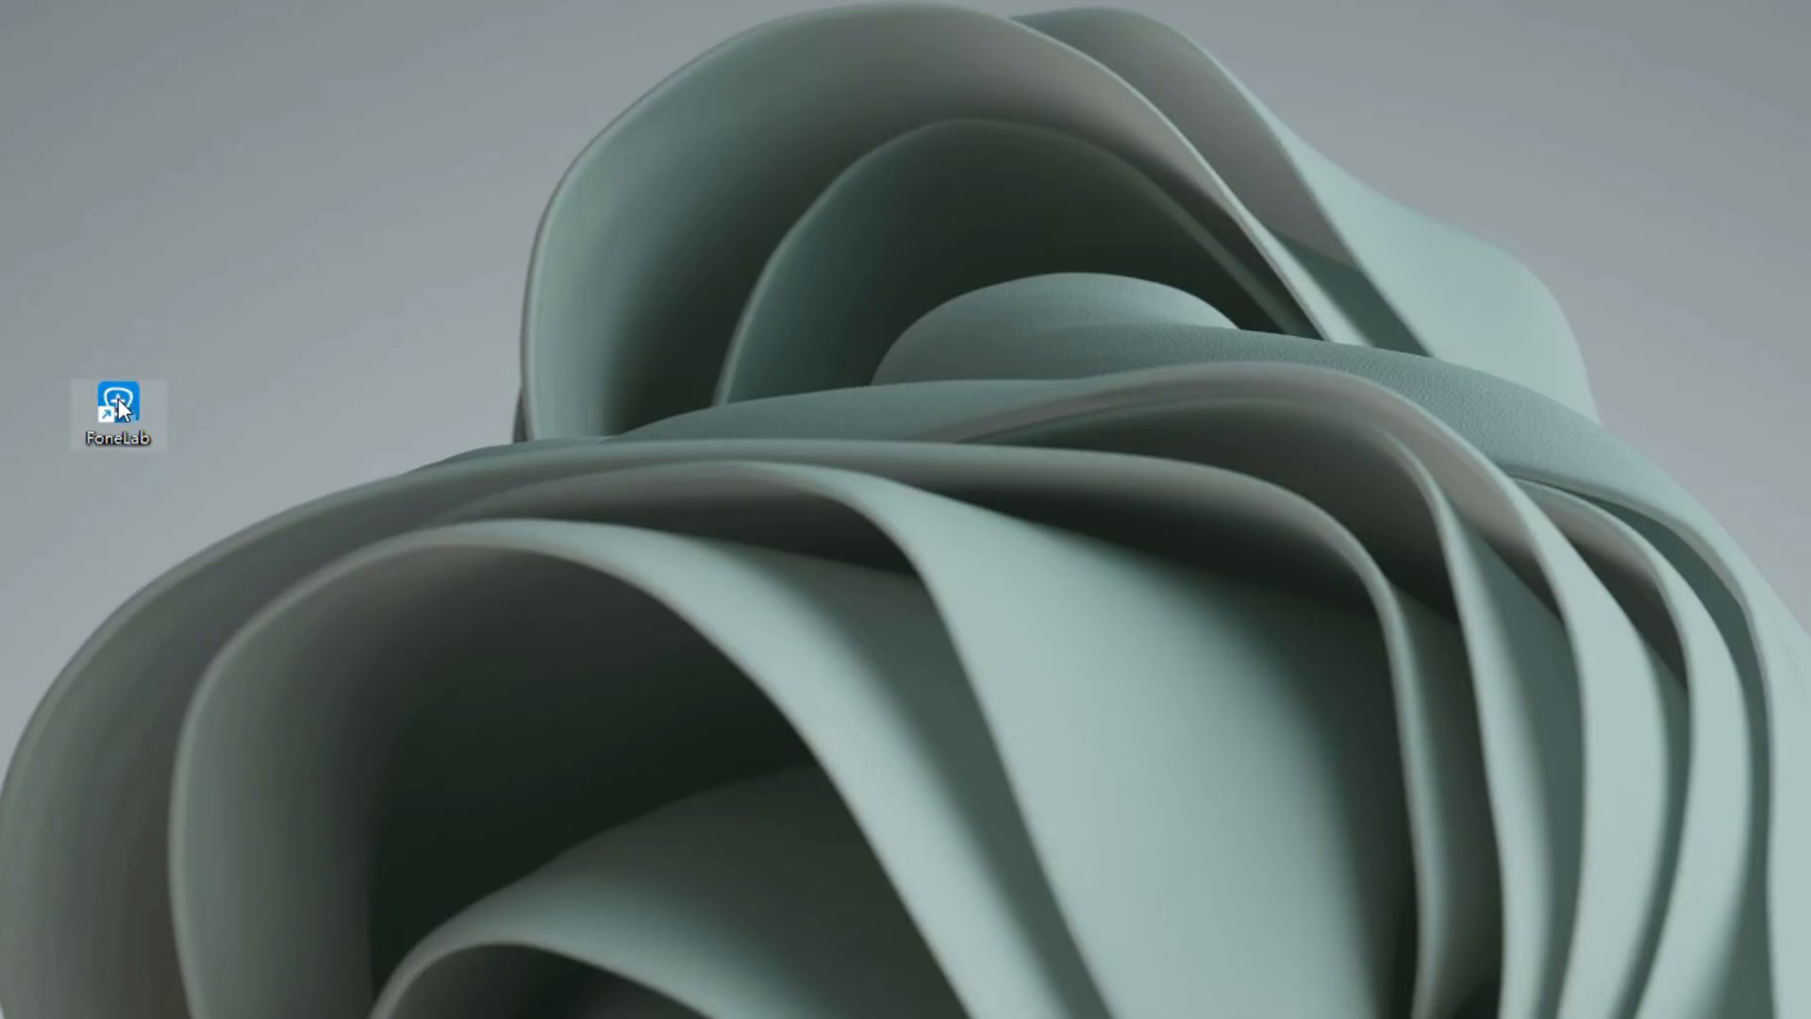
# - Double-click the desktop FoneLab shortcut to open it with iPhone 13 connected
pyautogui.doubleClick(117, 401)
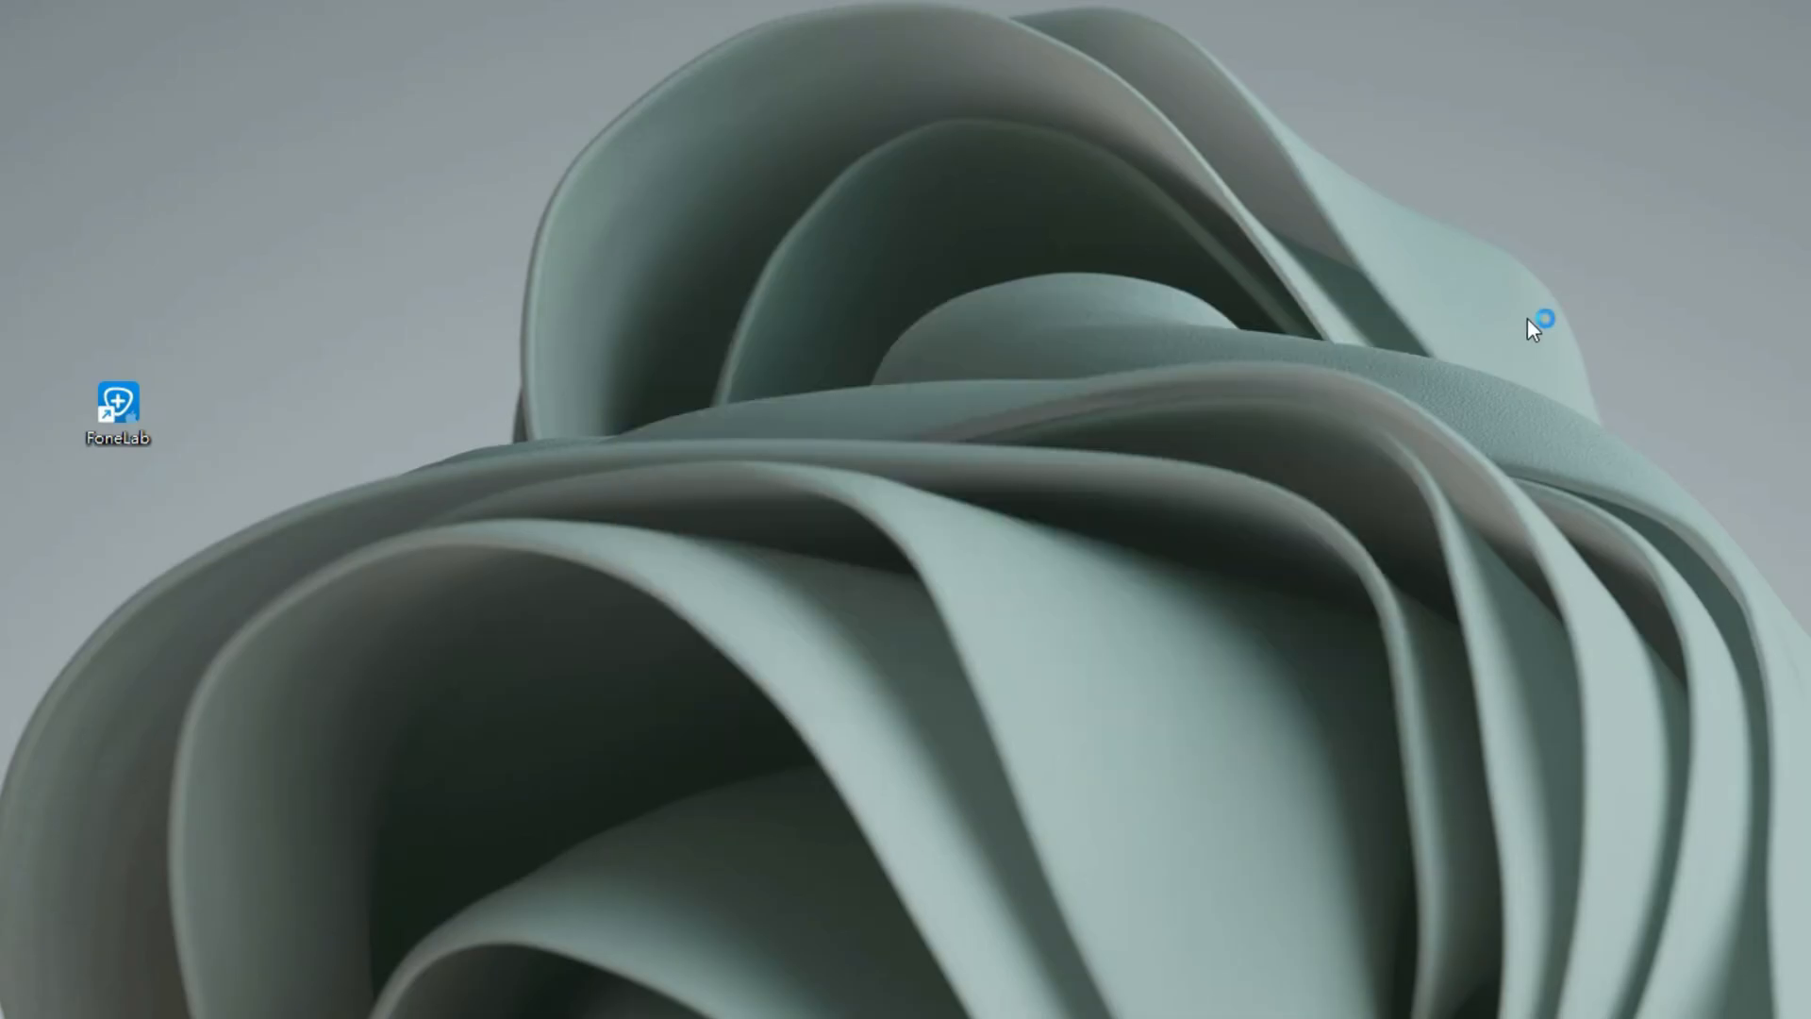
pyautogui.doubleClick(117, 402)
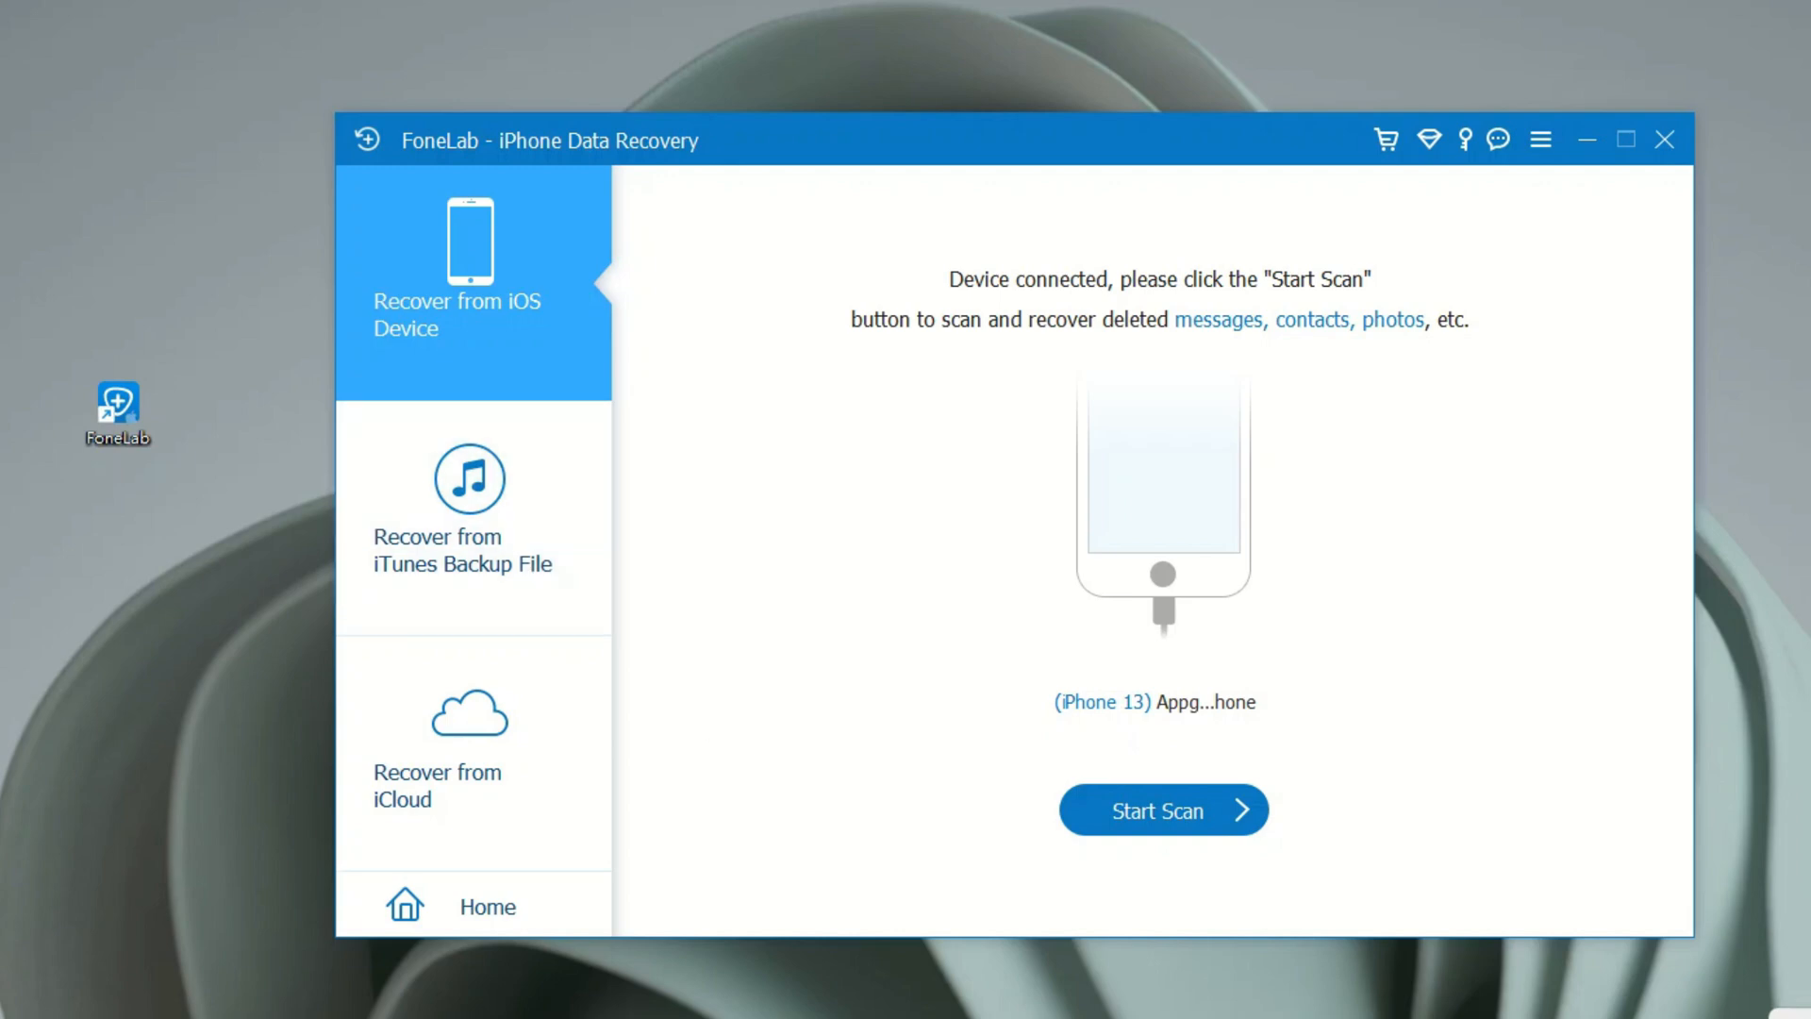
# - Scan the iPhone 13 via Recover from iOS Device, finding 698 items
pyautogui.click(1162, 809)
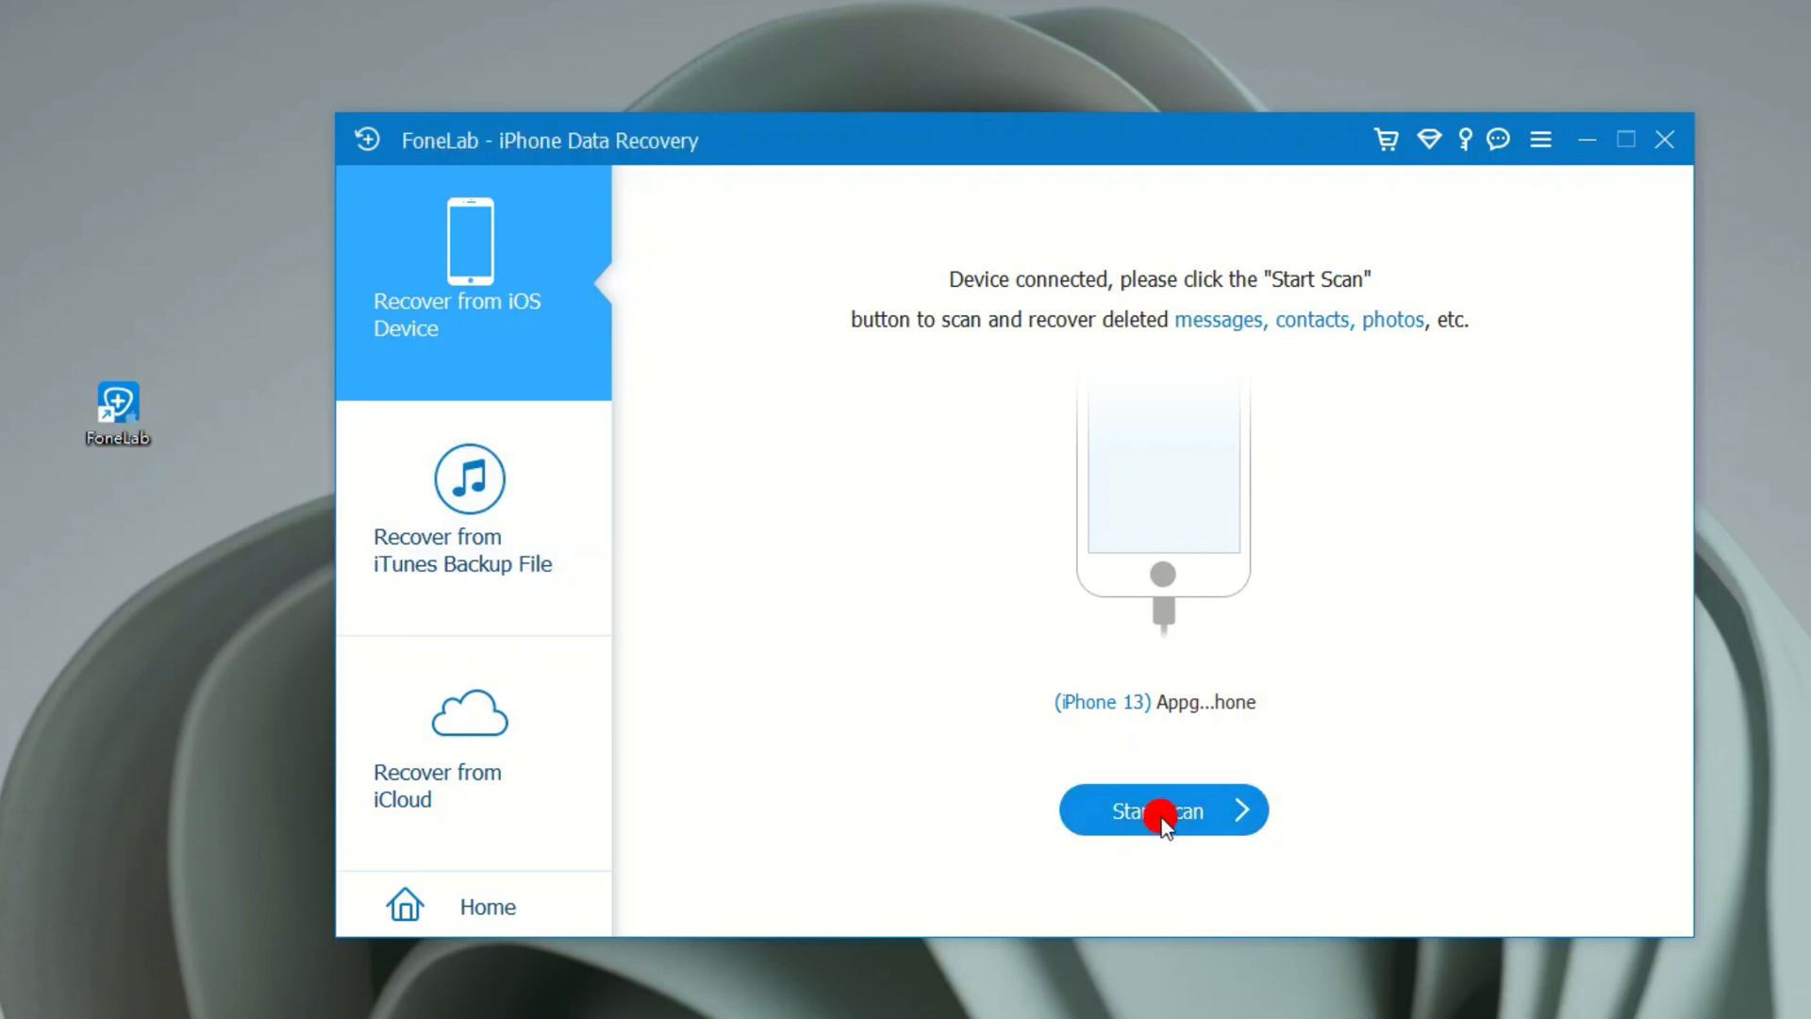
pyautogui.click(1163, 809)
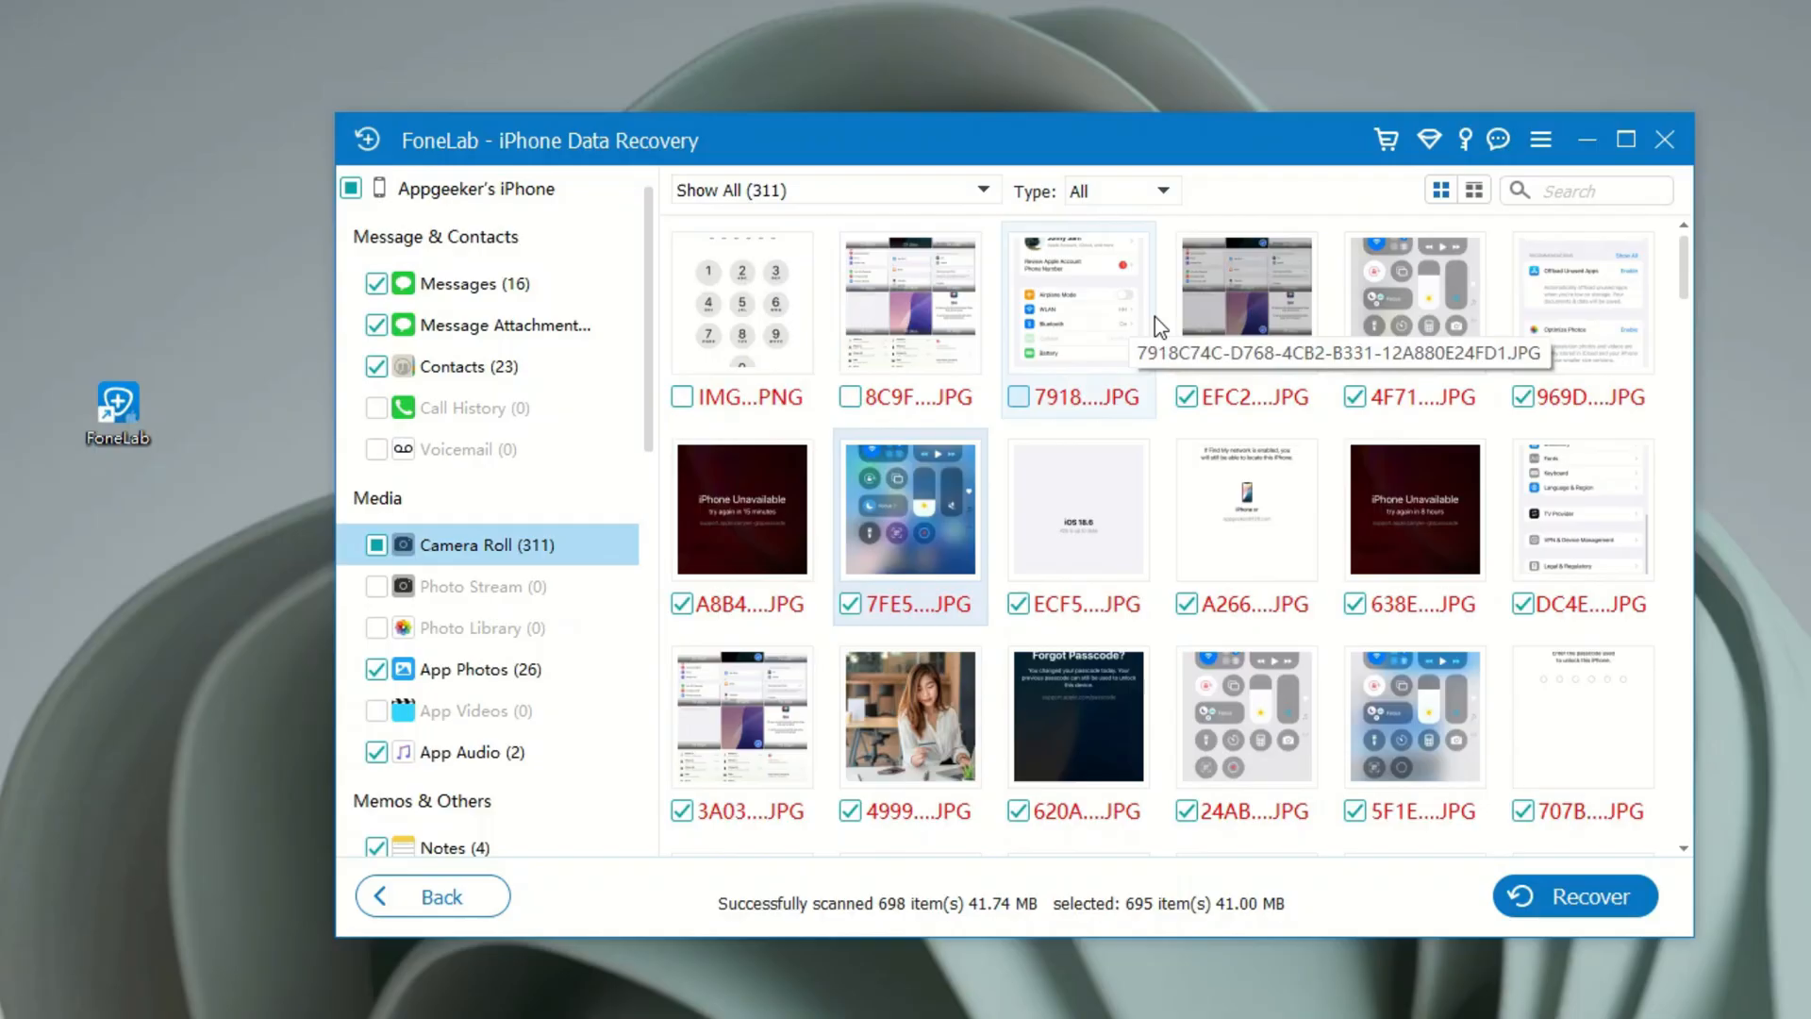
# - Tick the third photo in the first row and filter results to Show Deleted Only
pyautogui.click(1018, 397)
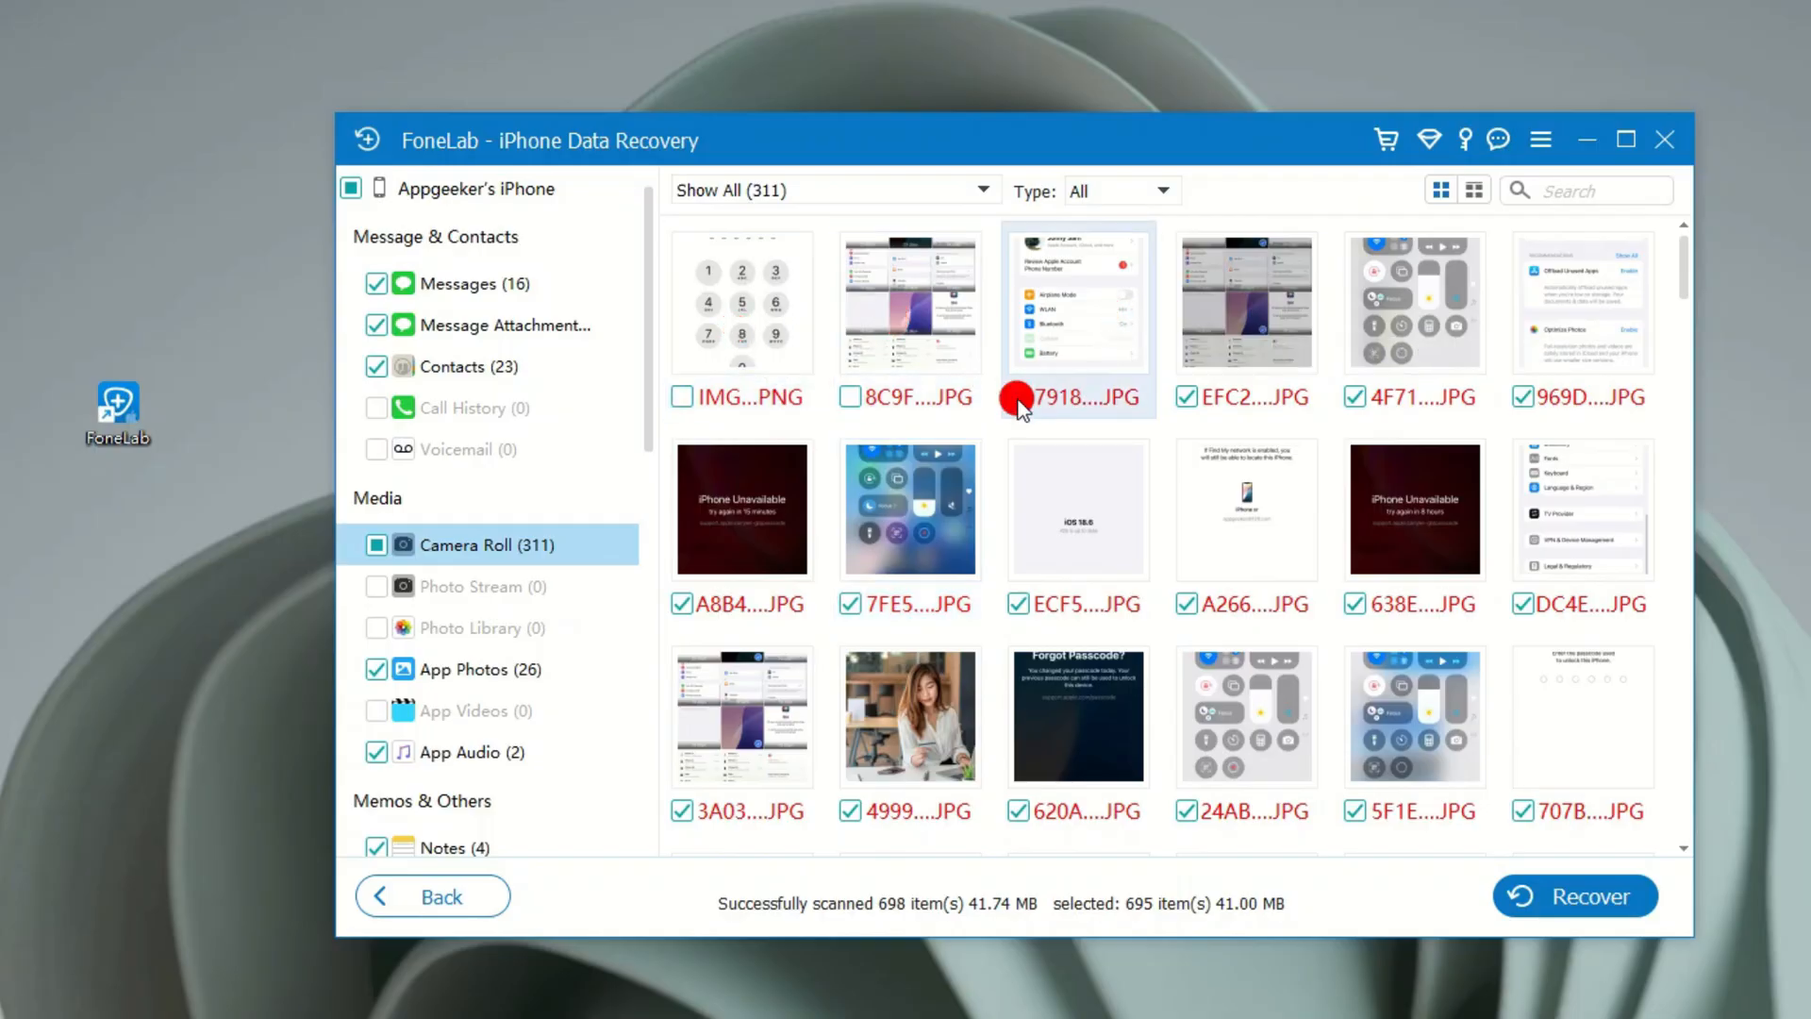
pyautogui.click(832, 189)
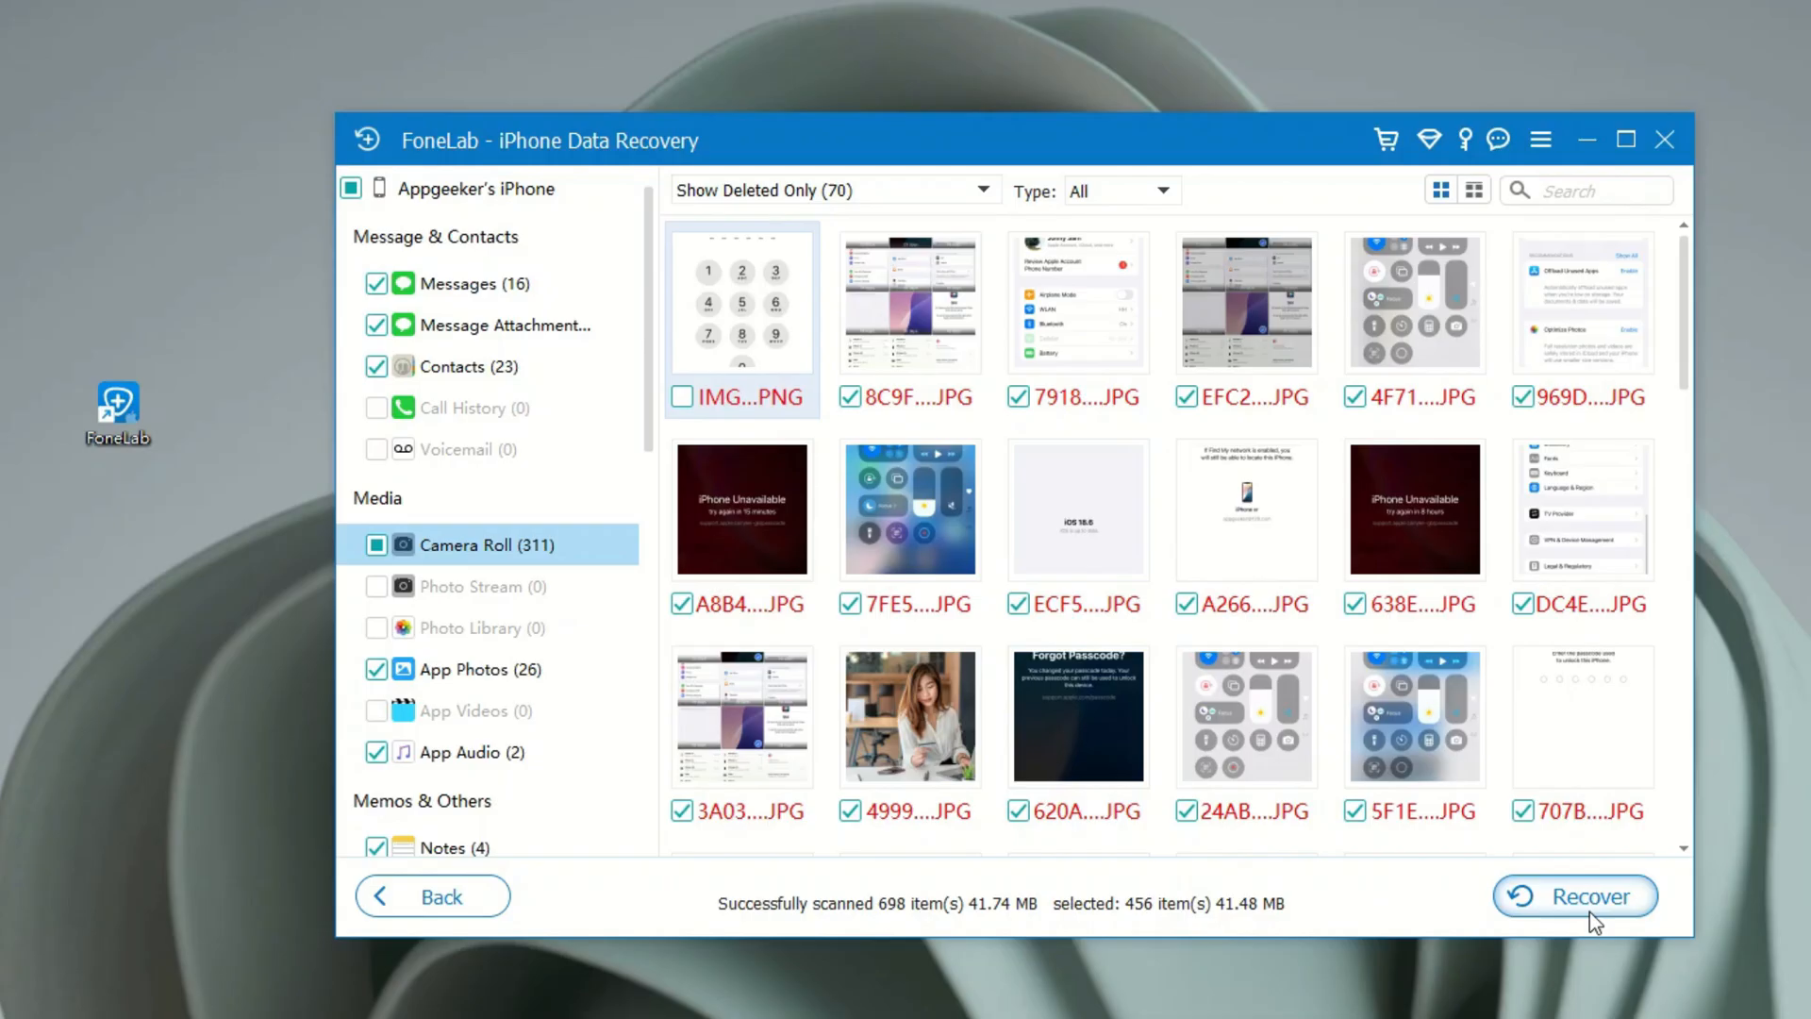
# - Recover the 456 selected items to D:\iOS\FoneLab
pyautogui.click(1574, 895)
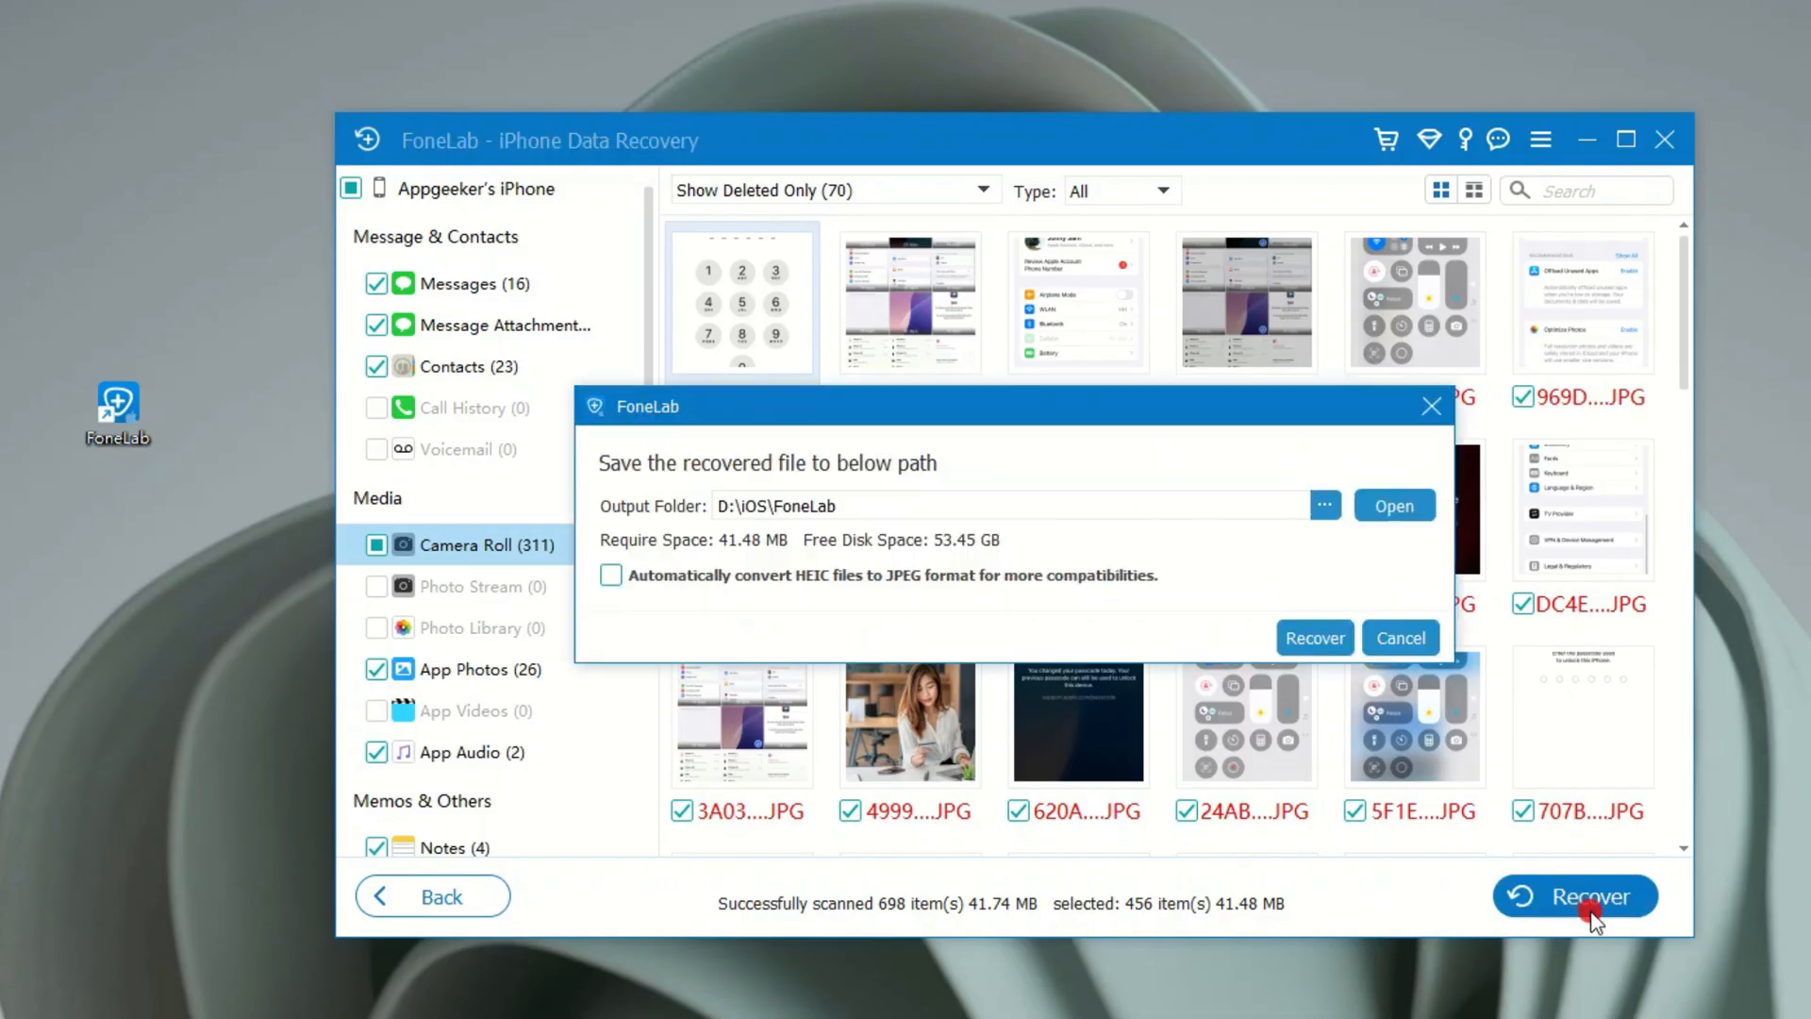
pyautogui.moveTo(622, 557)
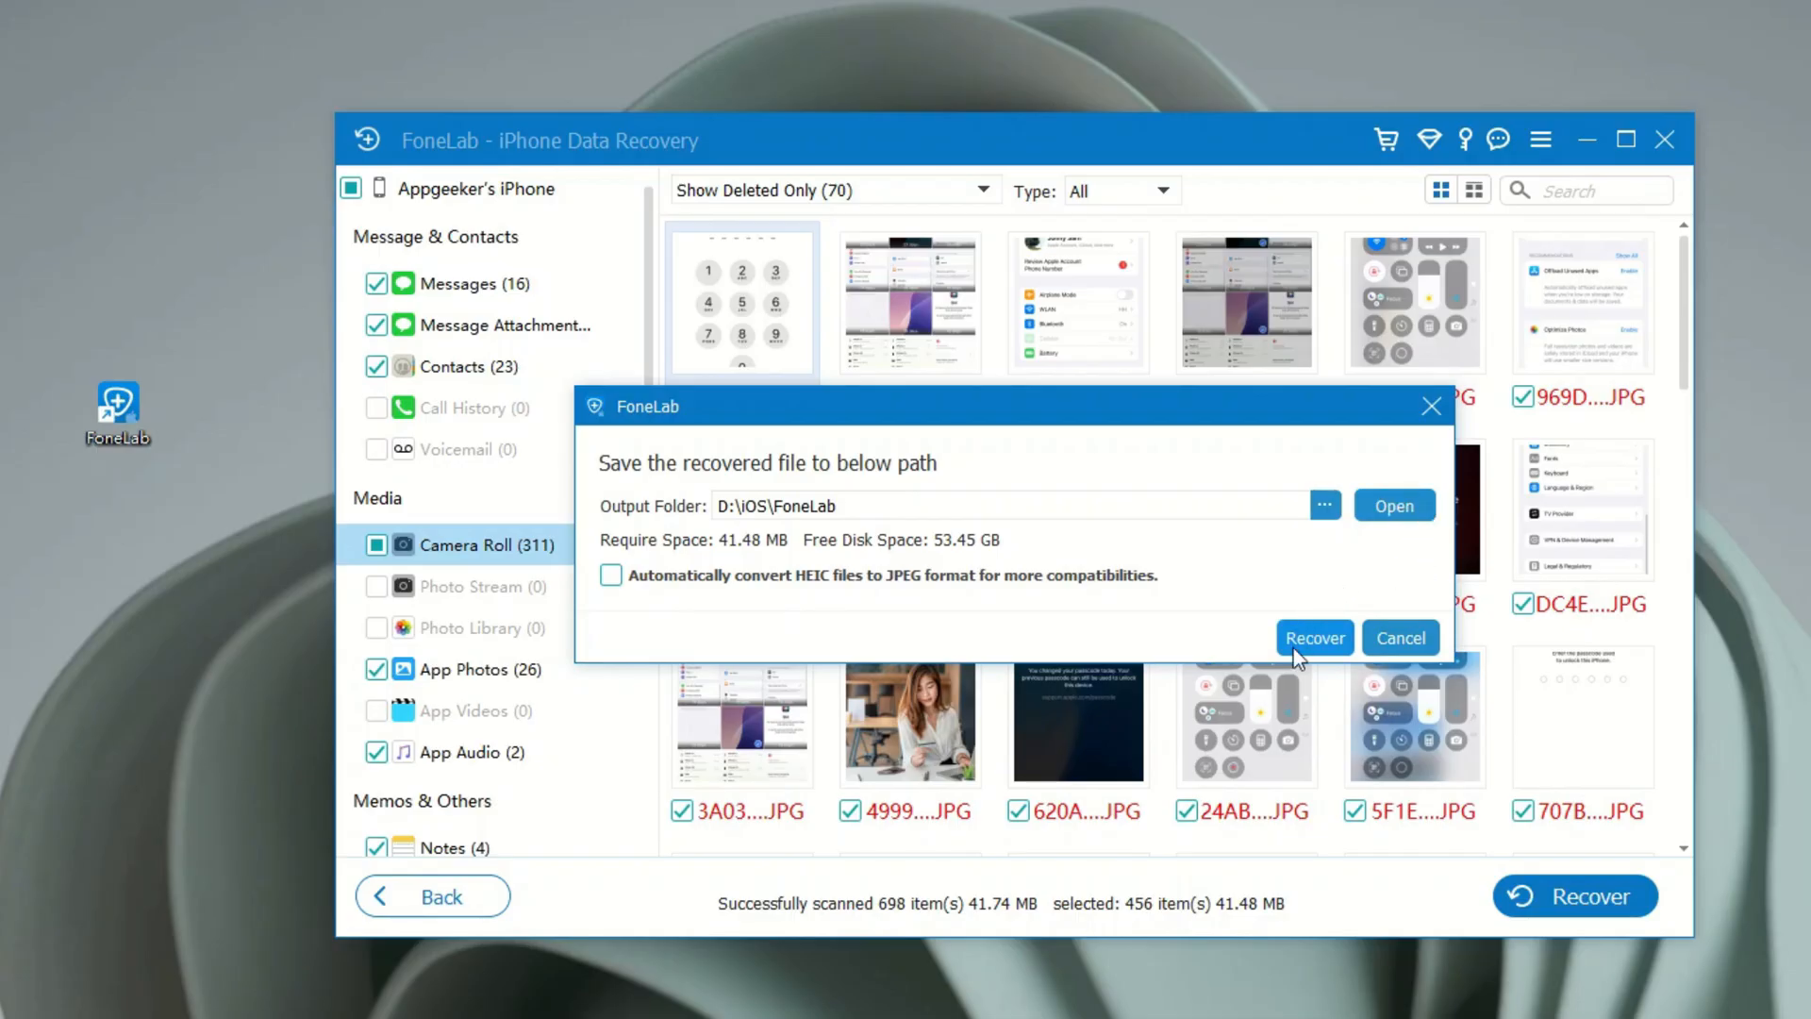
pyautogui.click(1313, 637)
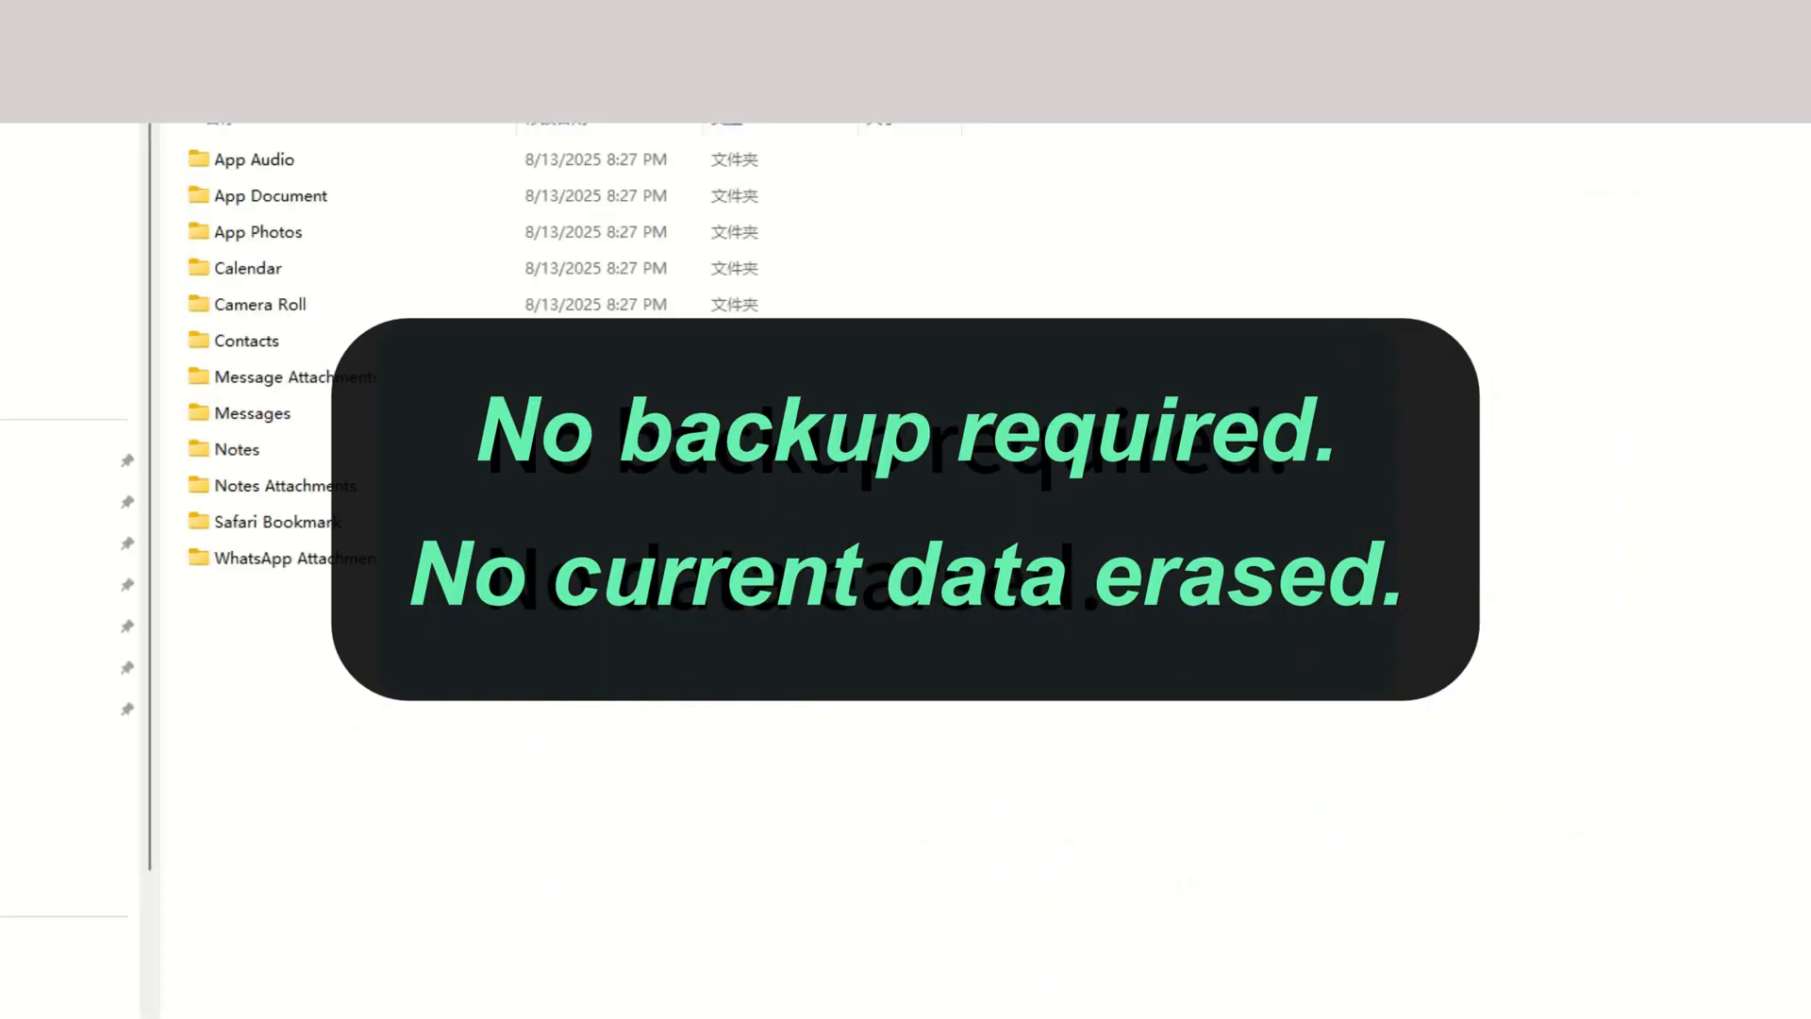
# - Open the Camera Roll folder among the recovered data folders in File Explorer
pyautogui.click(260, 303)
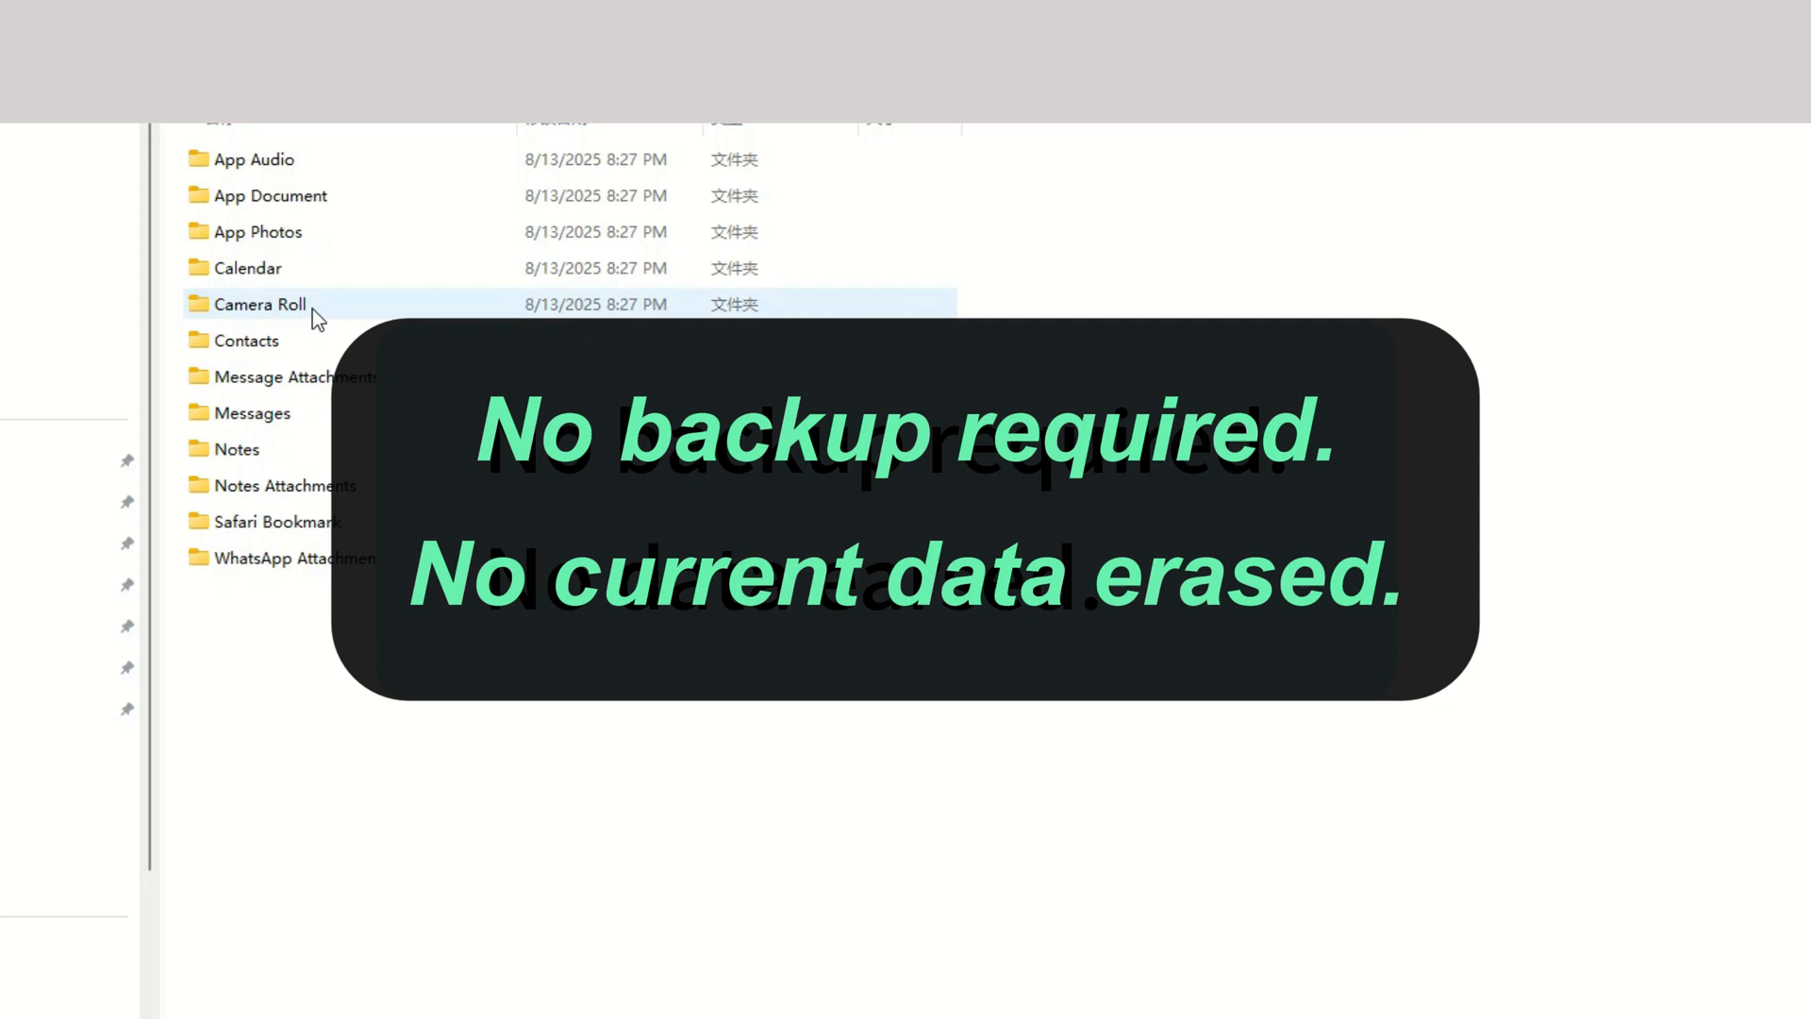
pyautogui.doubleClick(259, 303)
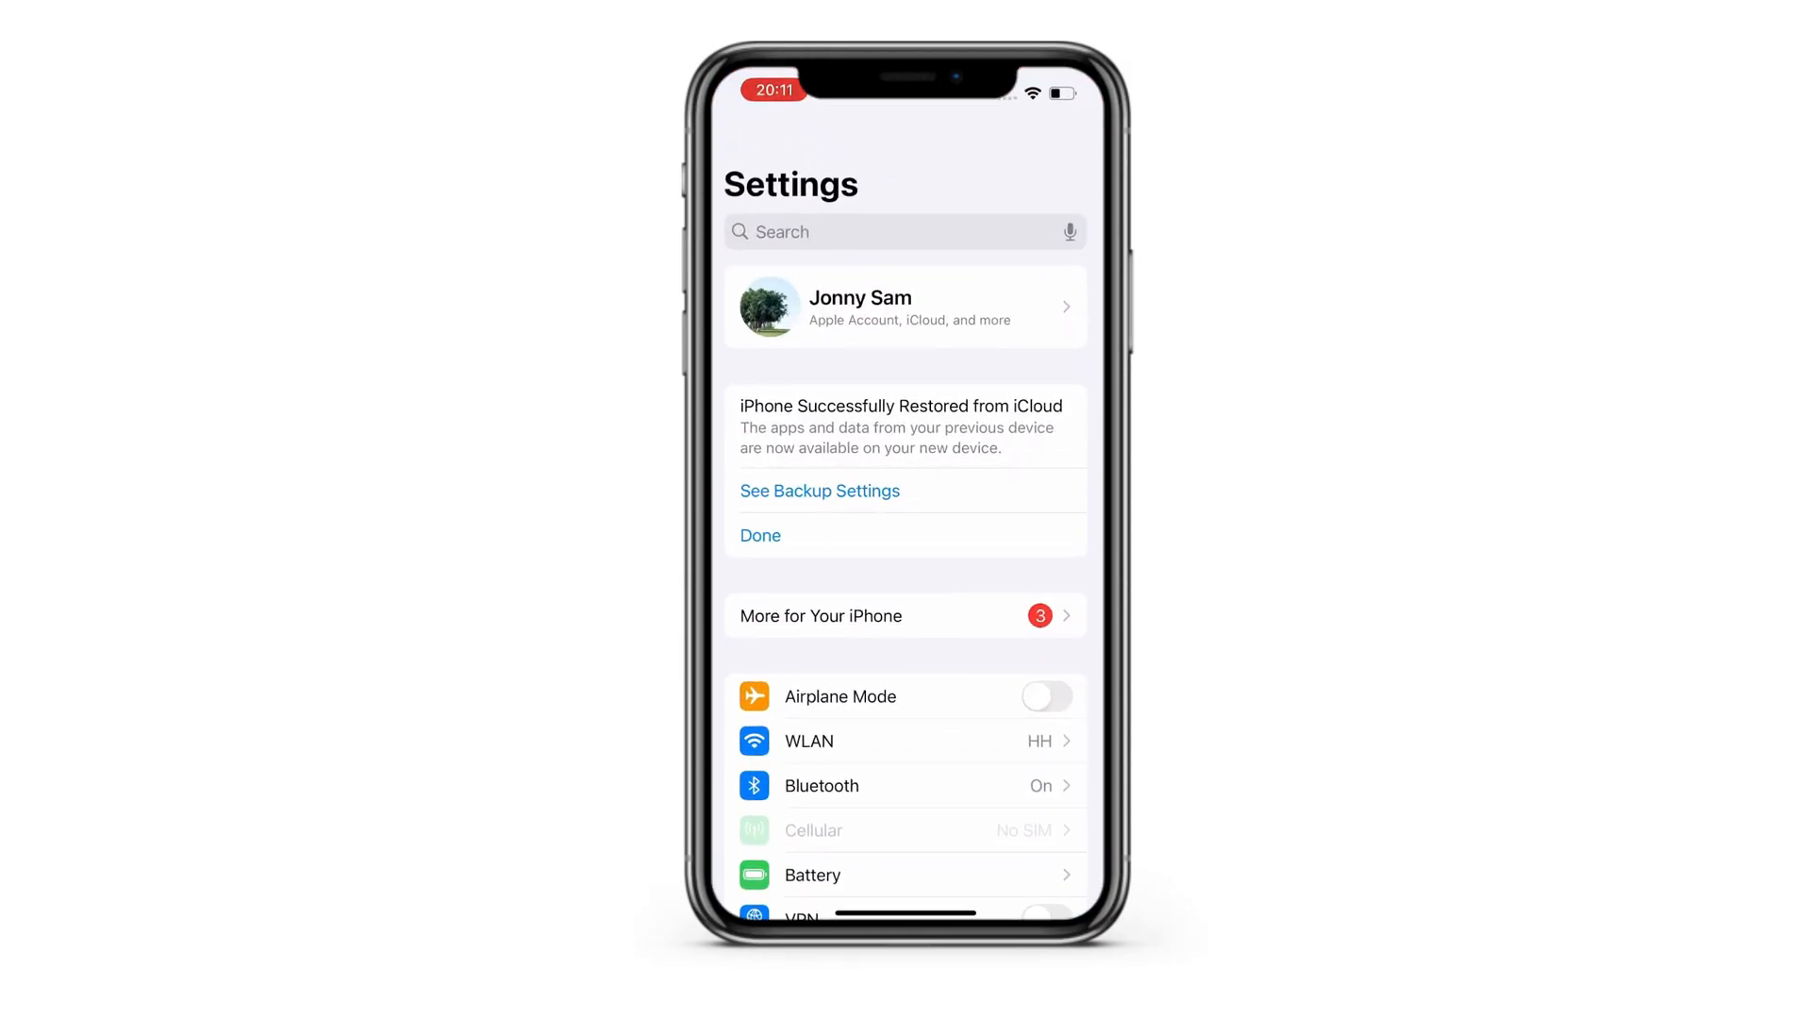
# - Browse the All Device Backups list under iCloud Backup, then return to the Apple Account iCloud page
pyautogui.click(904, 305)
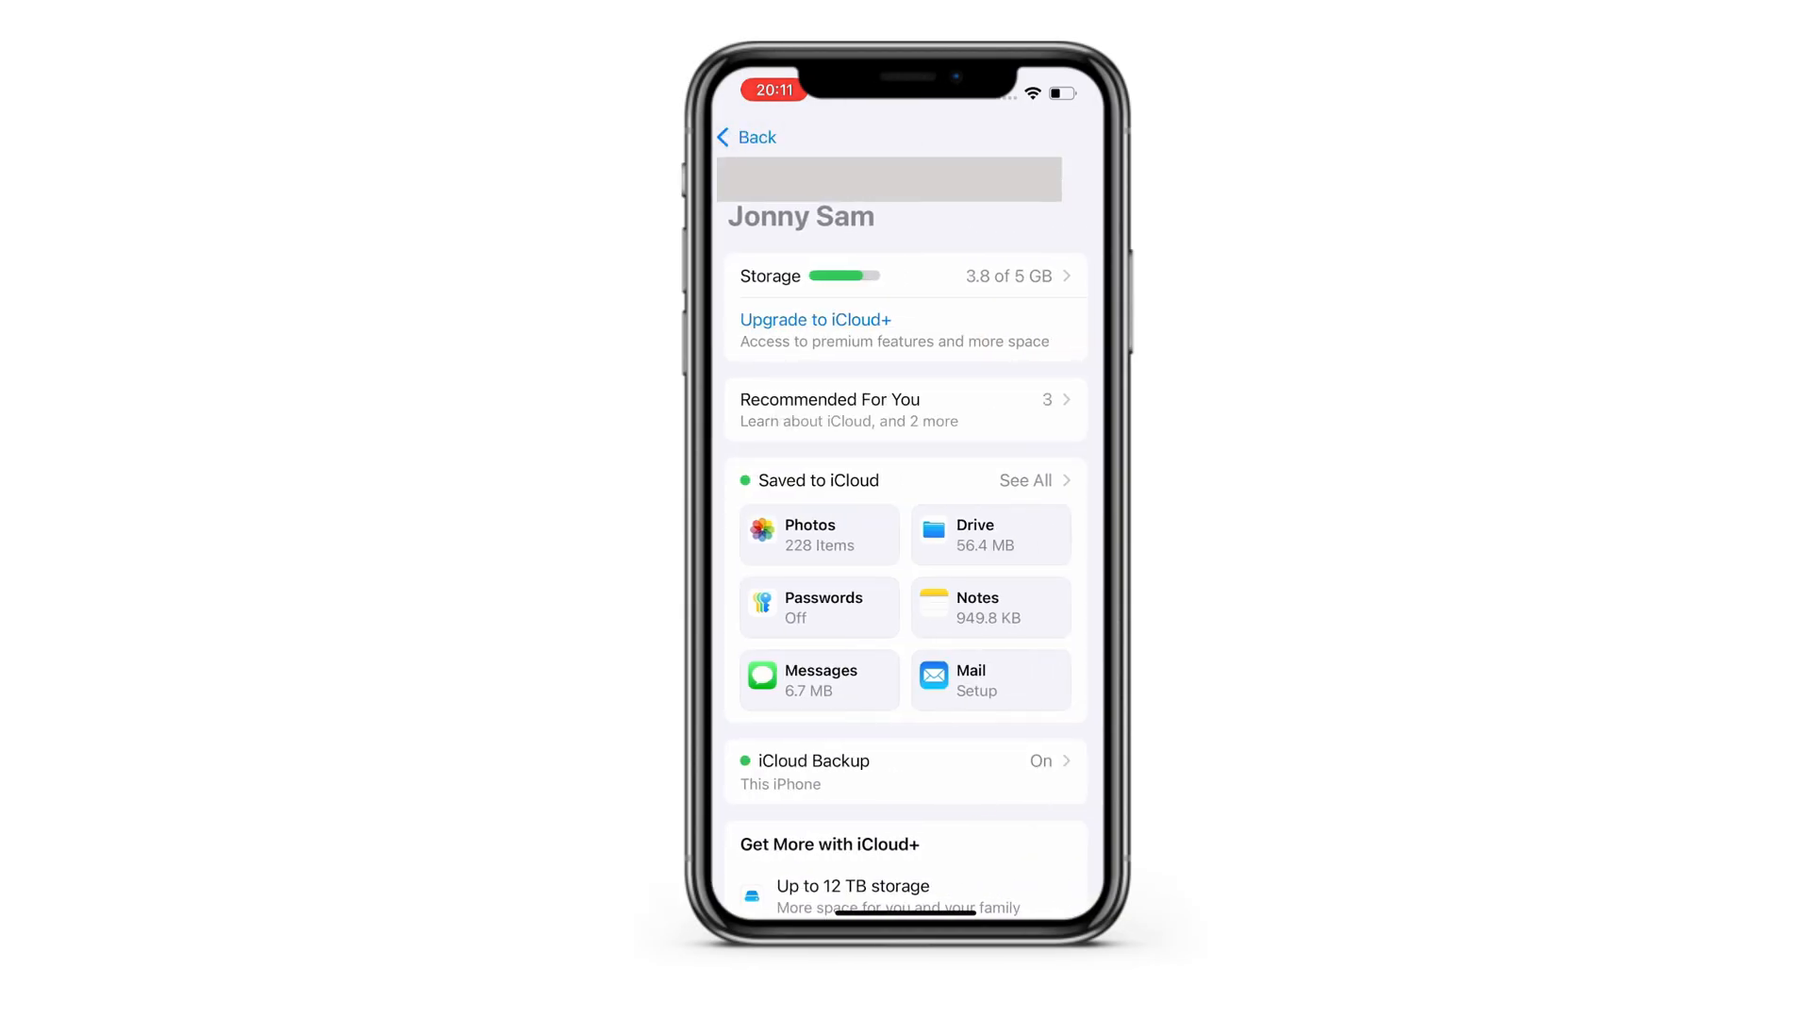
pyautogui.click(905, 772)
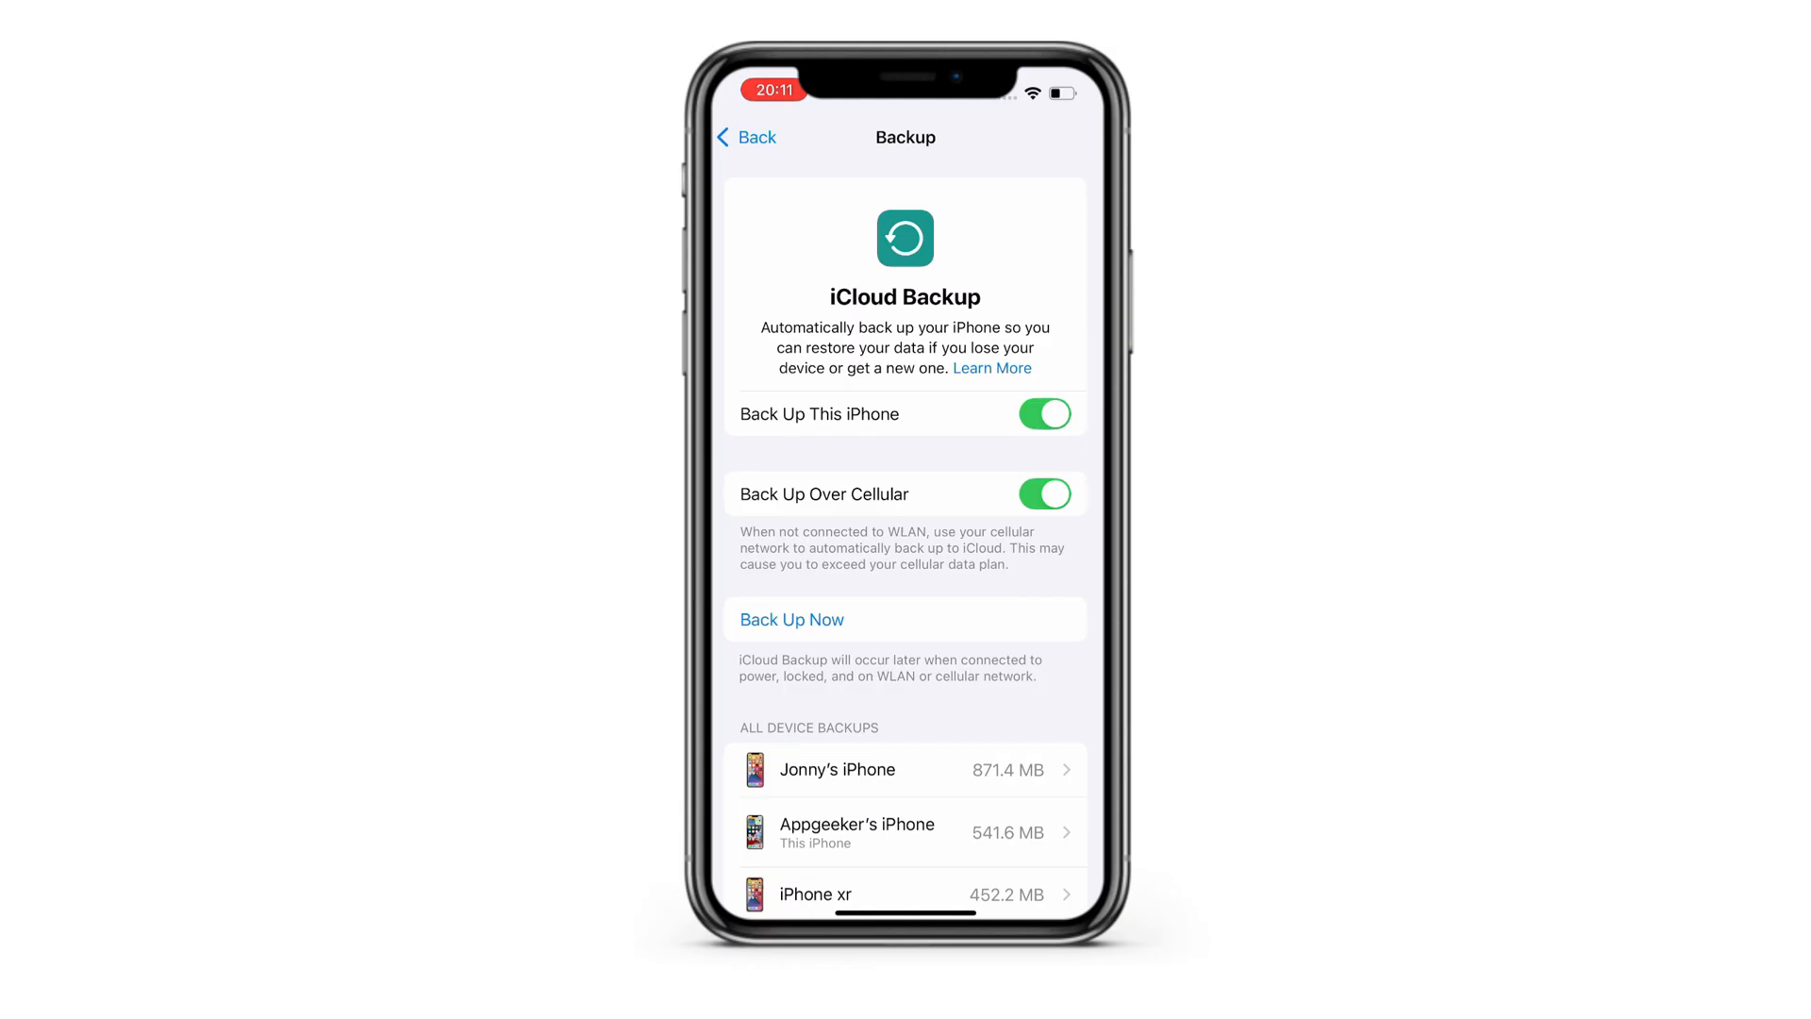
pyautogui.scroll(-3)
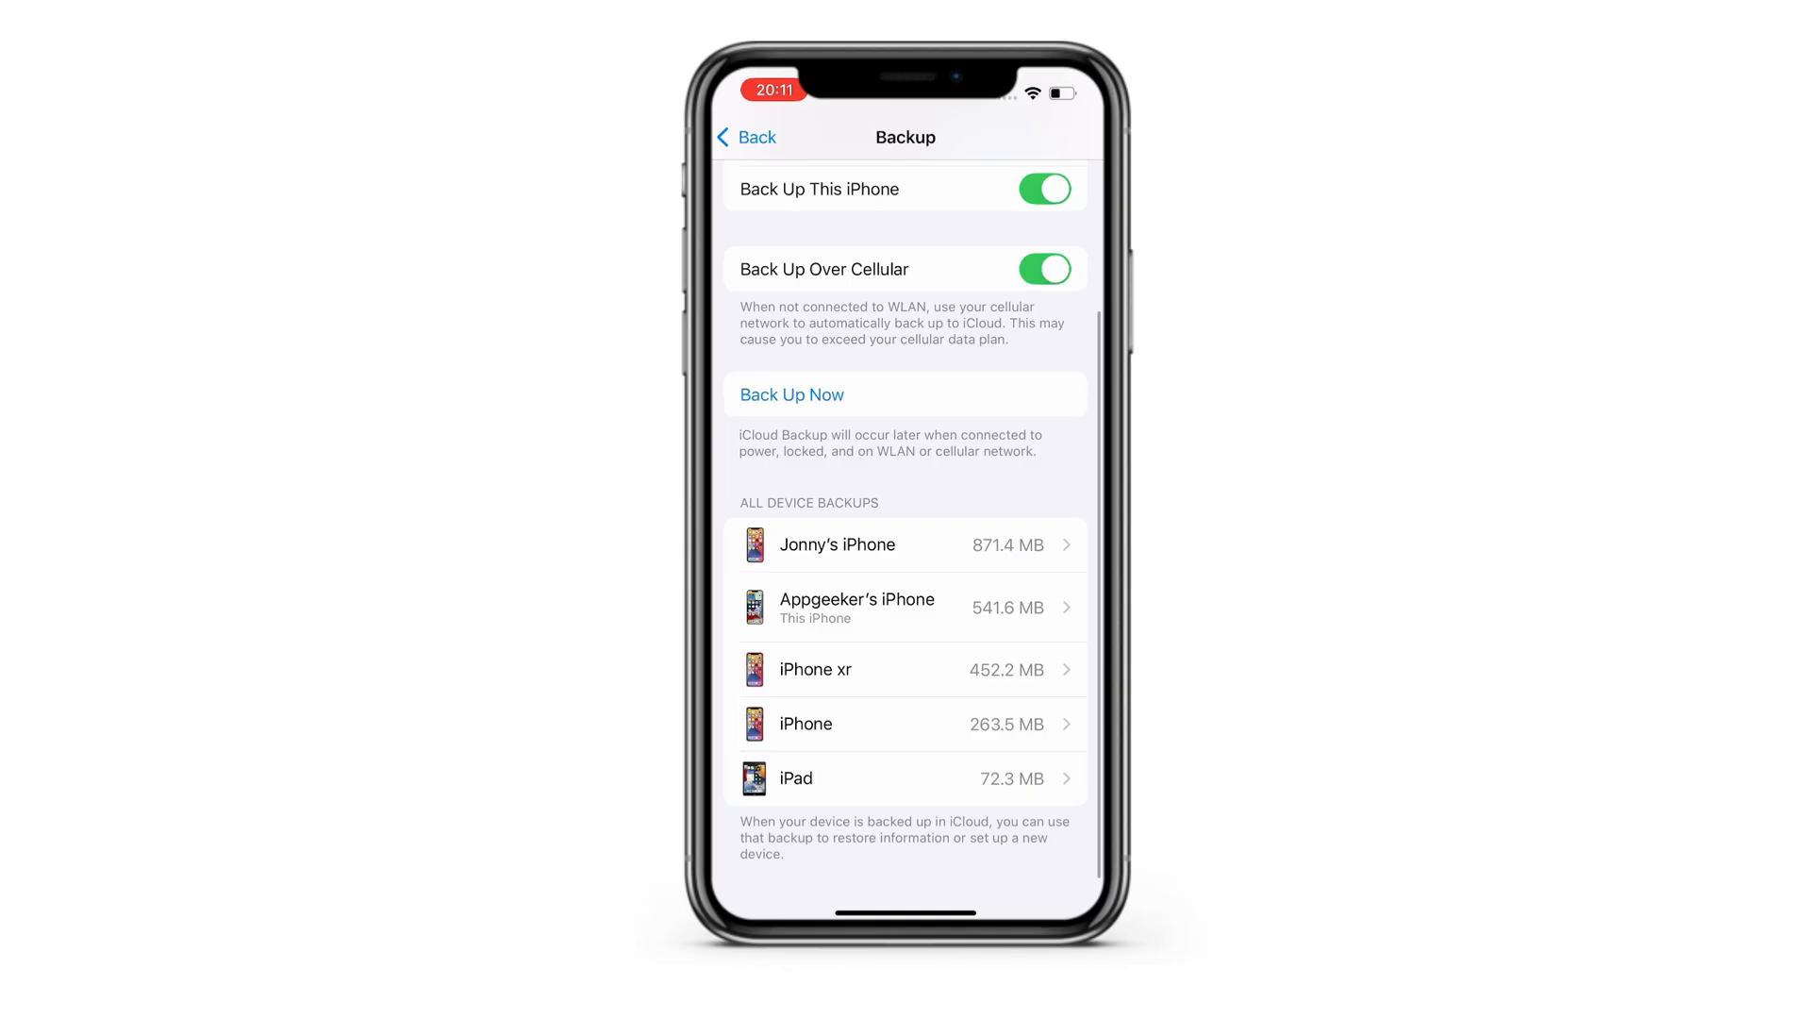
pyautogui.click(836, 544)
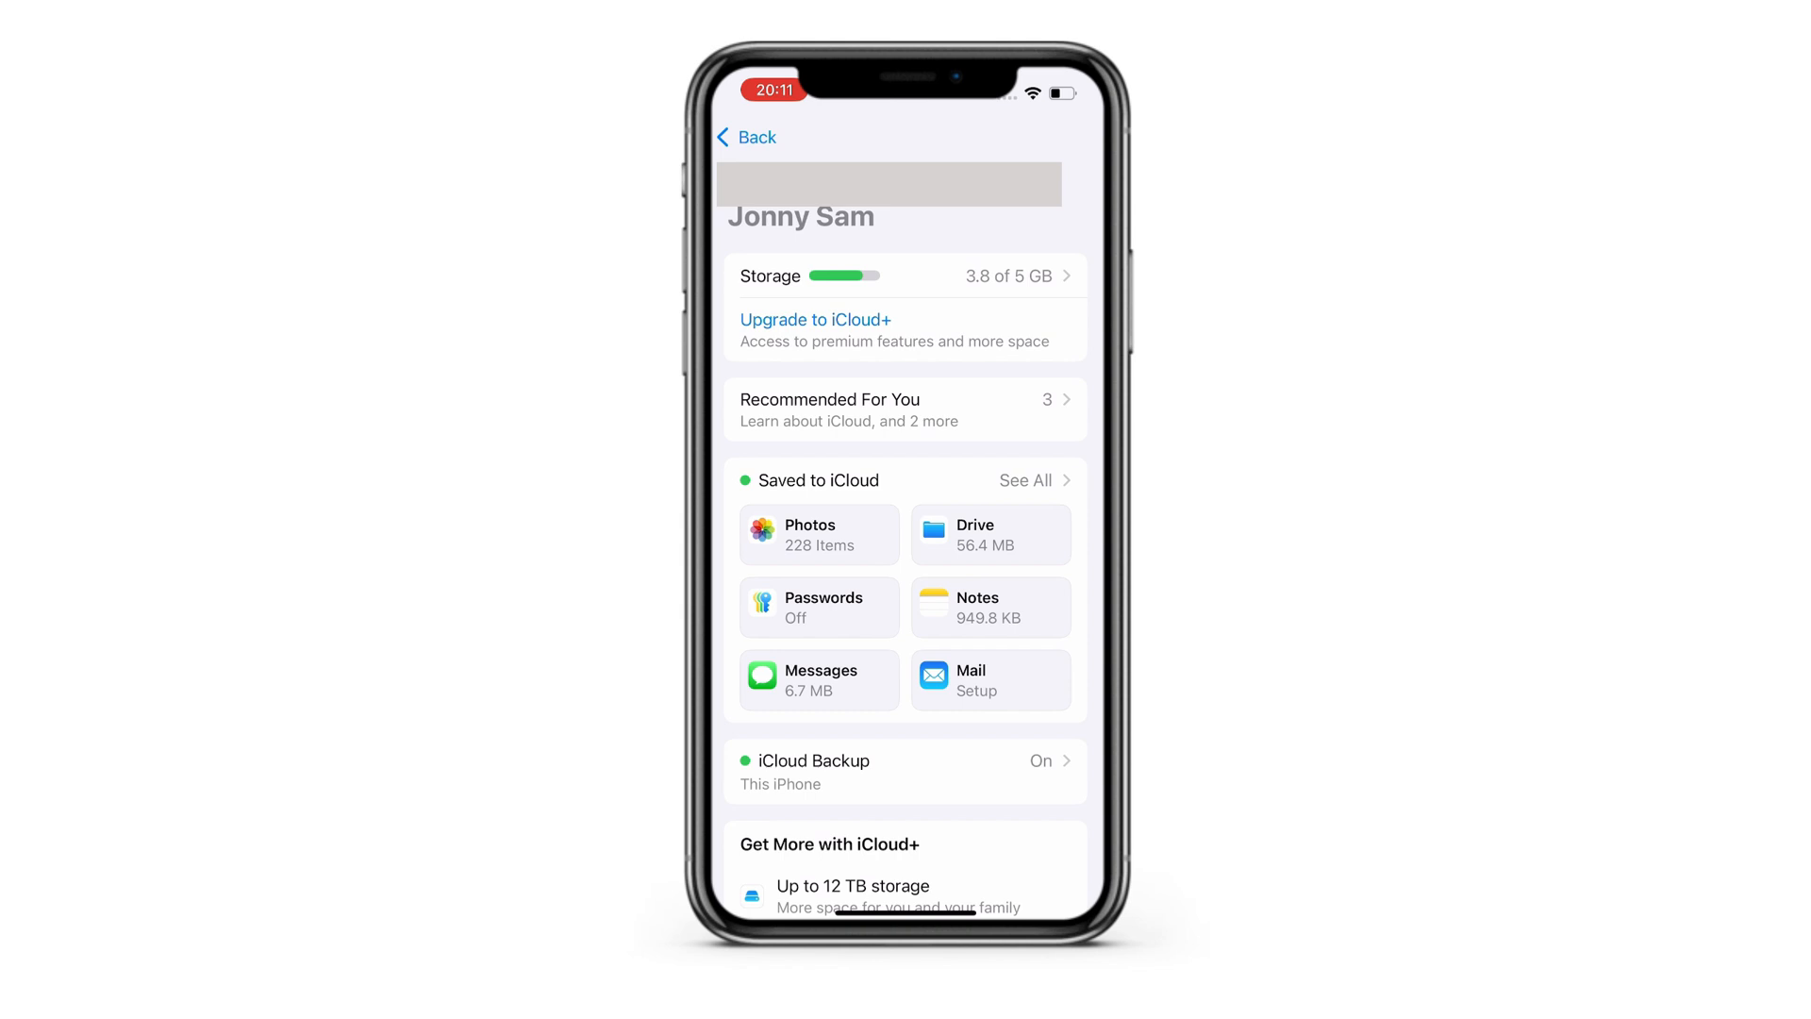
# - Erase the iPhone via General > Transfer or Reset iPhone > Erase All Content and Settings
pyautogui.click(746, 136)
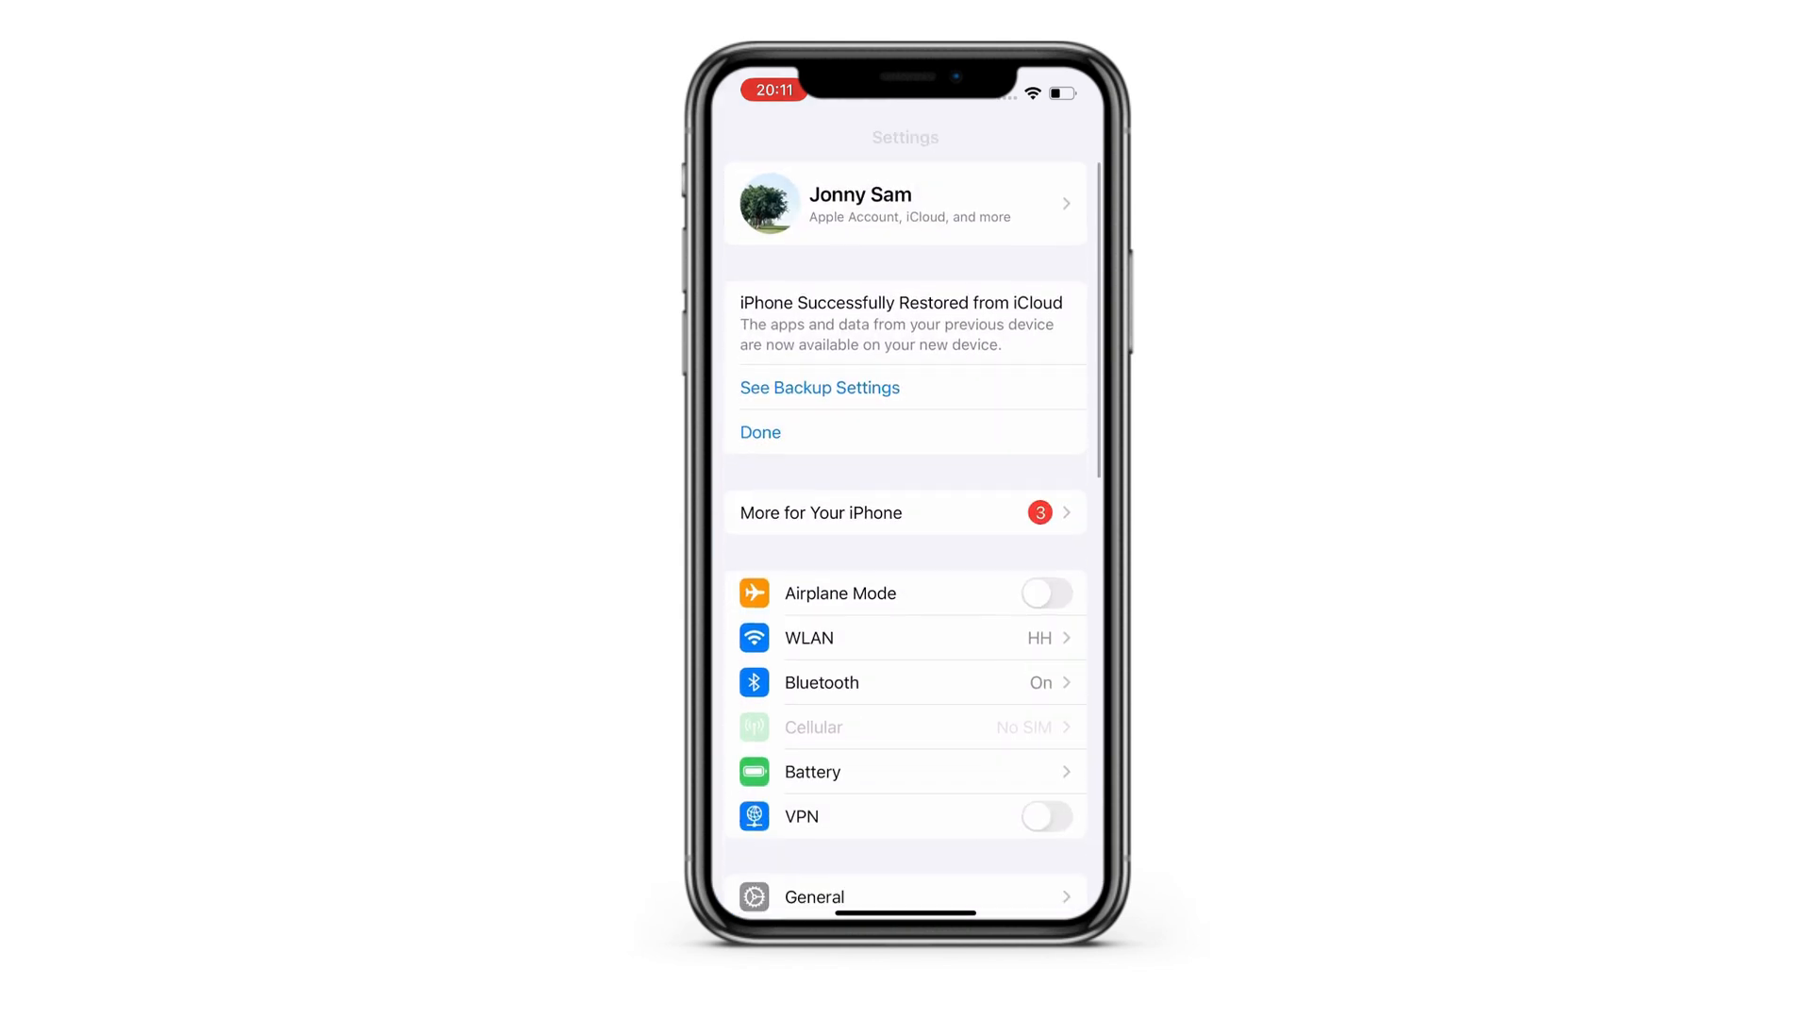
pyautogui.click(813, 896)
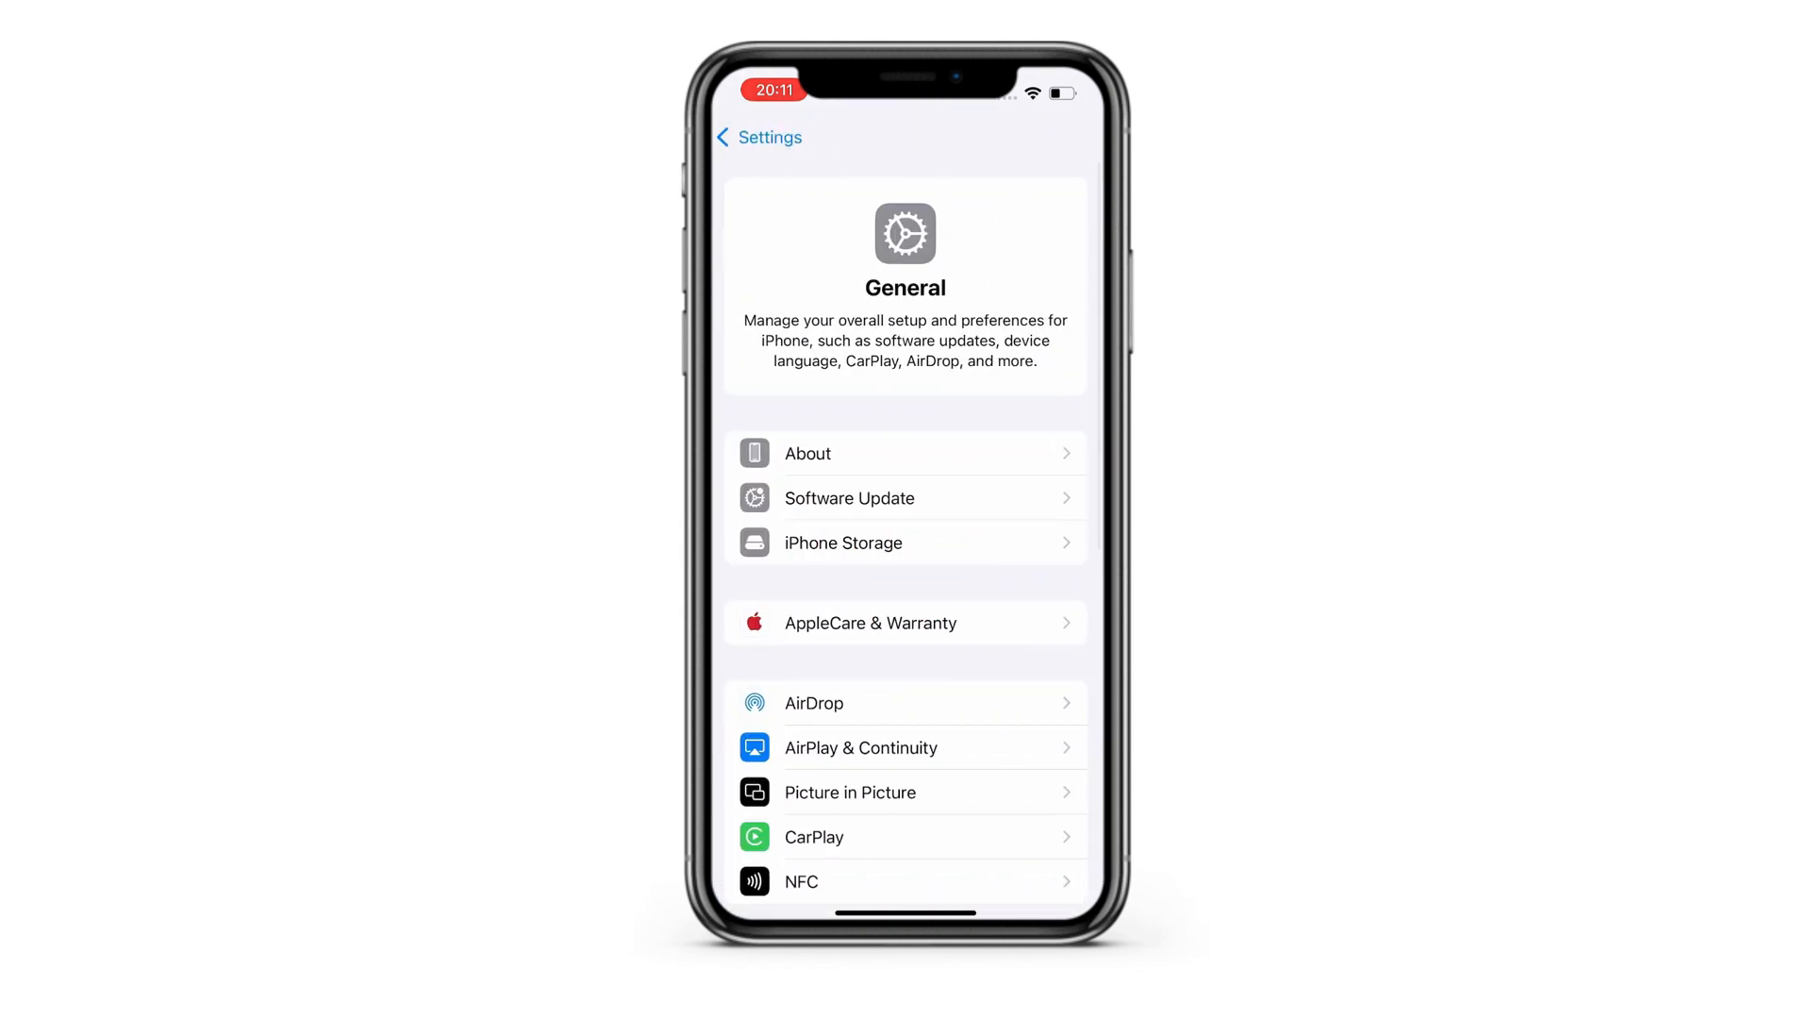
pyautogui.scroll(-3)
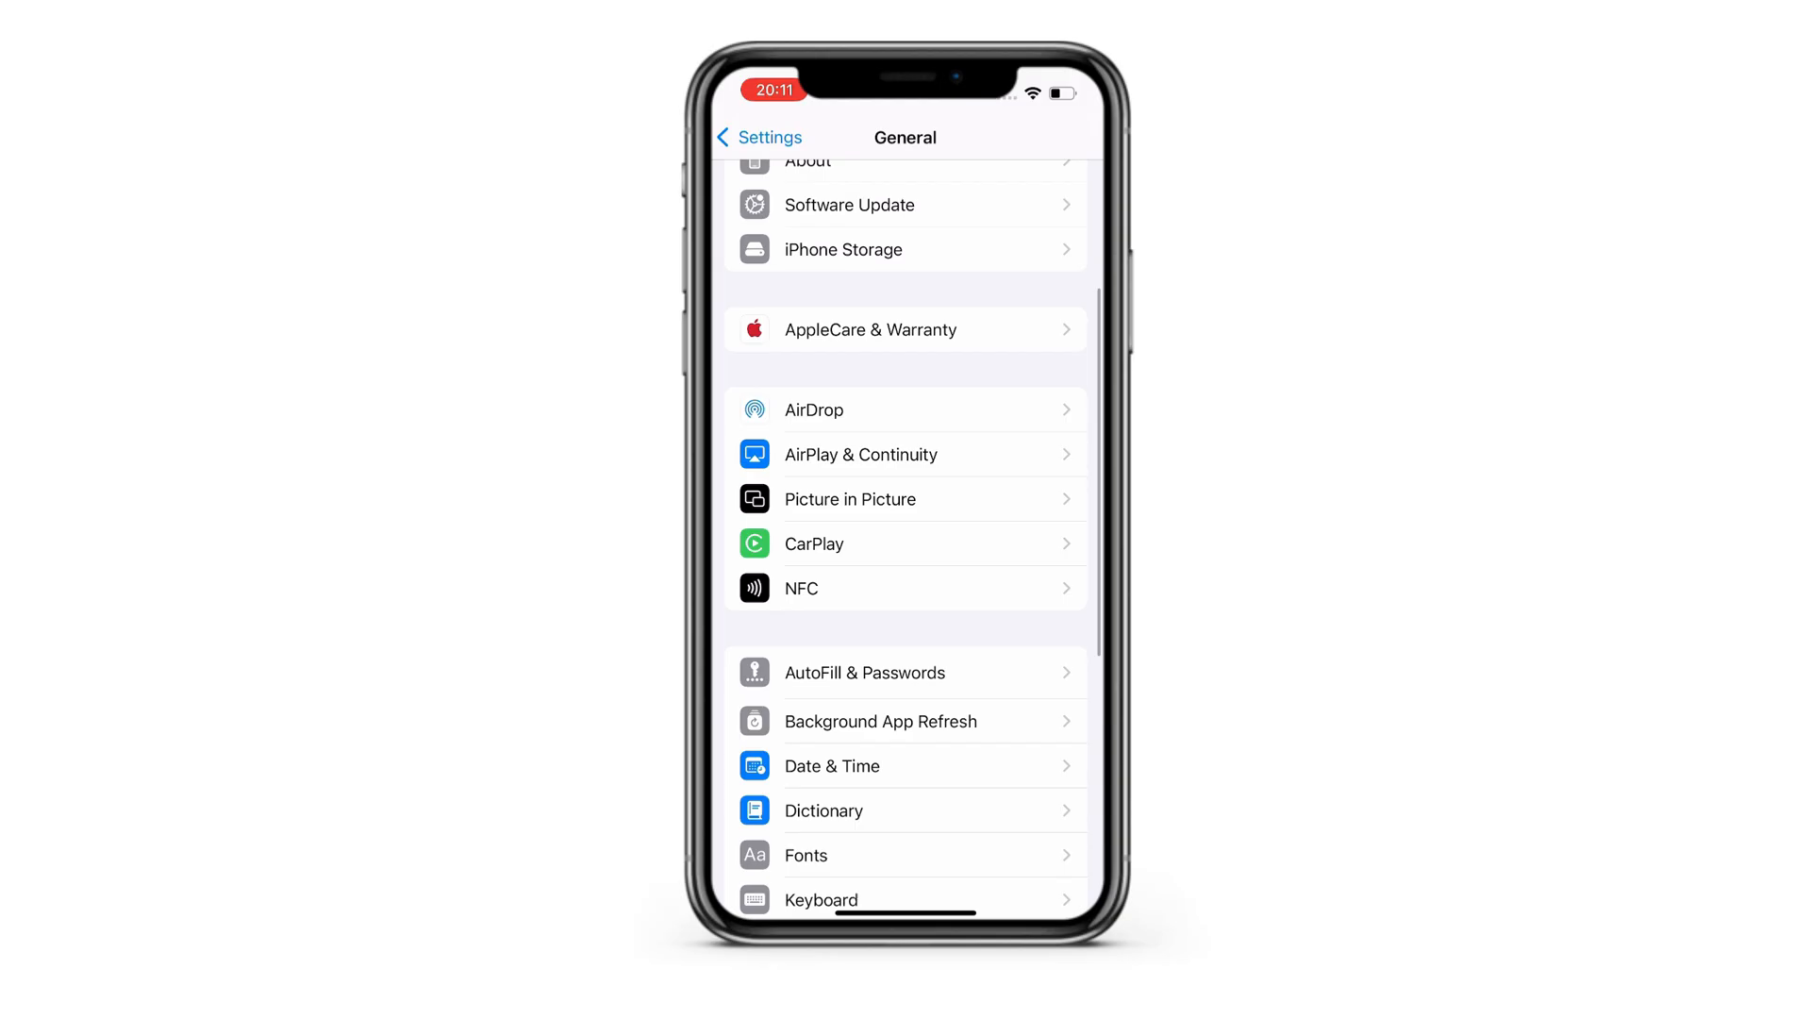
pyautogui.scroll(-3)
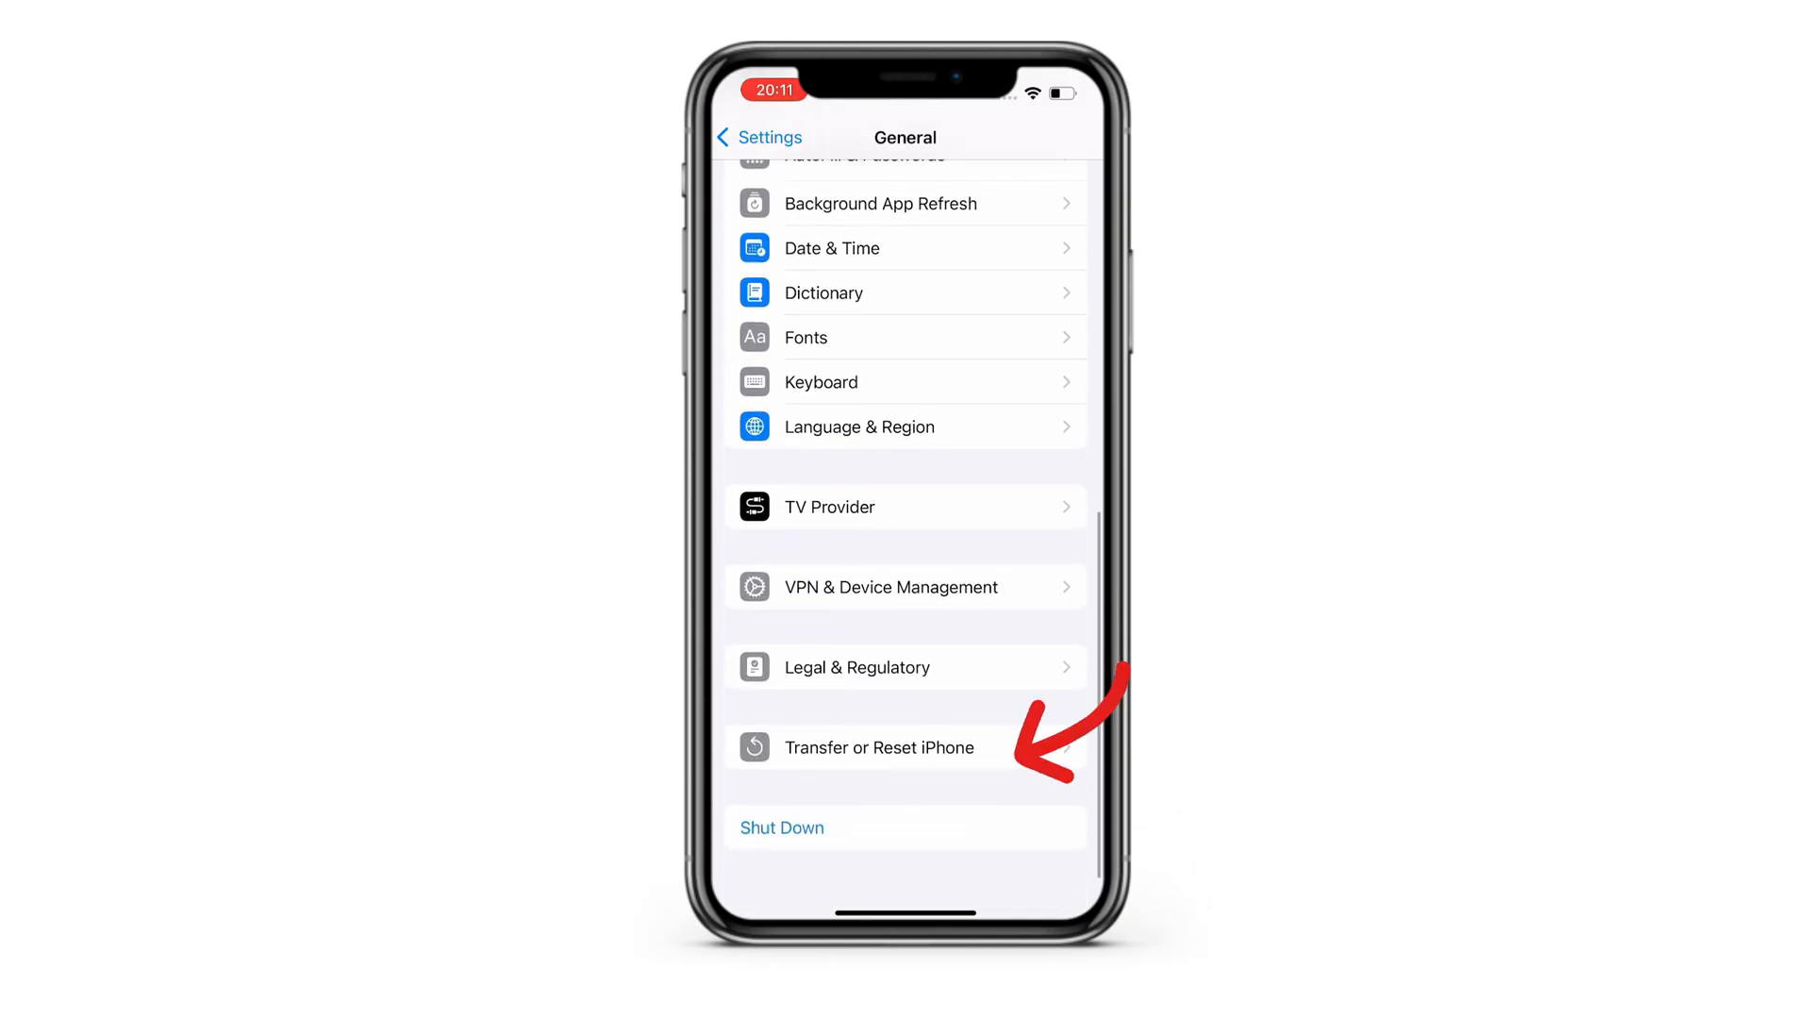
pyautogui.click(878, 747)
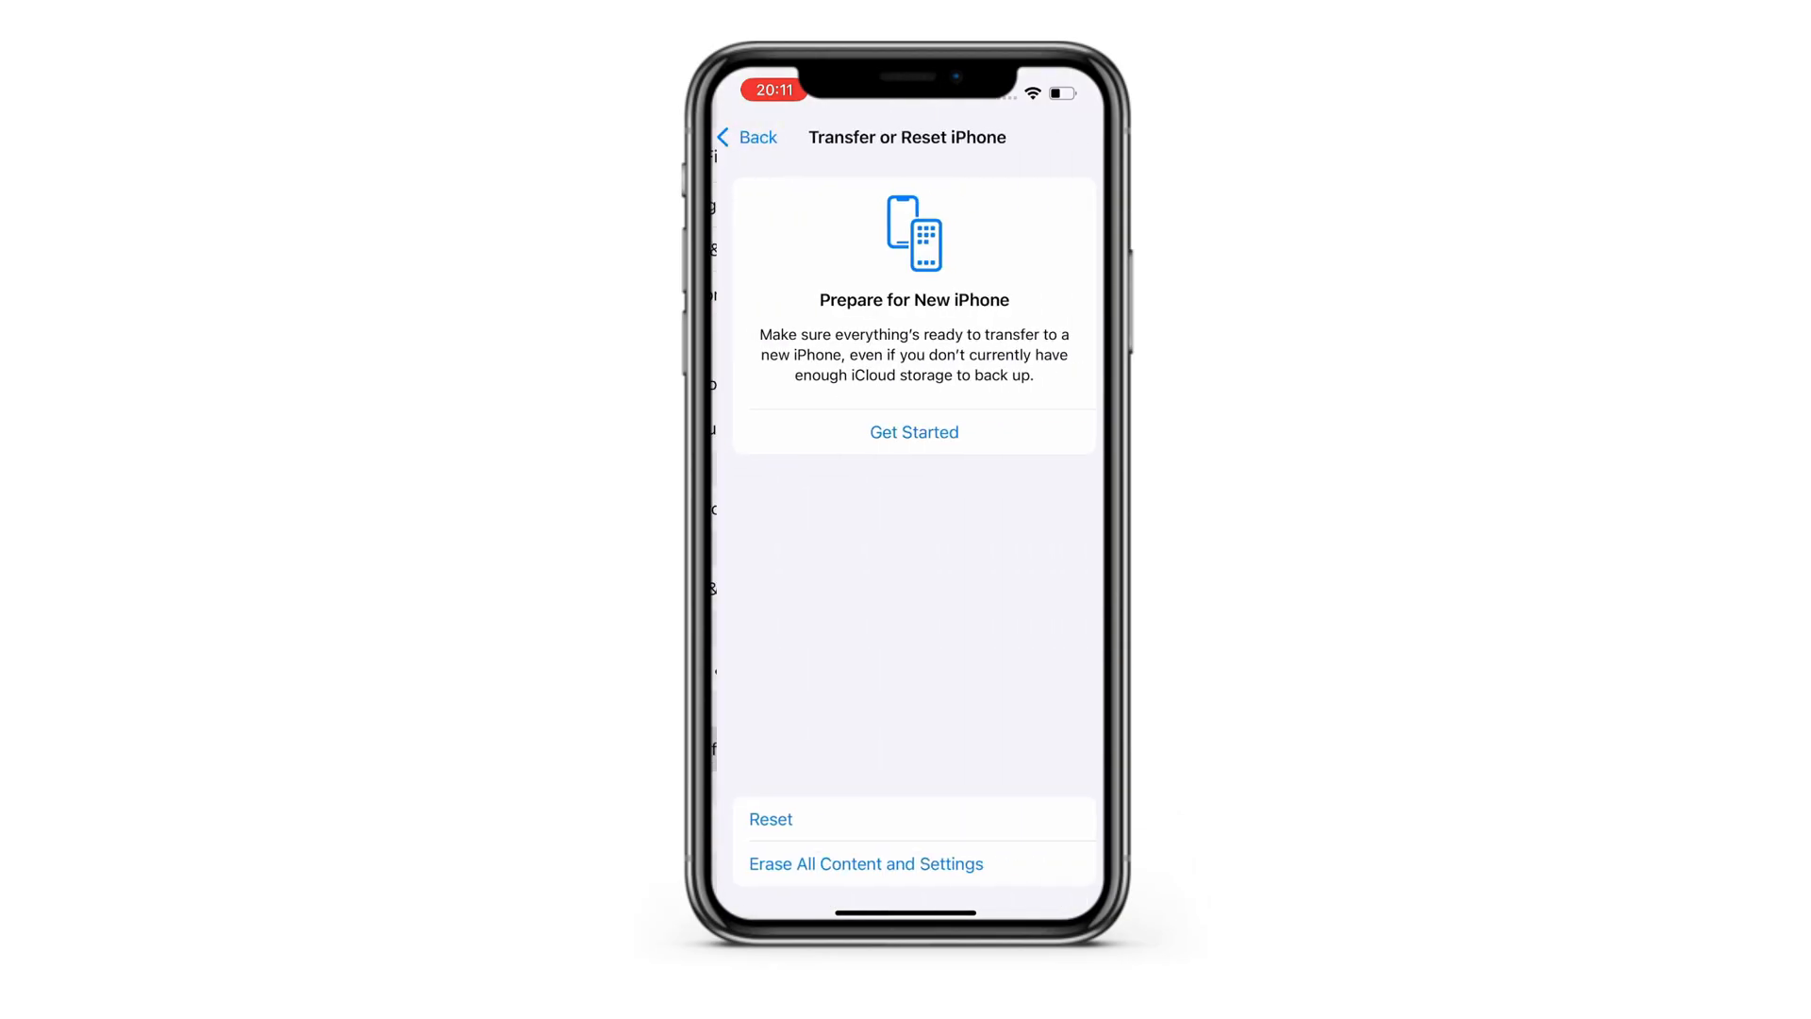
pyautogui.click(864, 863)
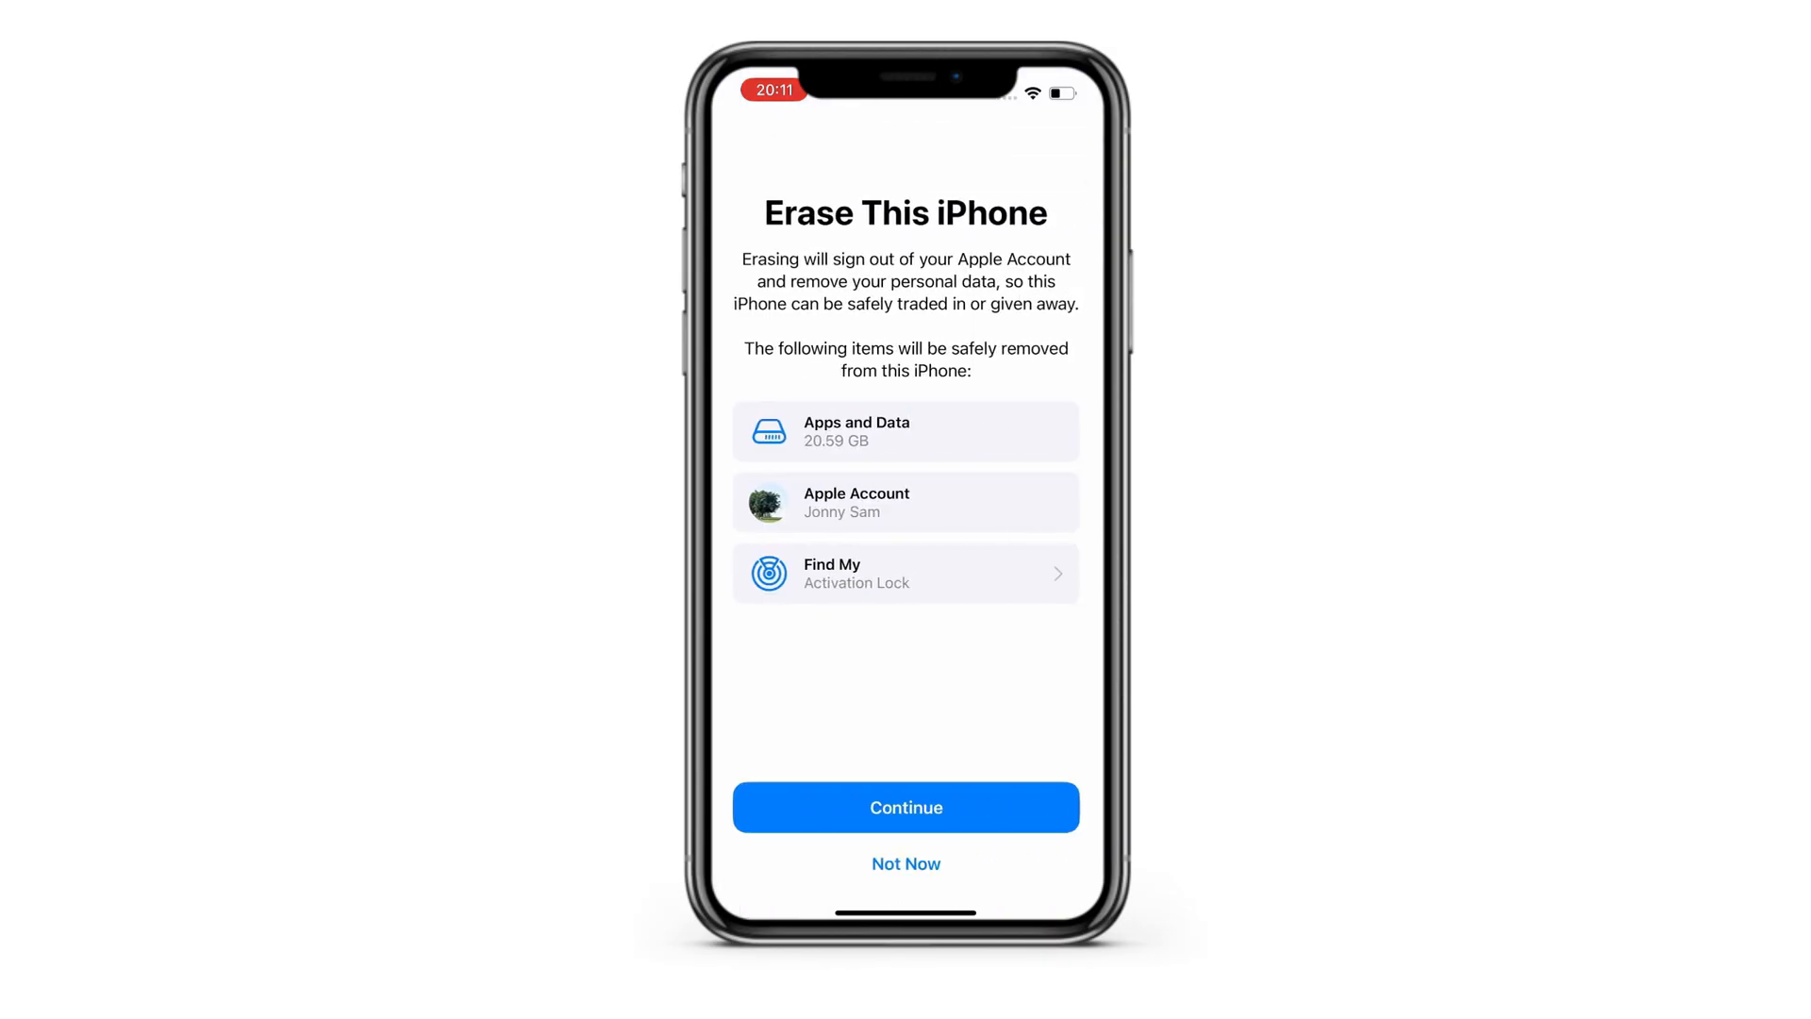
pyautogui.click(904, 806)
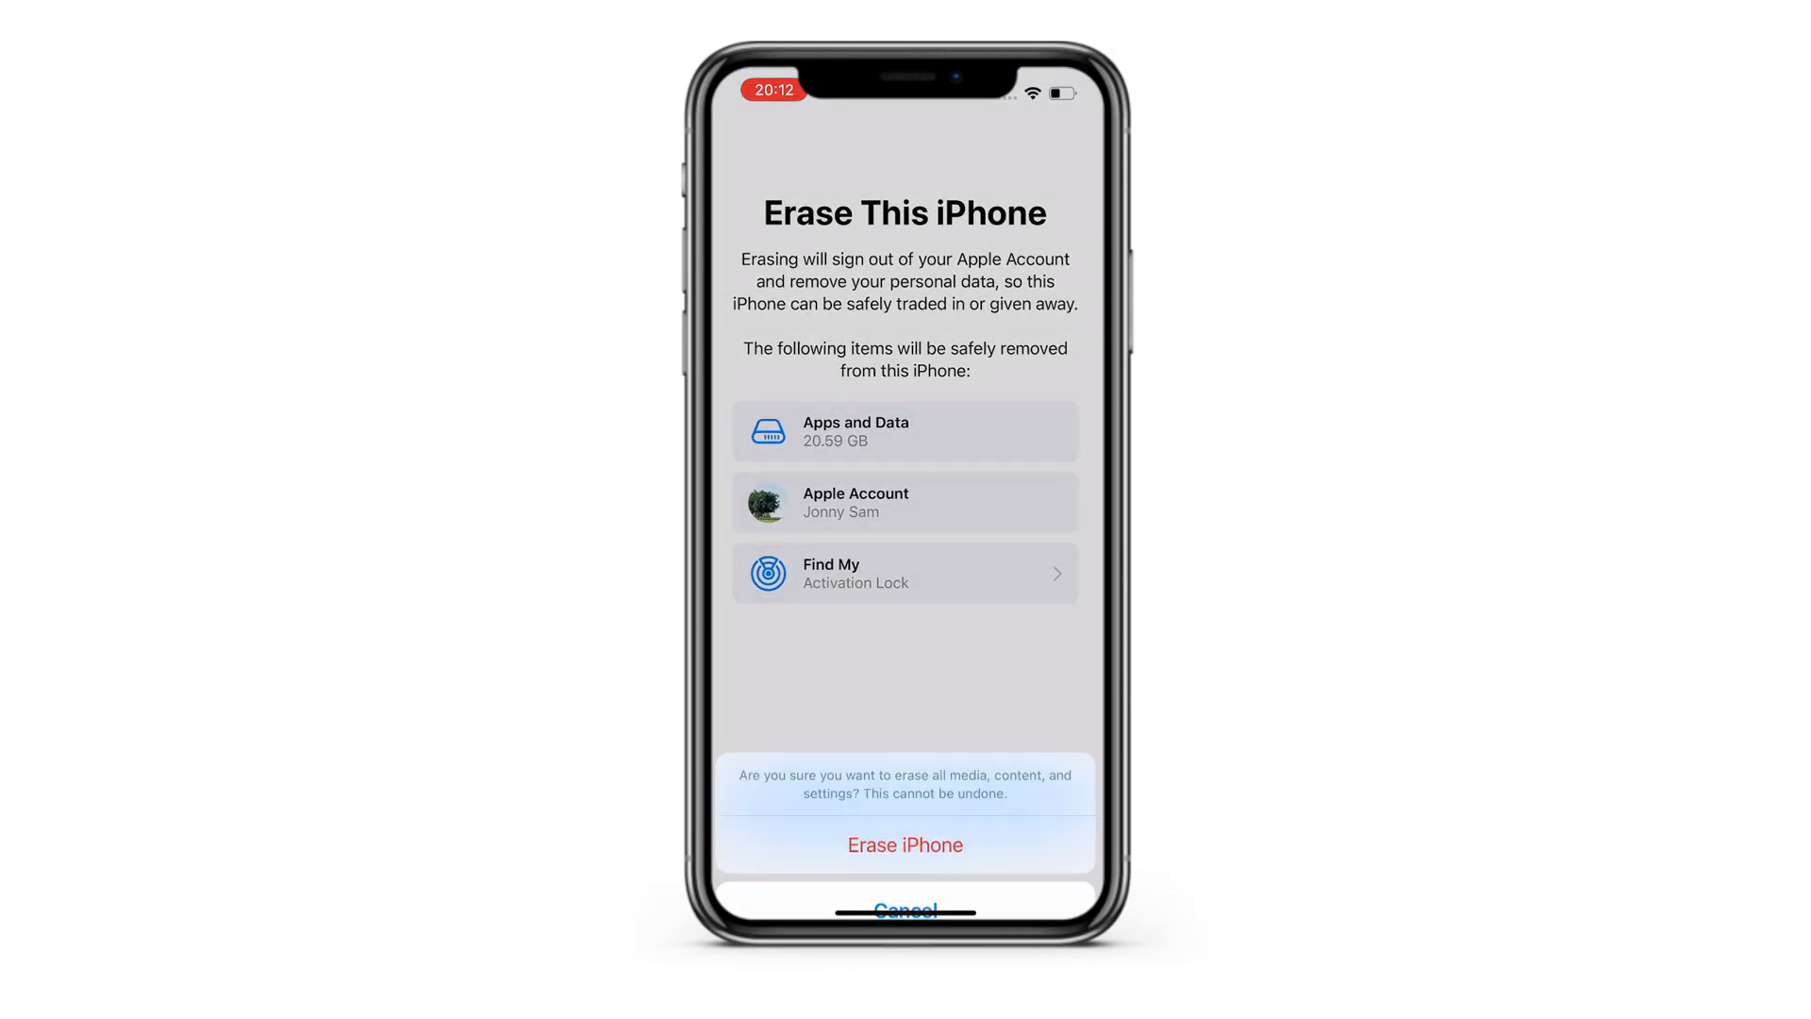
pyautogui.click(904, 844)
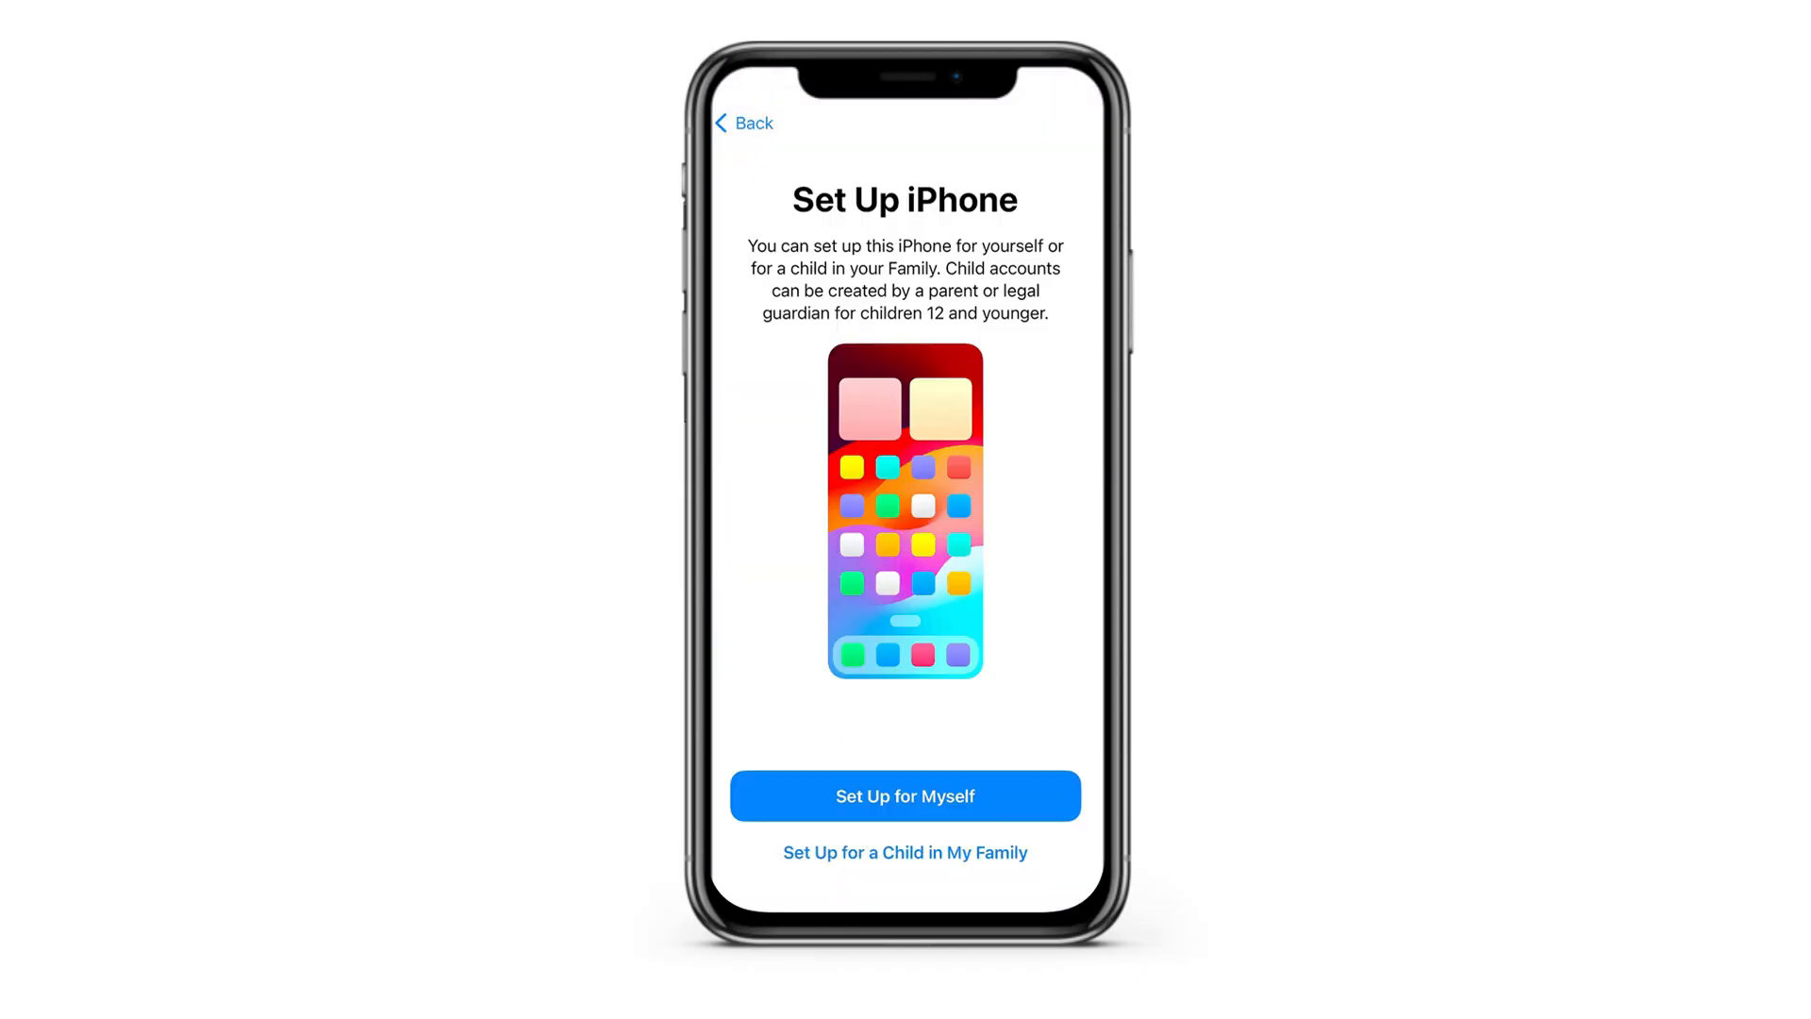
# - Choose Set Up for Myself on the Set Up iPhone screen
pyautogui.click(904, 796)
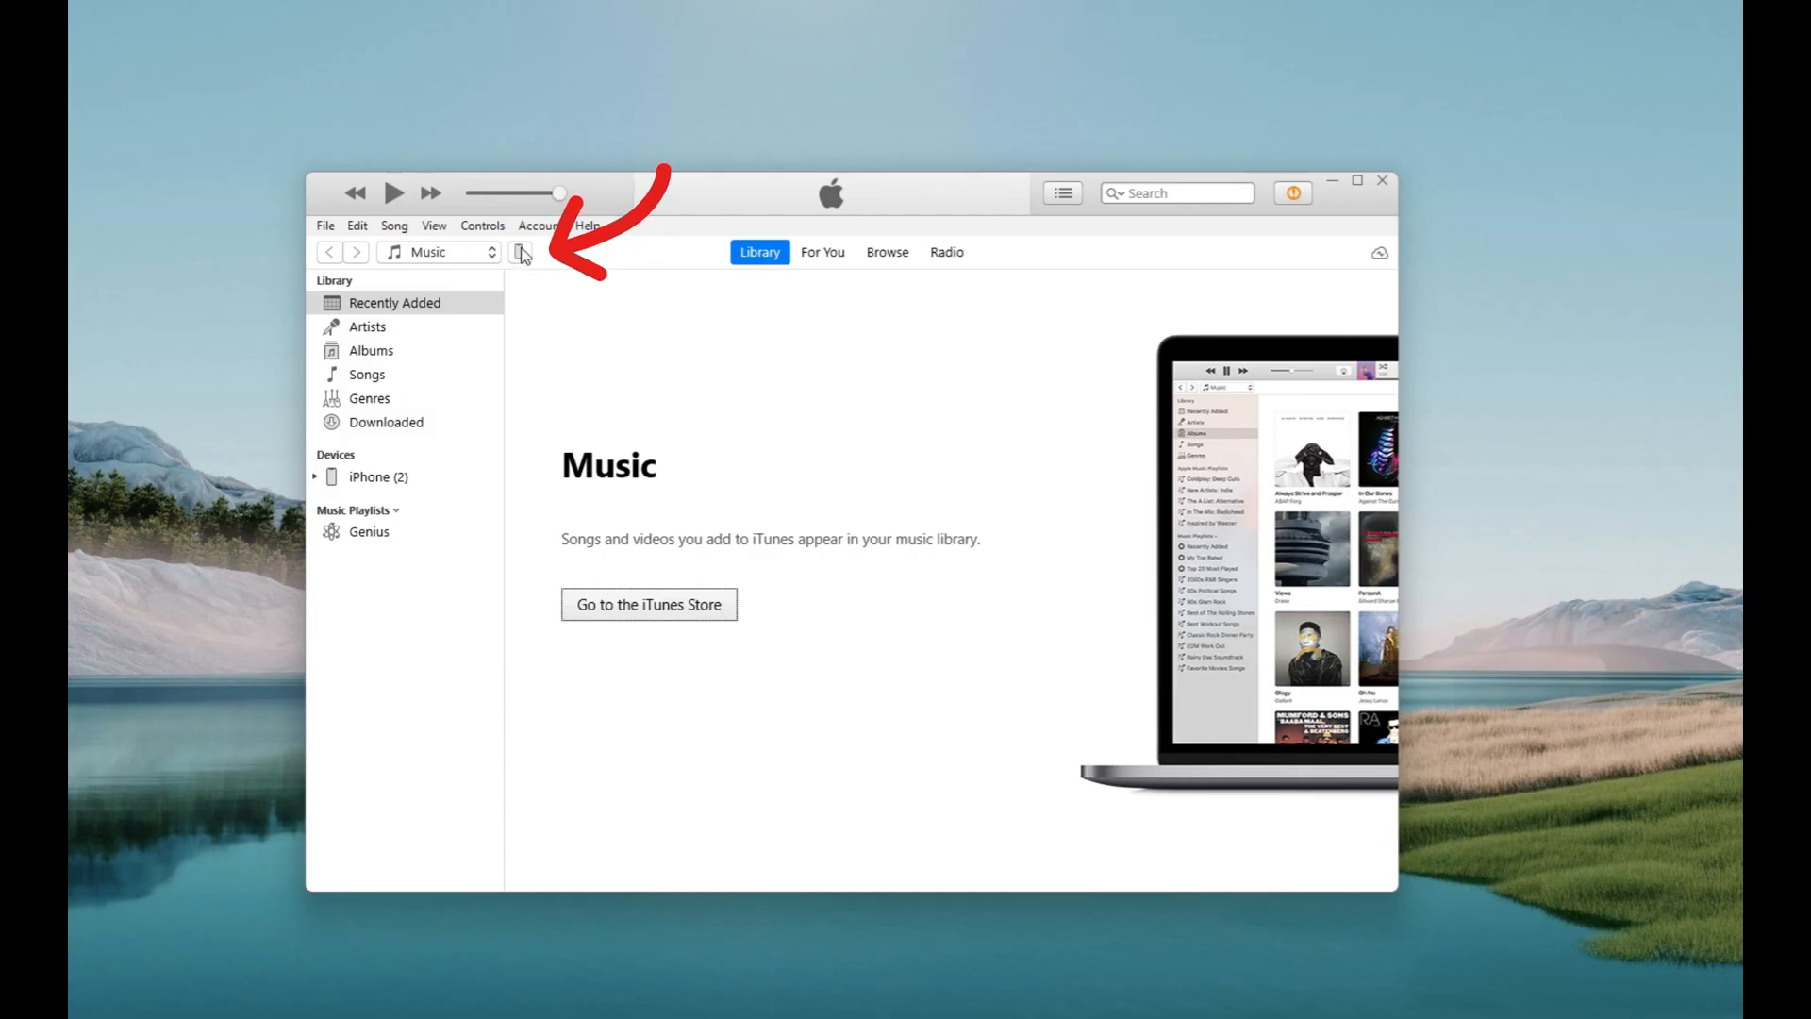
# - Set iPhone backups to This Computer and confirm restoring from the 5:48 PM backup
pyautogui.click(520, 251)
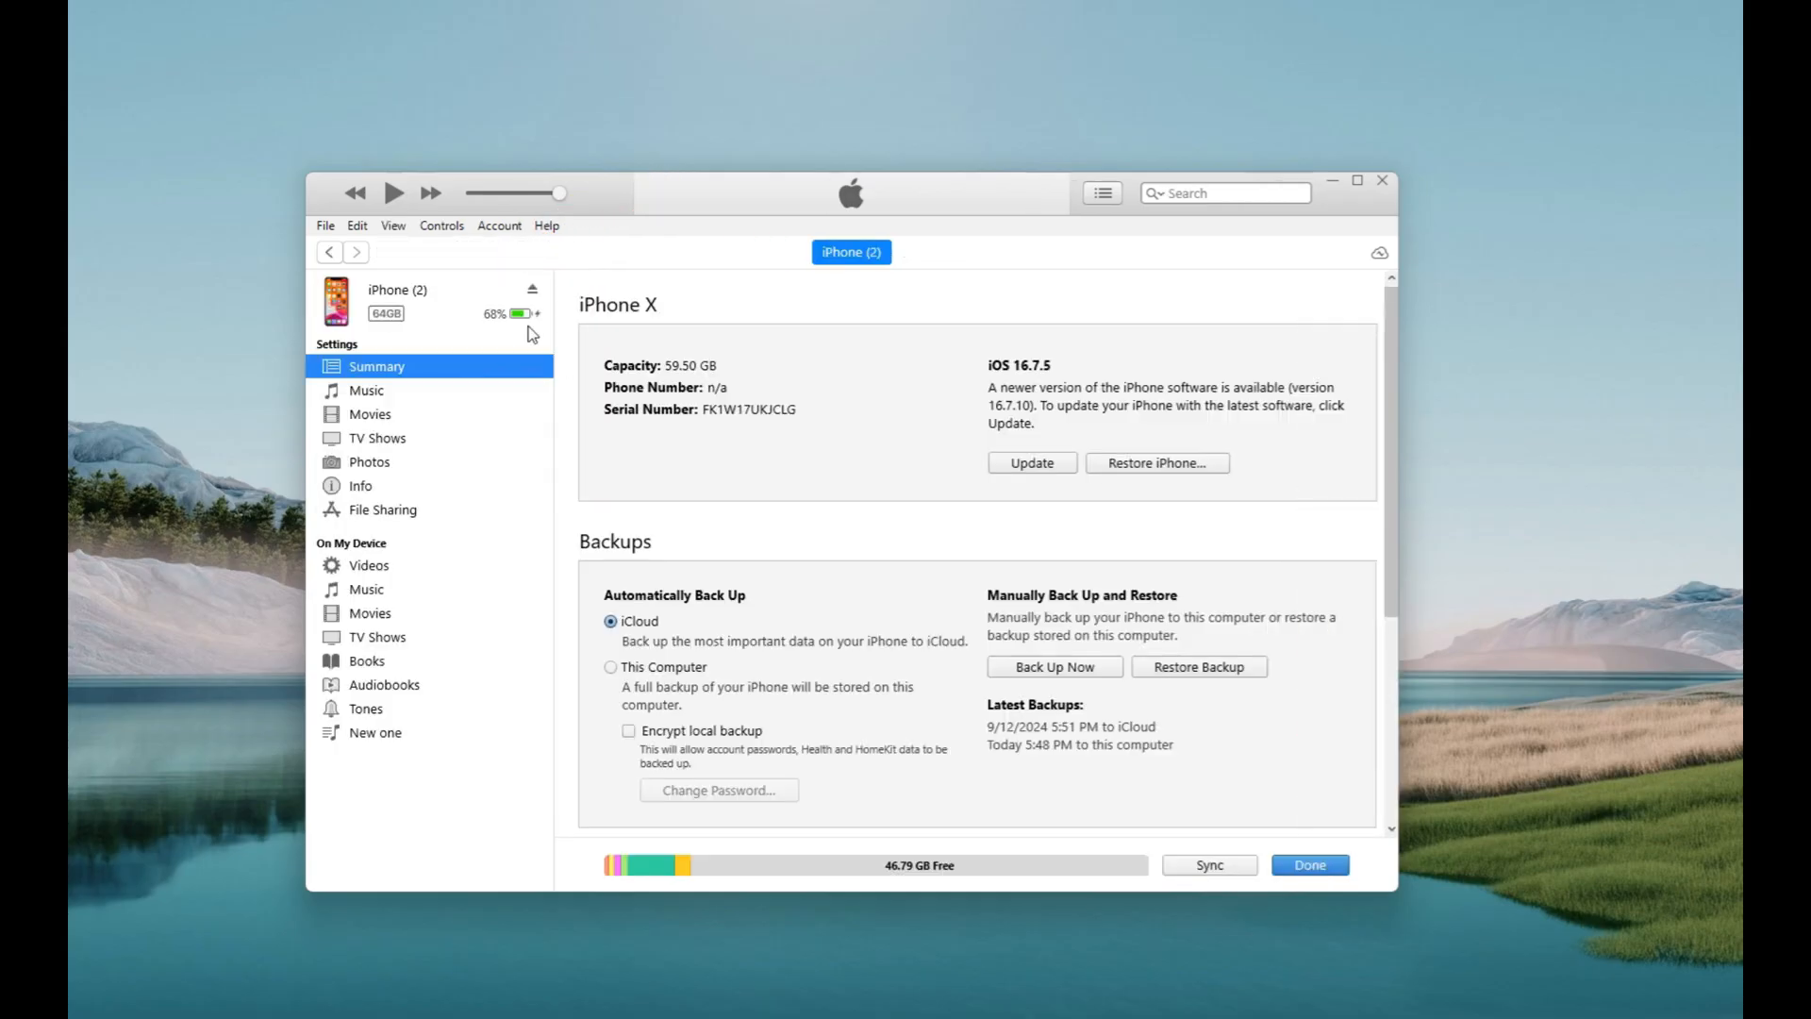
pyautogui.moveTo(521, 390)
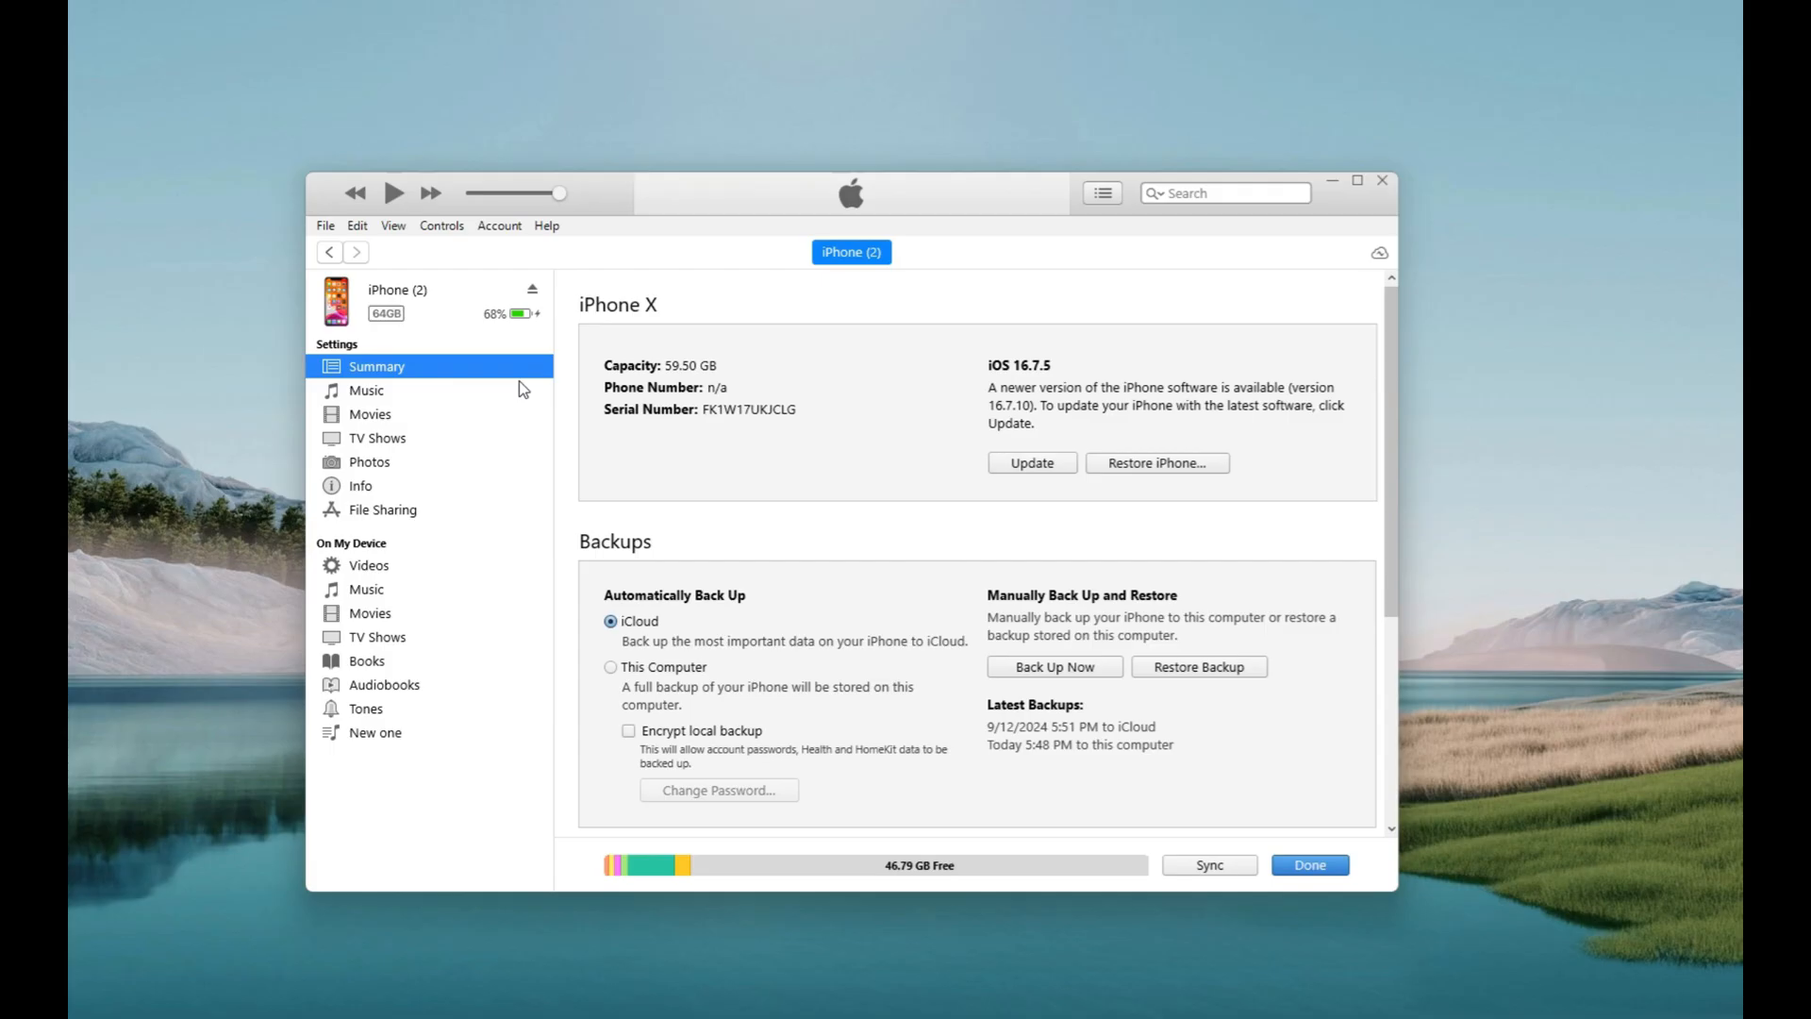
pyautogui.moveTo(940, 516)
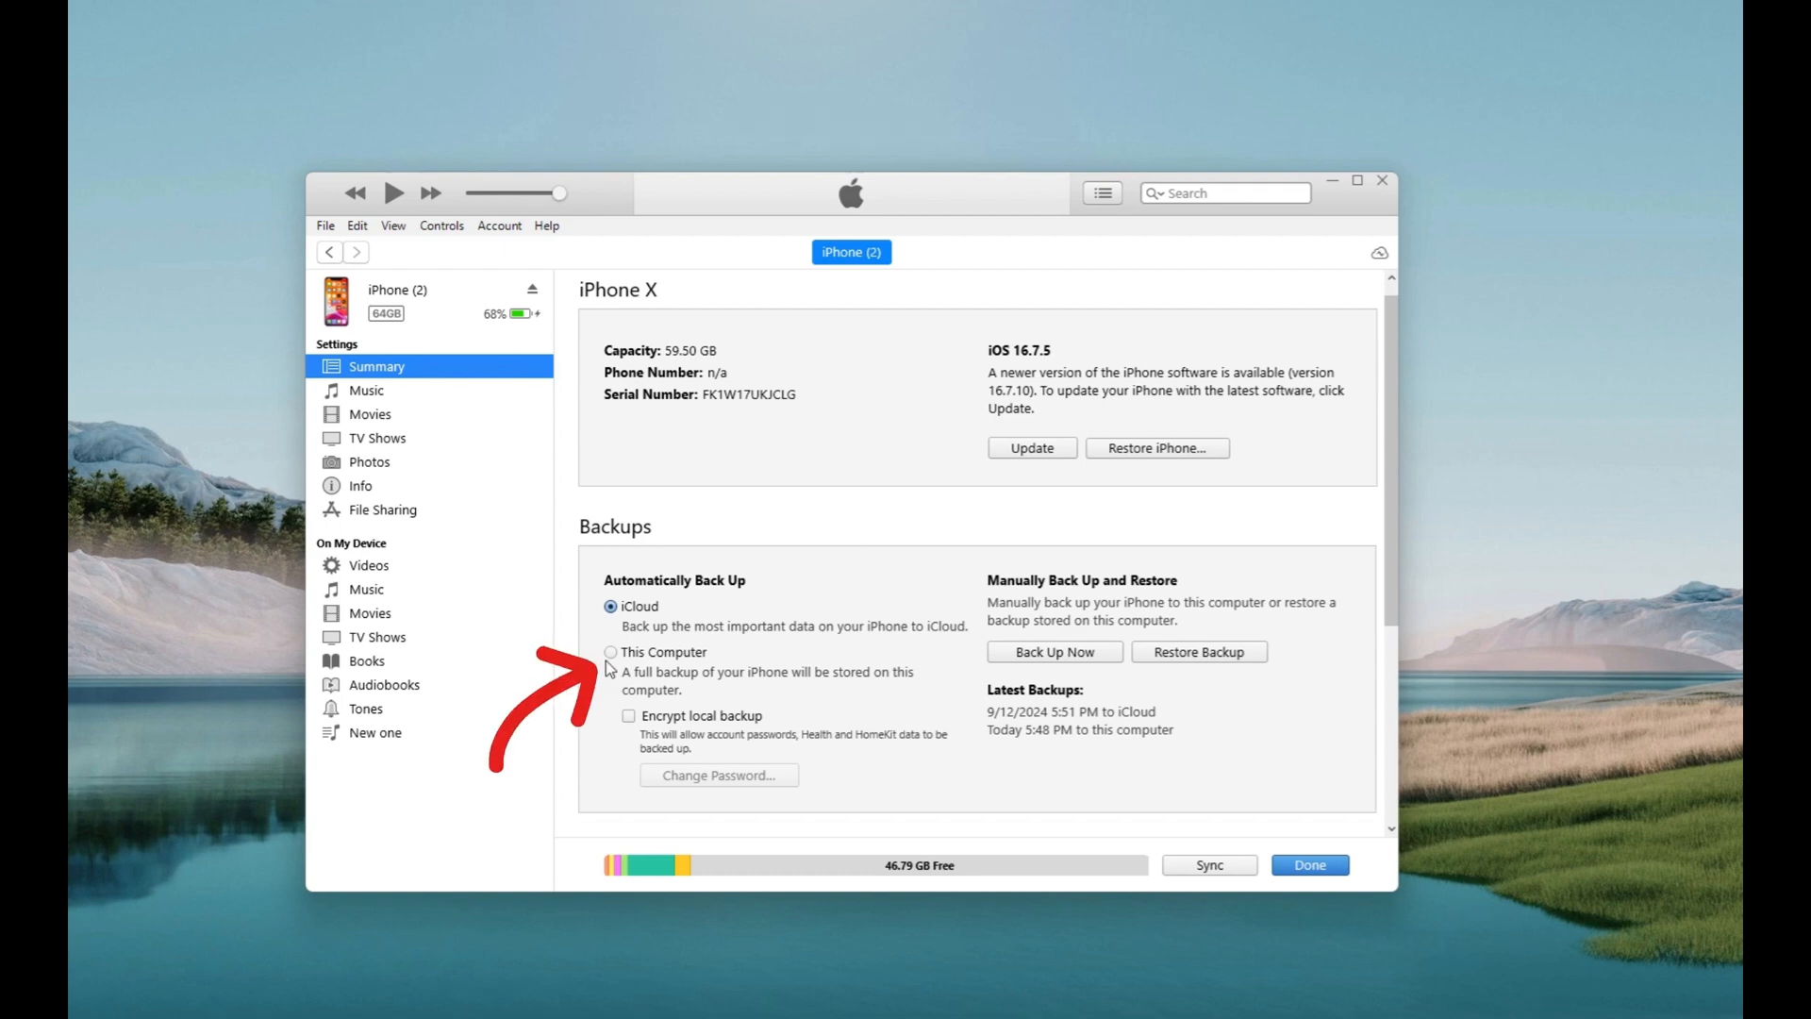
pyautogui.click(611, 651)
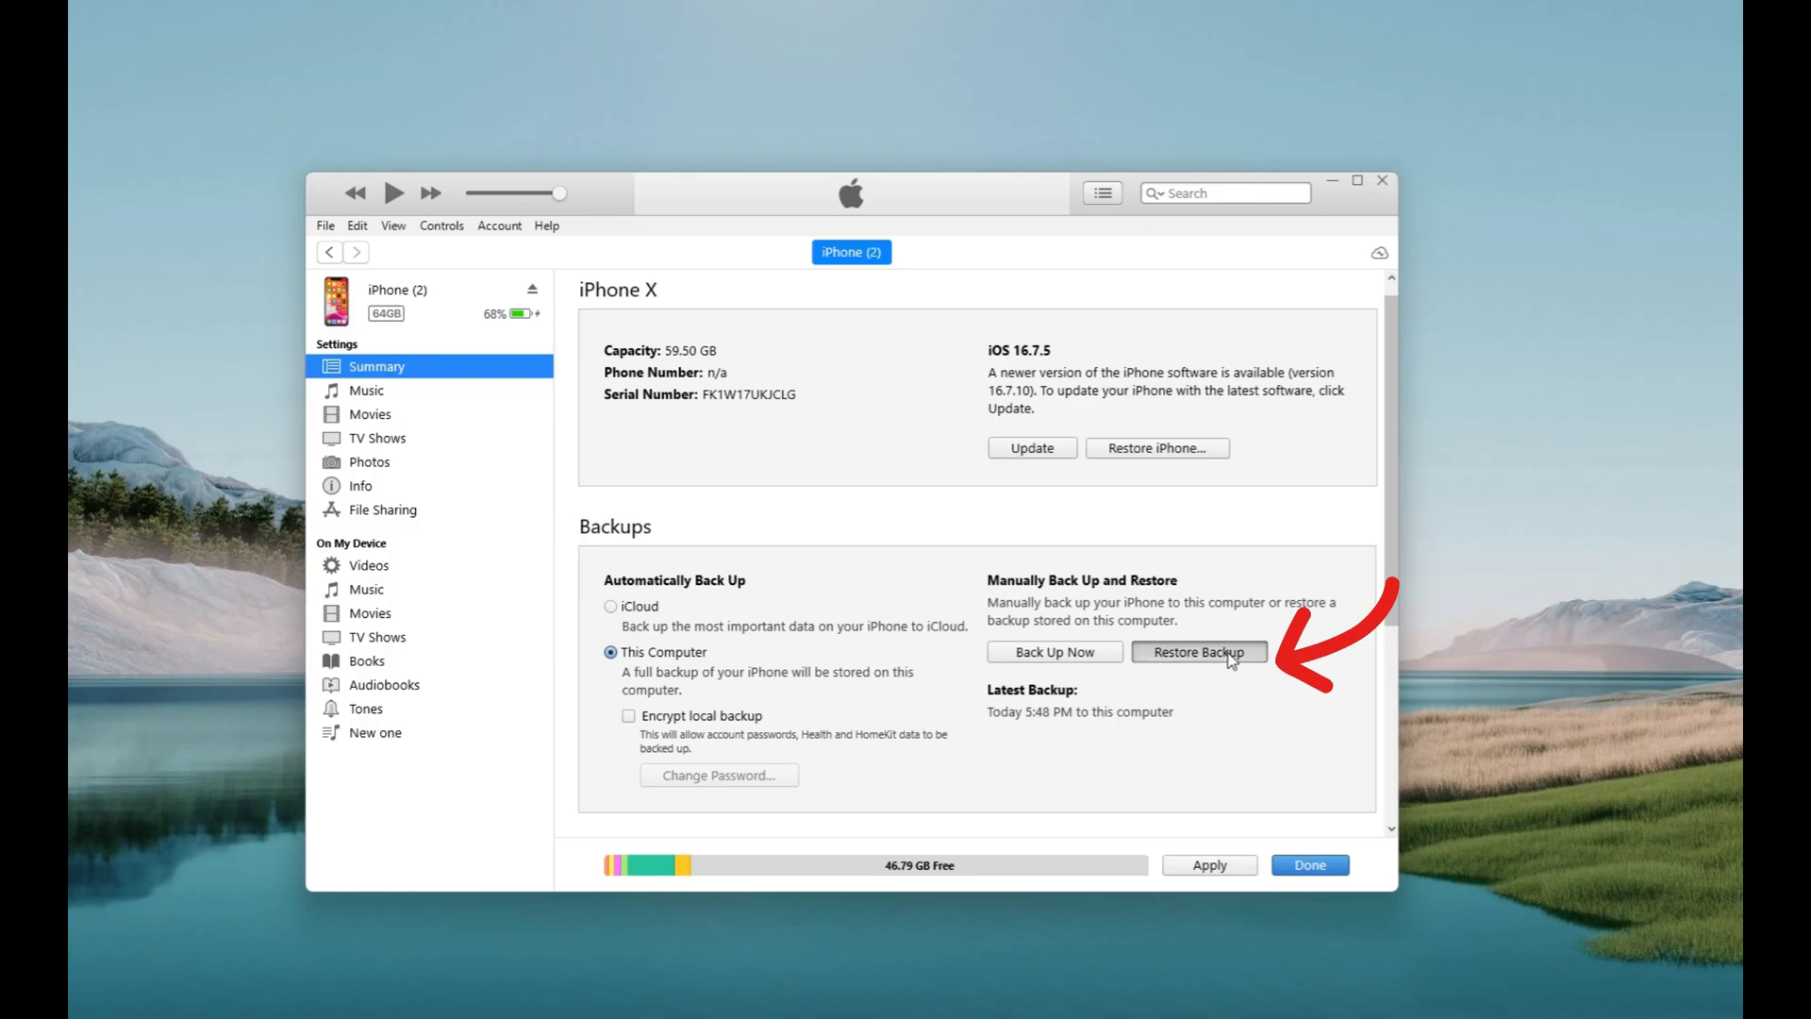
pyautogui.click(1199, 652)
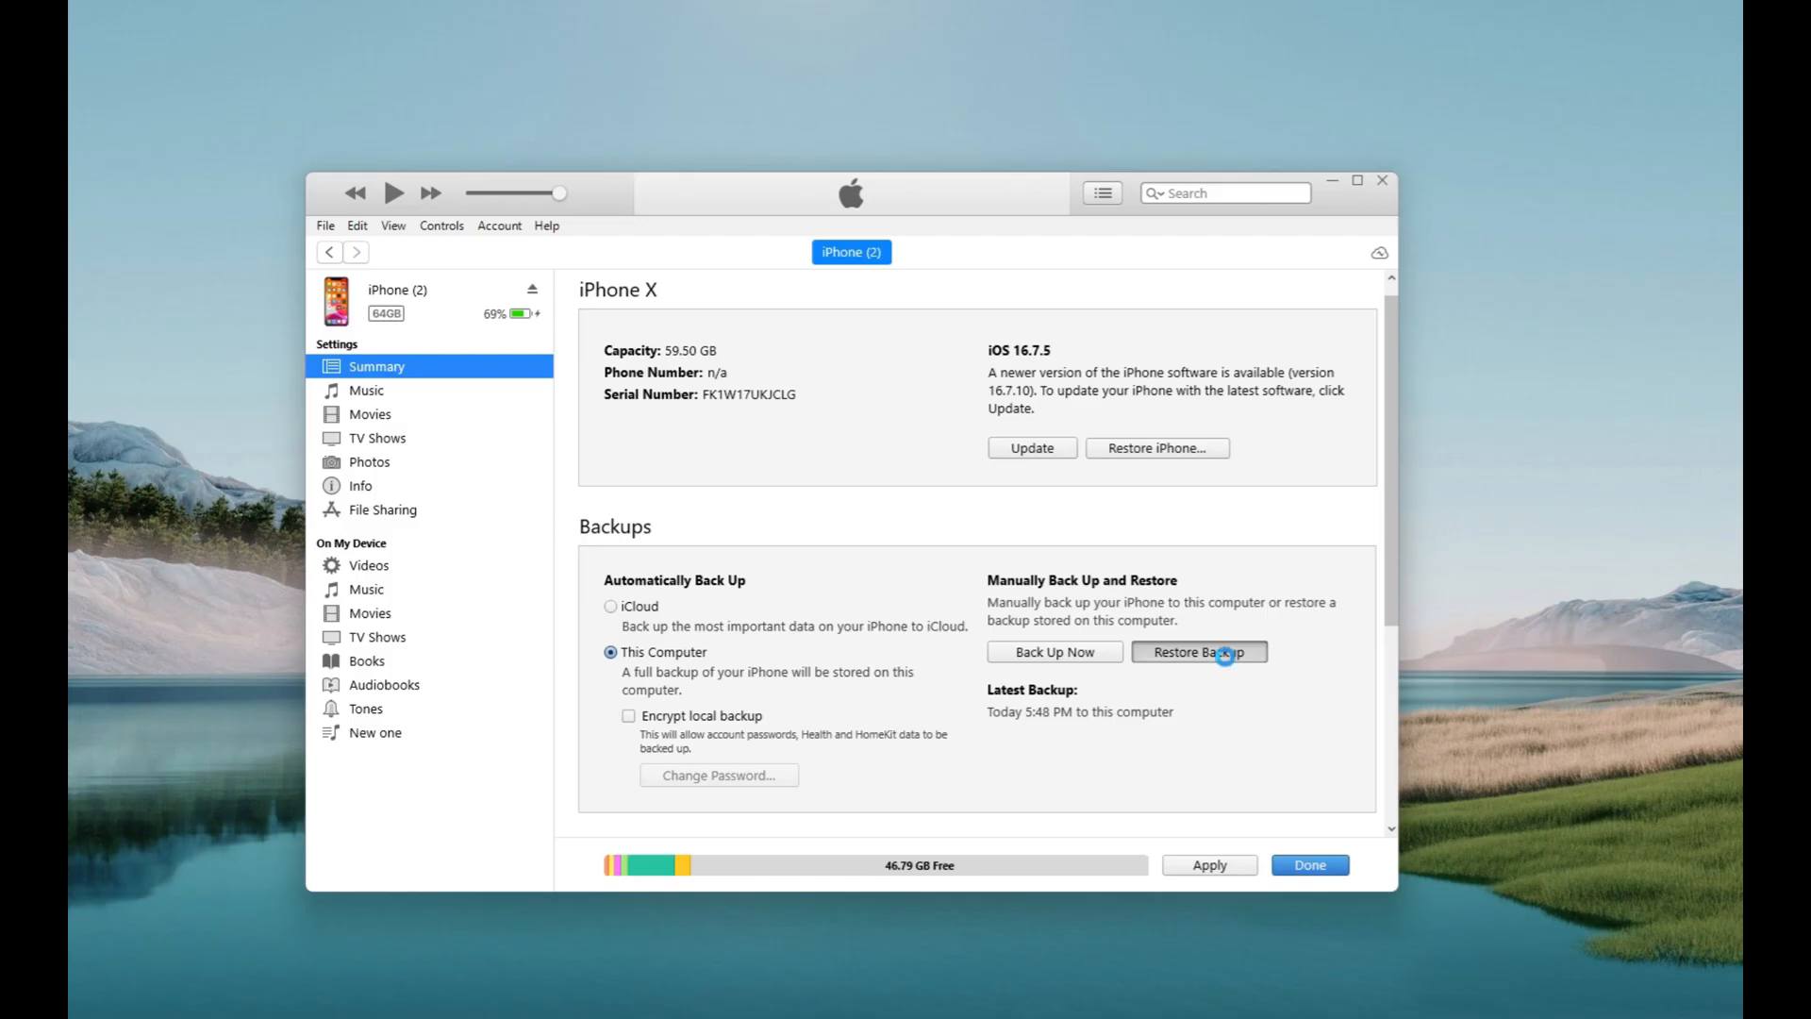
pyautogui.click(1198, 651)
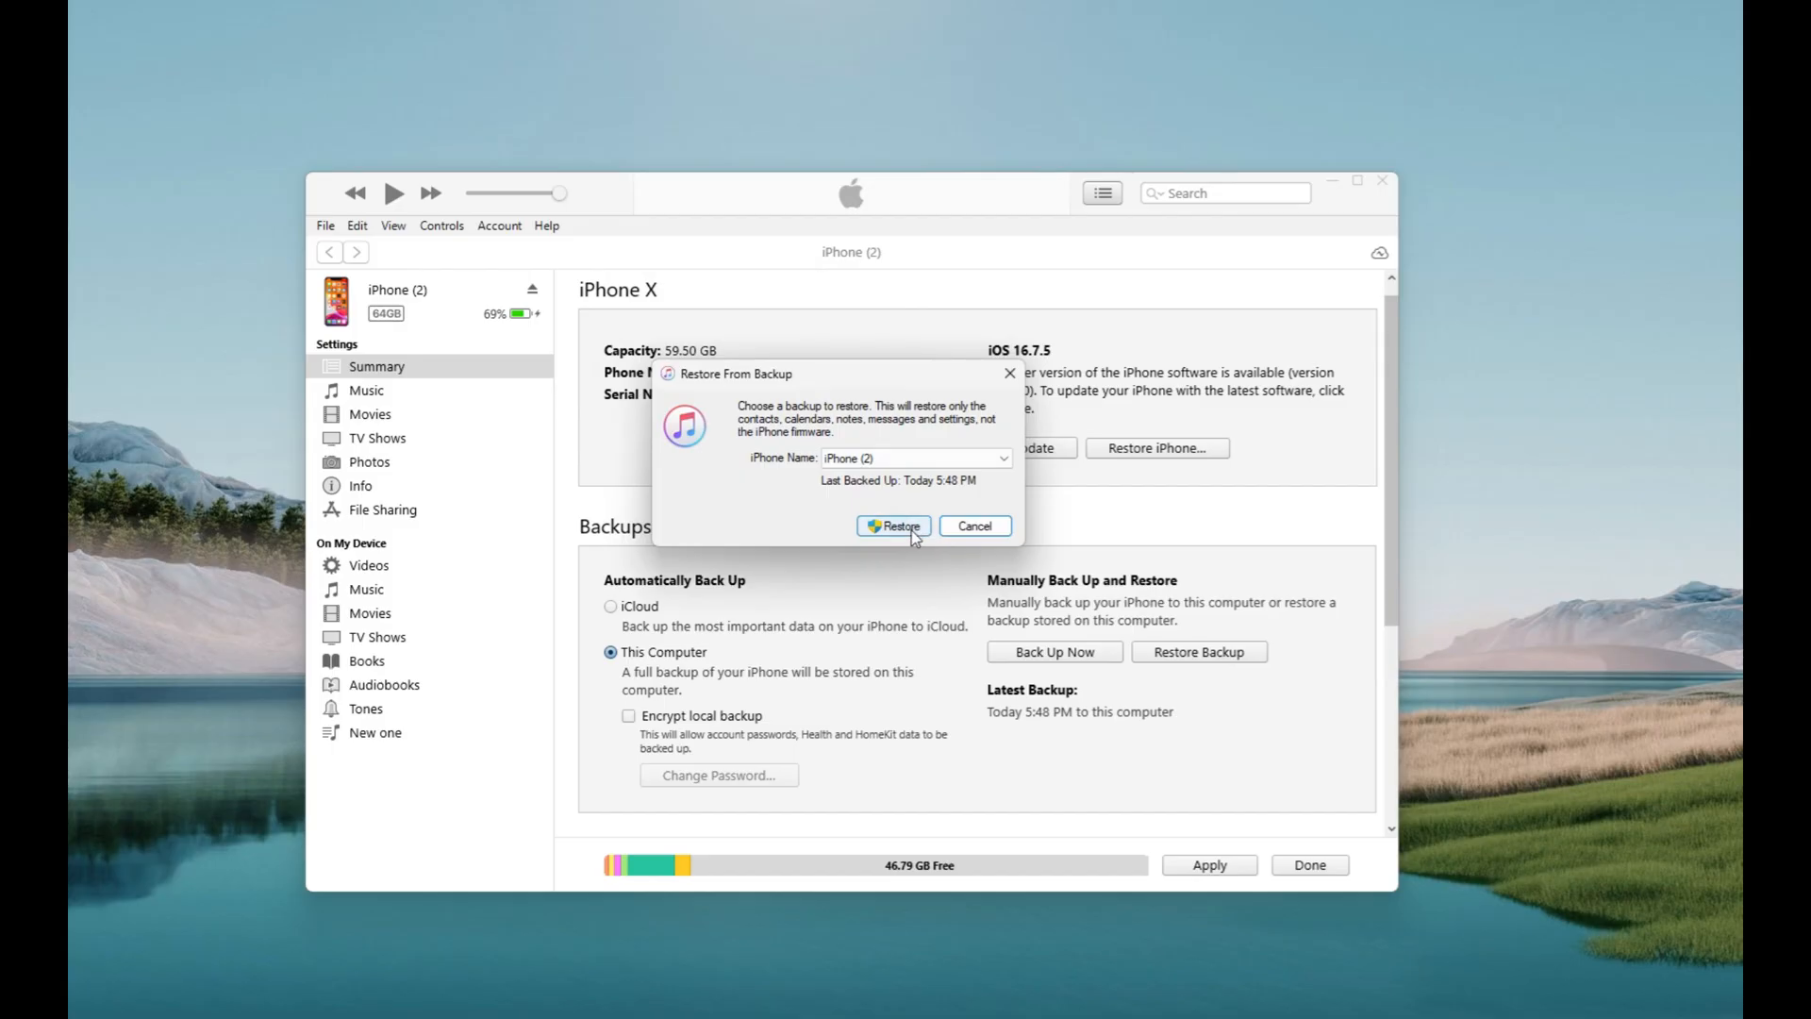
pyautogui.click(892, 525)
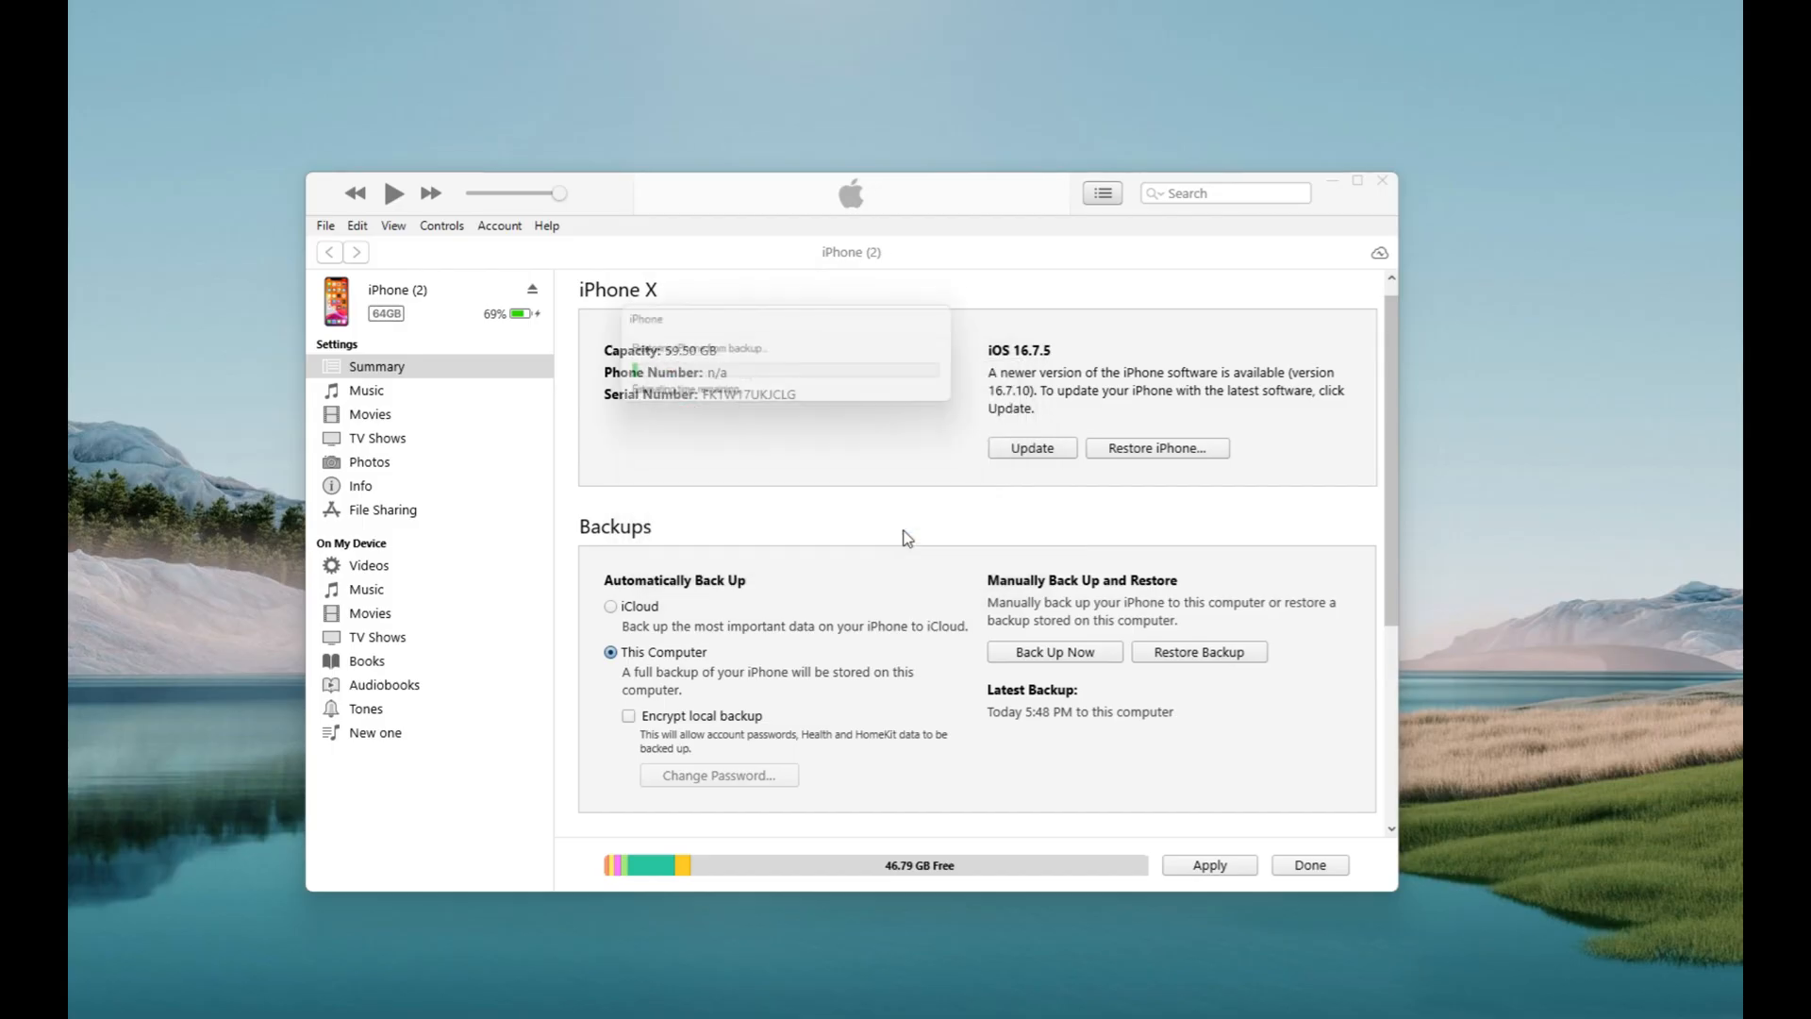